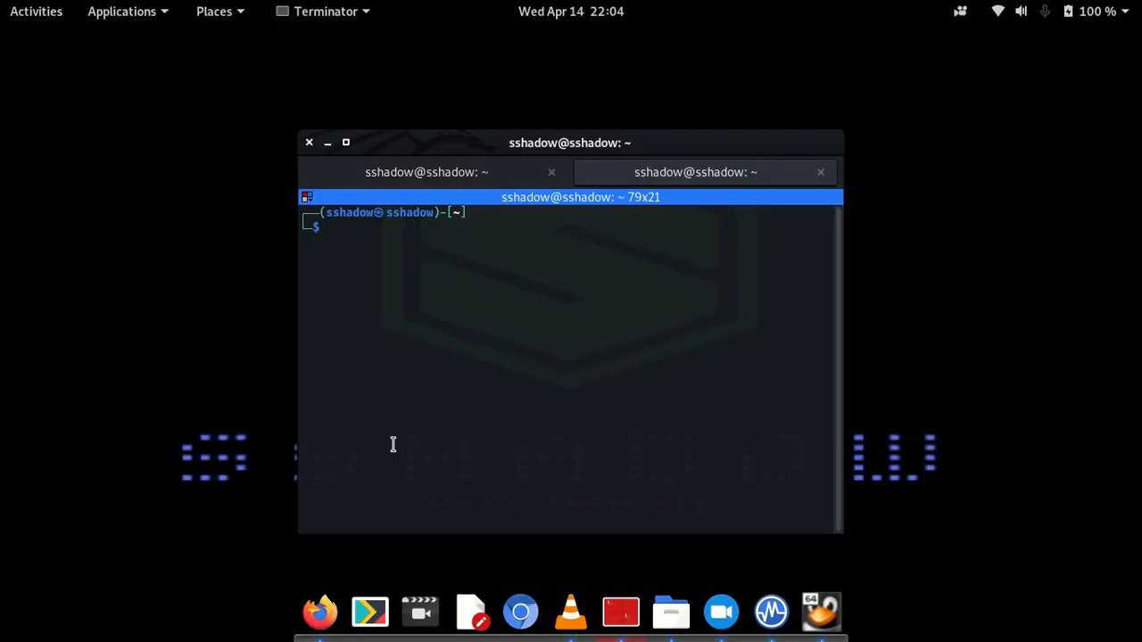
- Run nmap against the 192.168.1.x target and mark the open http port in the results
{"action": "type", "text": "nm"}
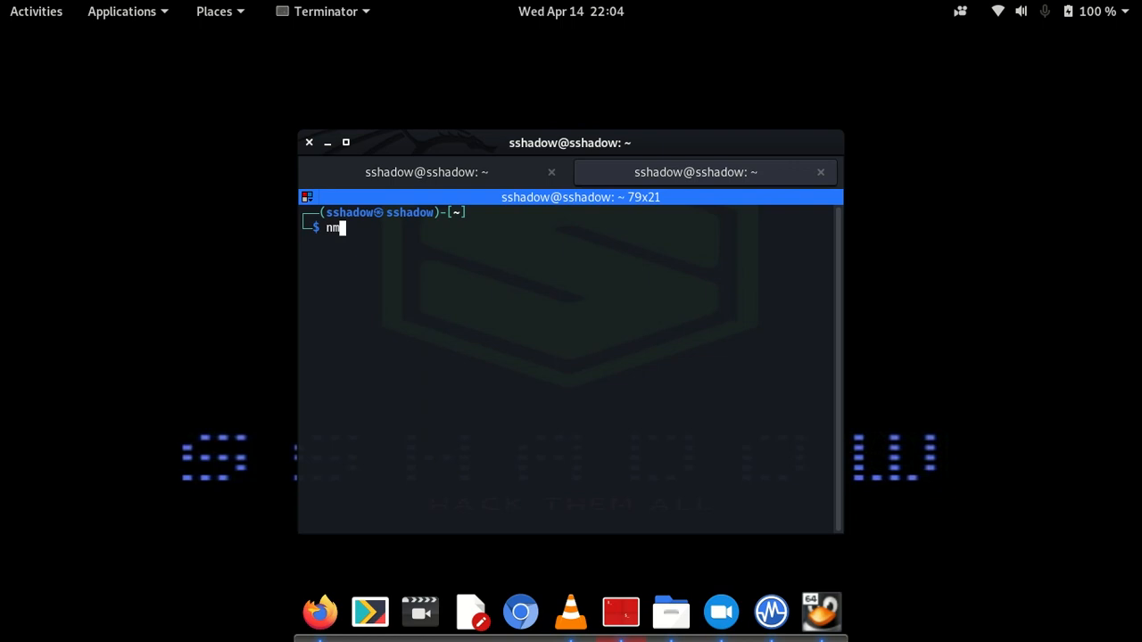
{"action": "type", "text": "ap"}
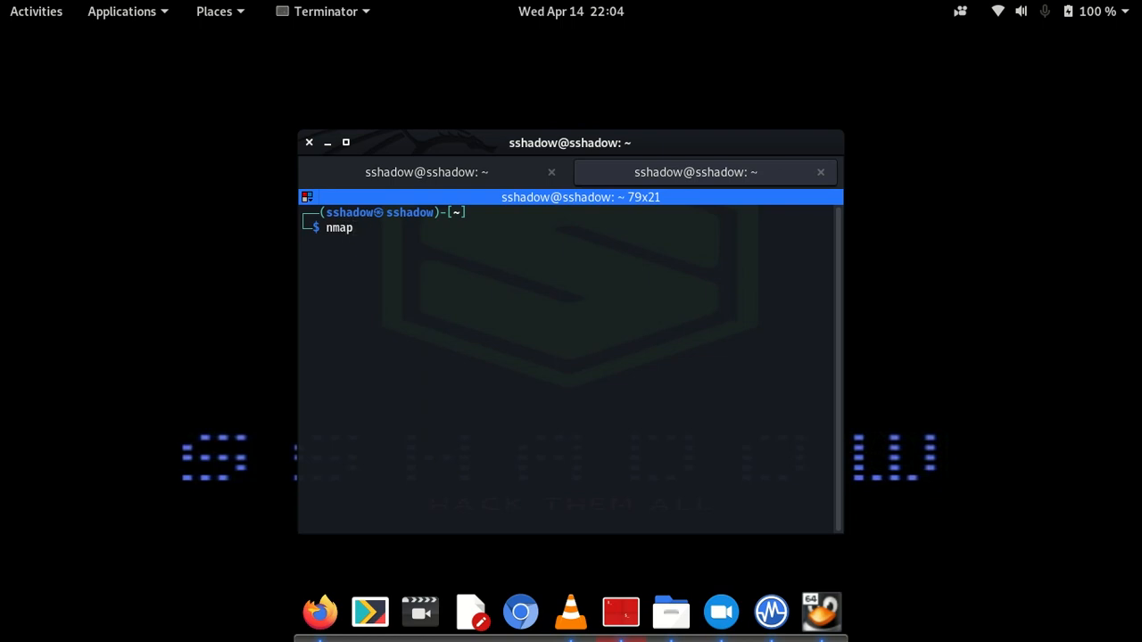
{"action": "type", "text": "192.1"}
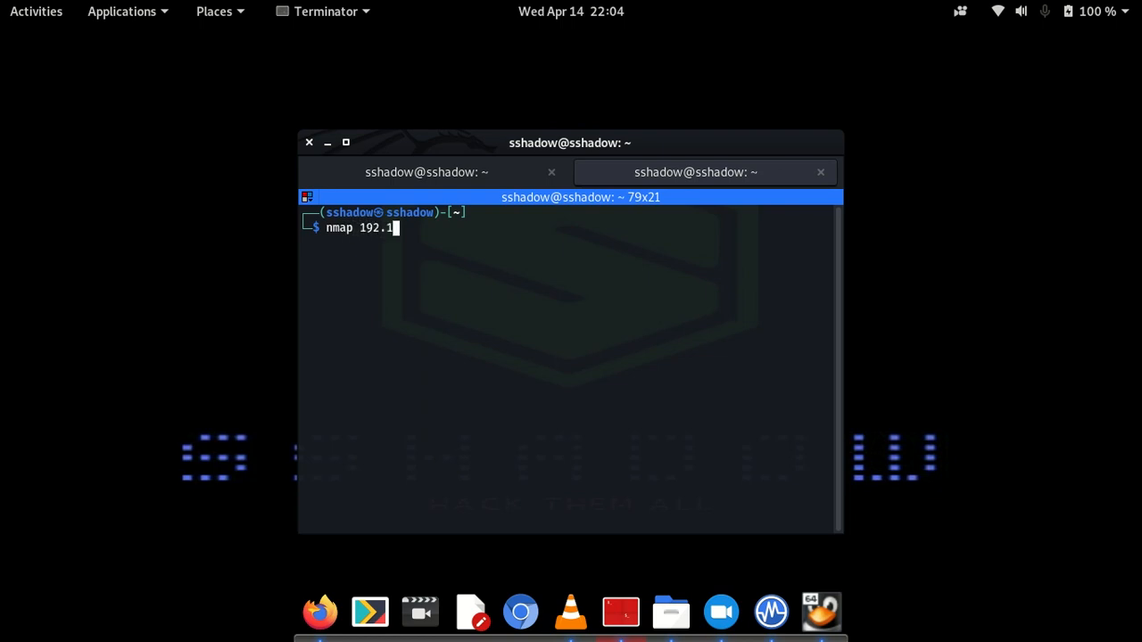
{"action": "type", "text": "68.1."}
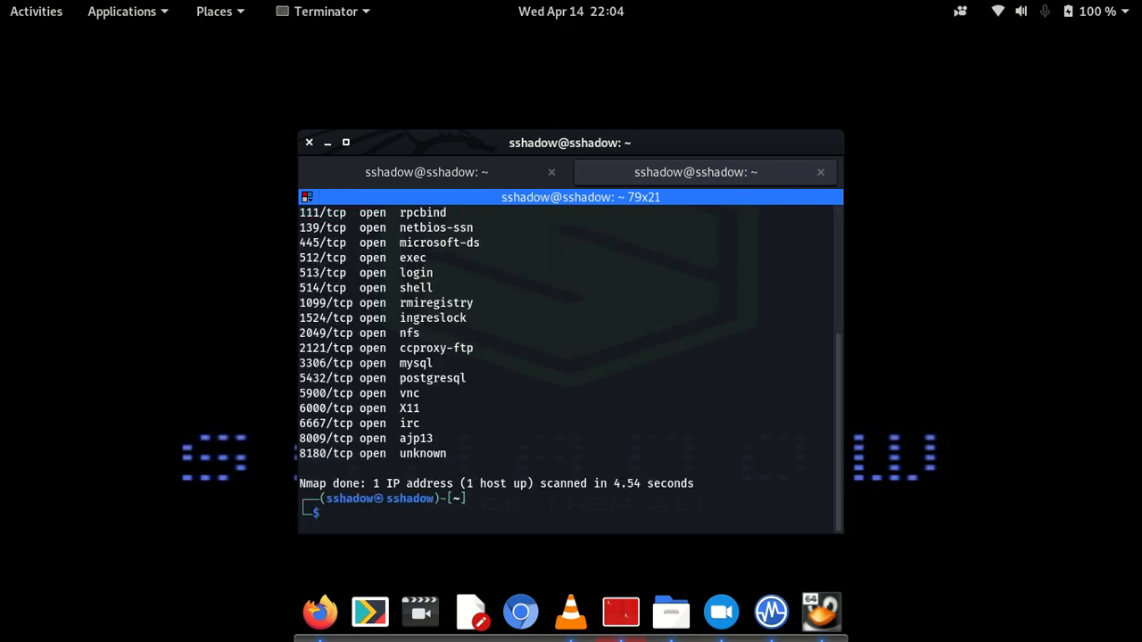
{"action": "mouse_move", "coordinate": [855, 532]}
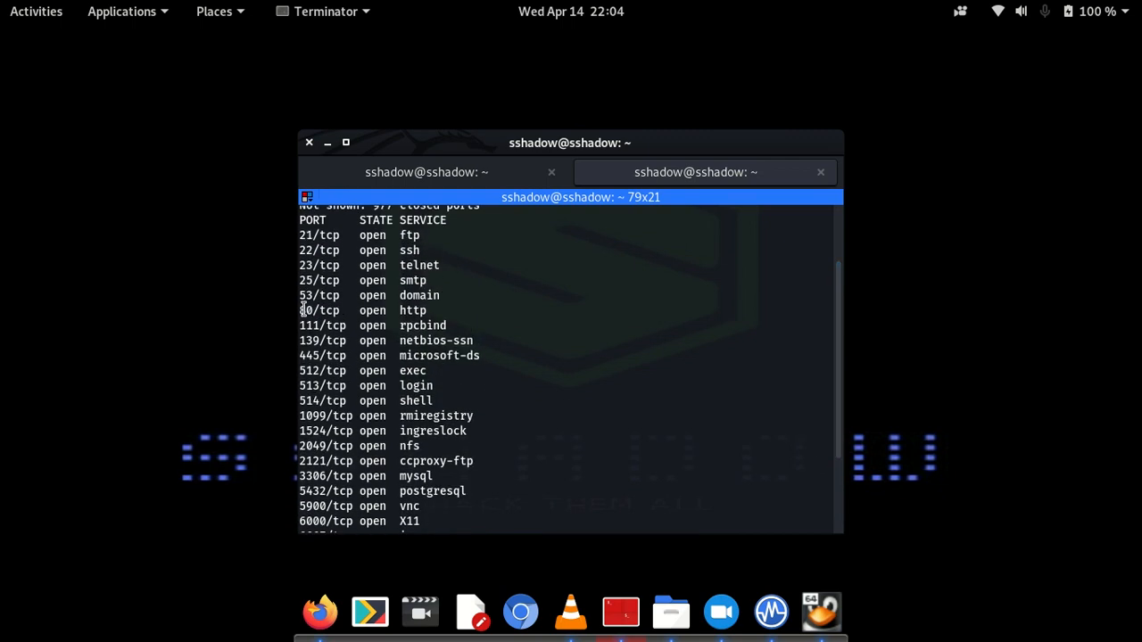
{"action": "double_click", "coordinate": [318, 310]}
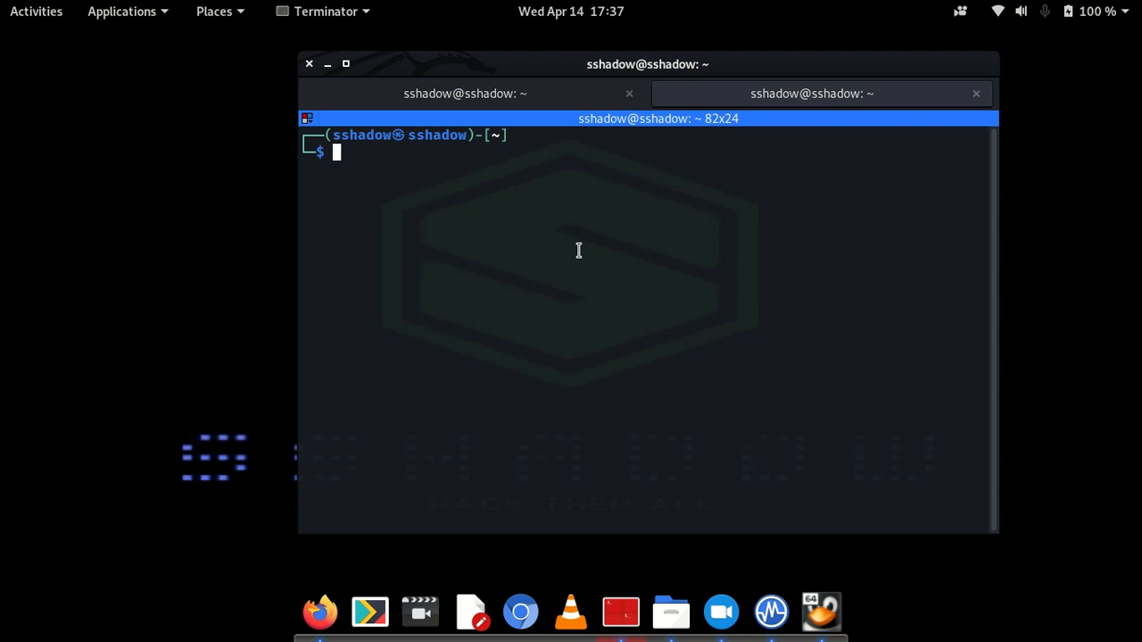
{"action": "mouse_move", "coordinate": [485, 233]}
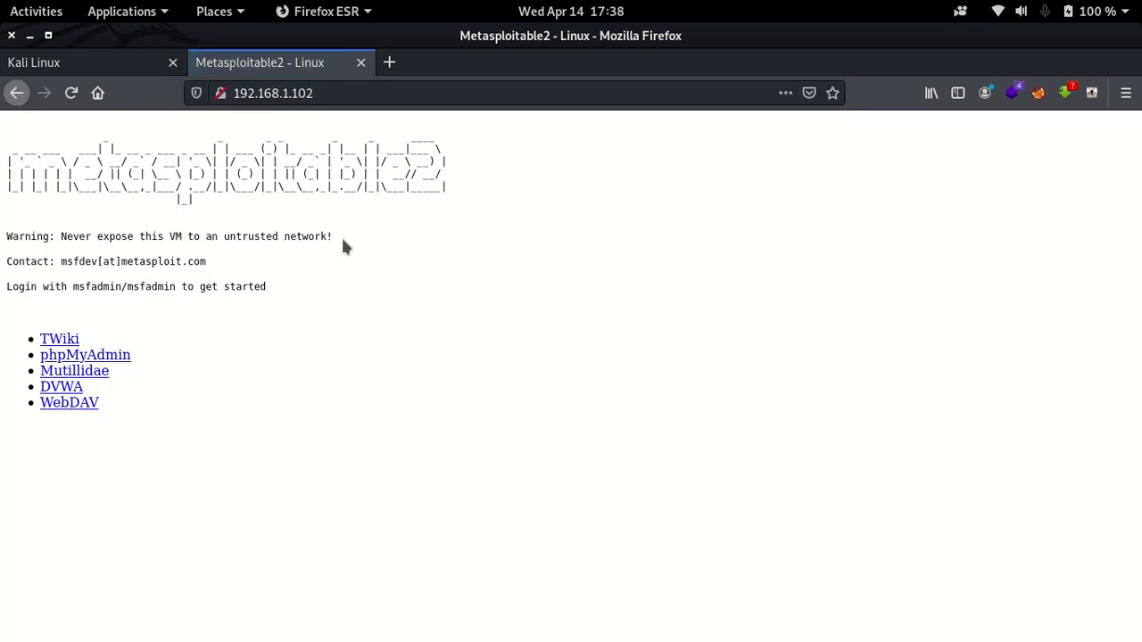
- View the Metasploitable2 home page at 192.168.1.102 in Firefox
{"action": "left_click_drag", "start_coordinate": [57, 339], "coordinate": [111, 386]}
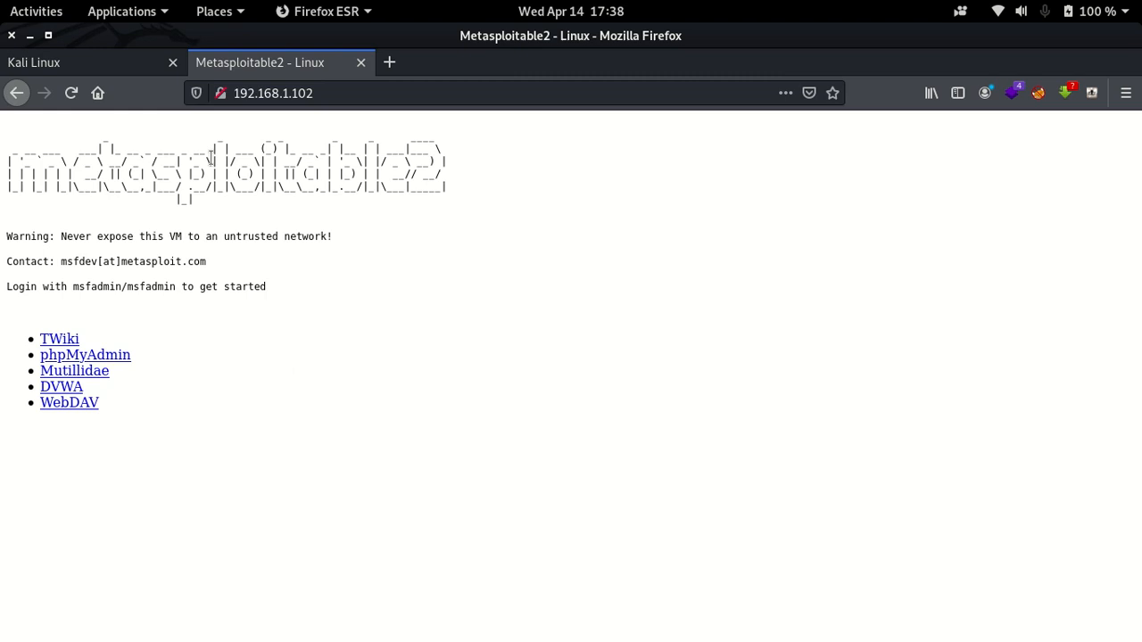
{"action": "mouse_move", "coordinate": [92, 250]}
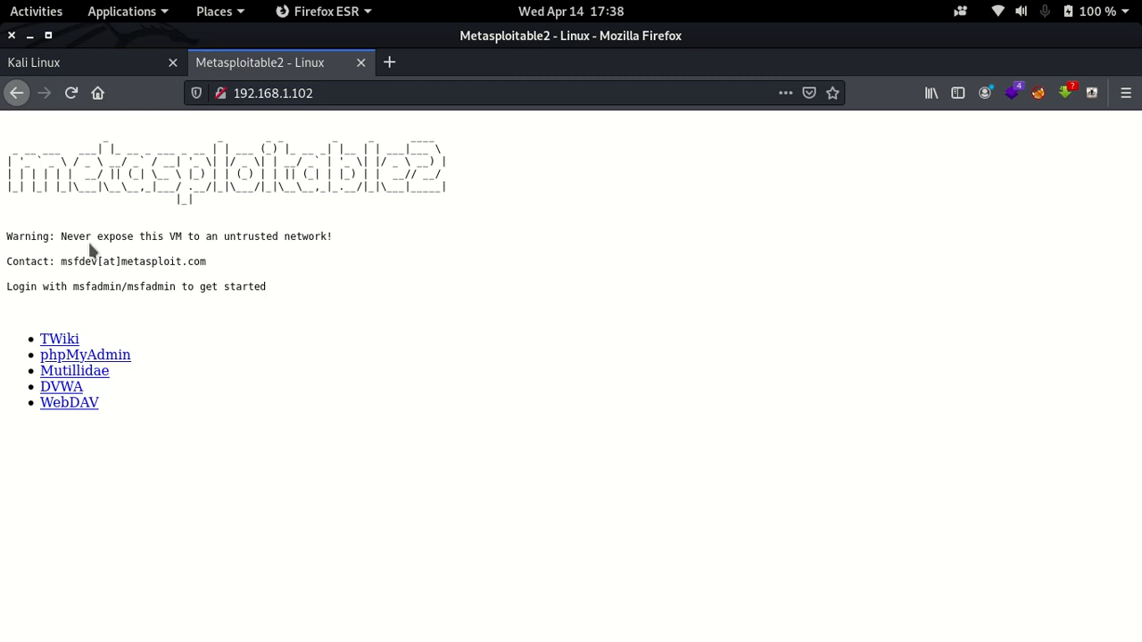
{"action": "mouse_move", "coordinate": [34, 63]}
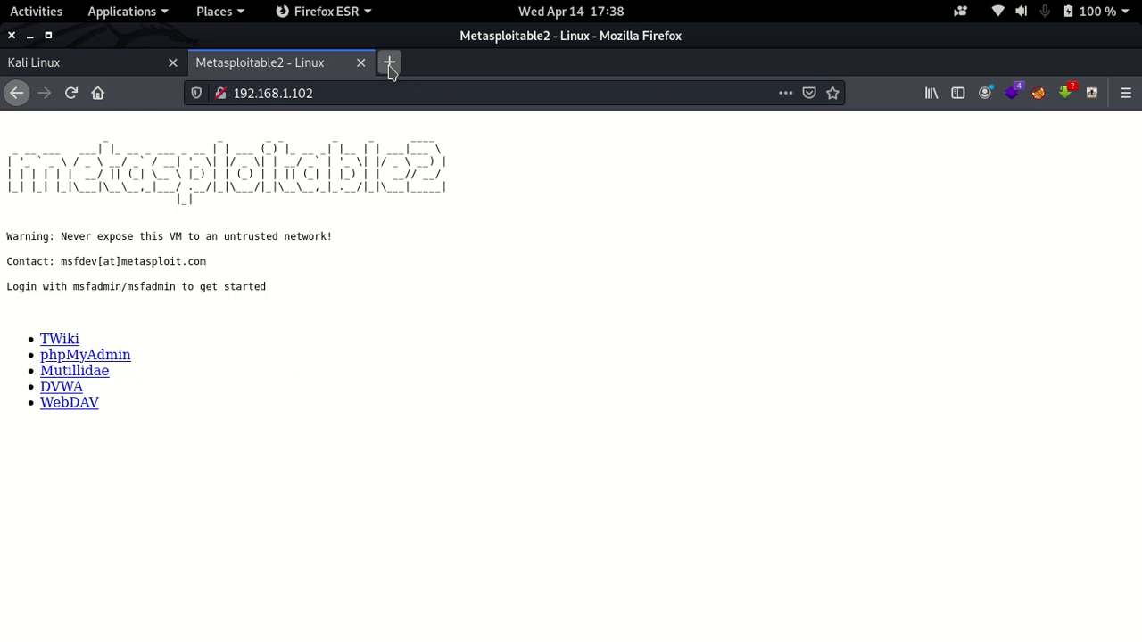
- Search 'gobuster github' in a new tab, open OJ/gobuster and get its clone address
{"action": "left_click", "coordinate": [389, 63]}
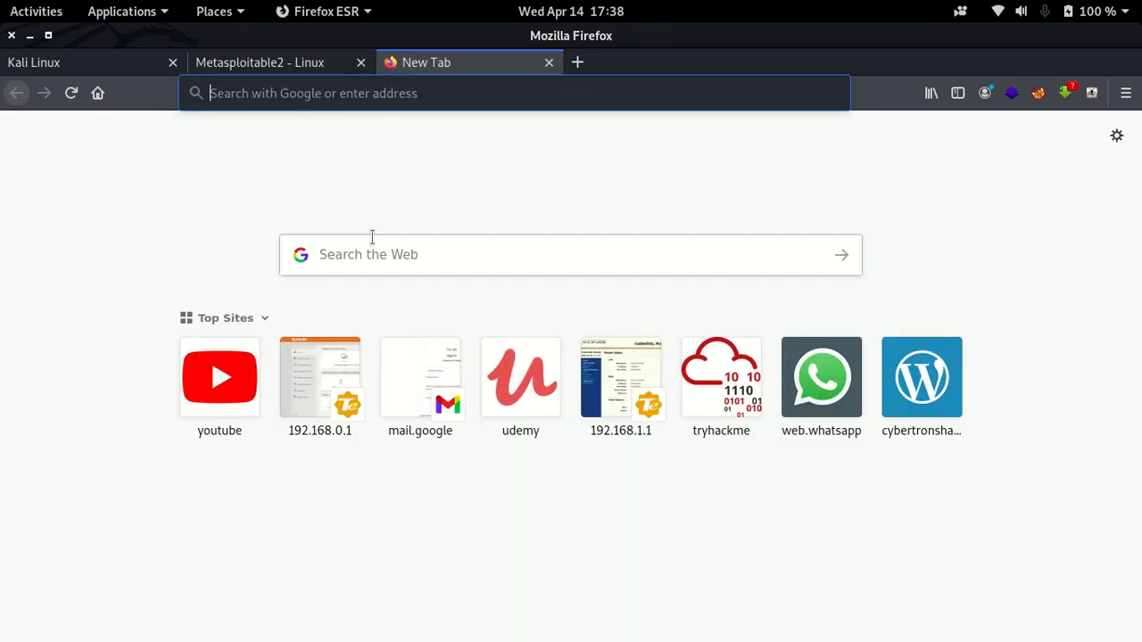
{"action": "type", "text": "gobuster g"}
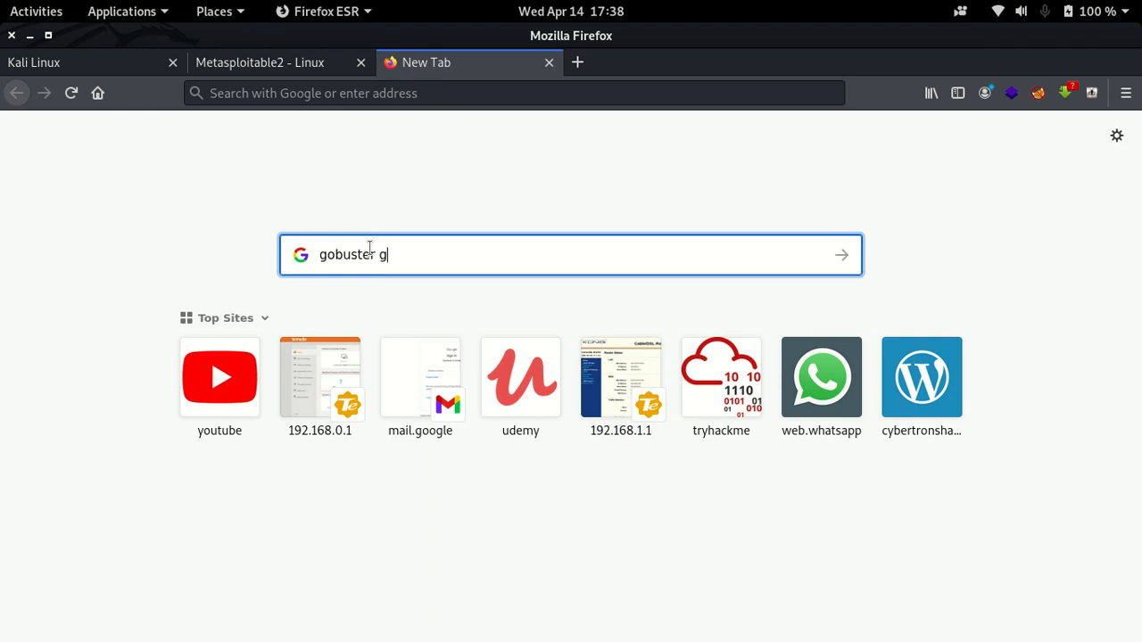
{"action": "type", "text": "ithub"}
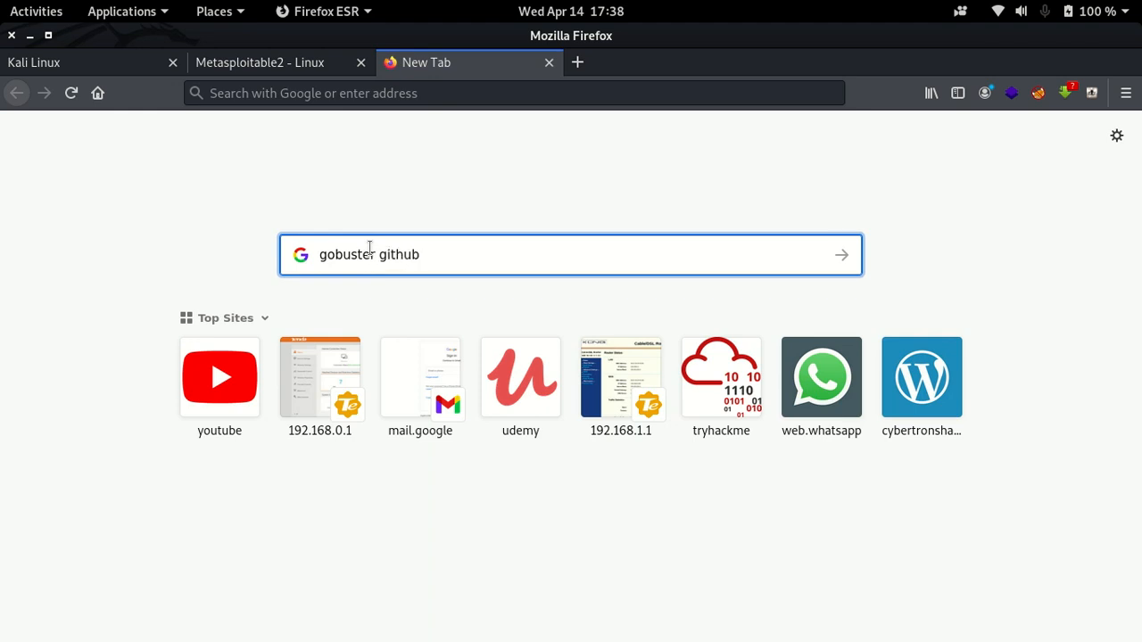
{"action": "mouse_move", "coordinate": [526, 295]}
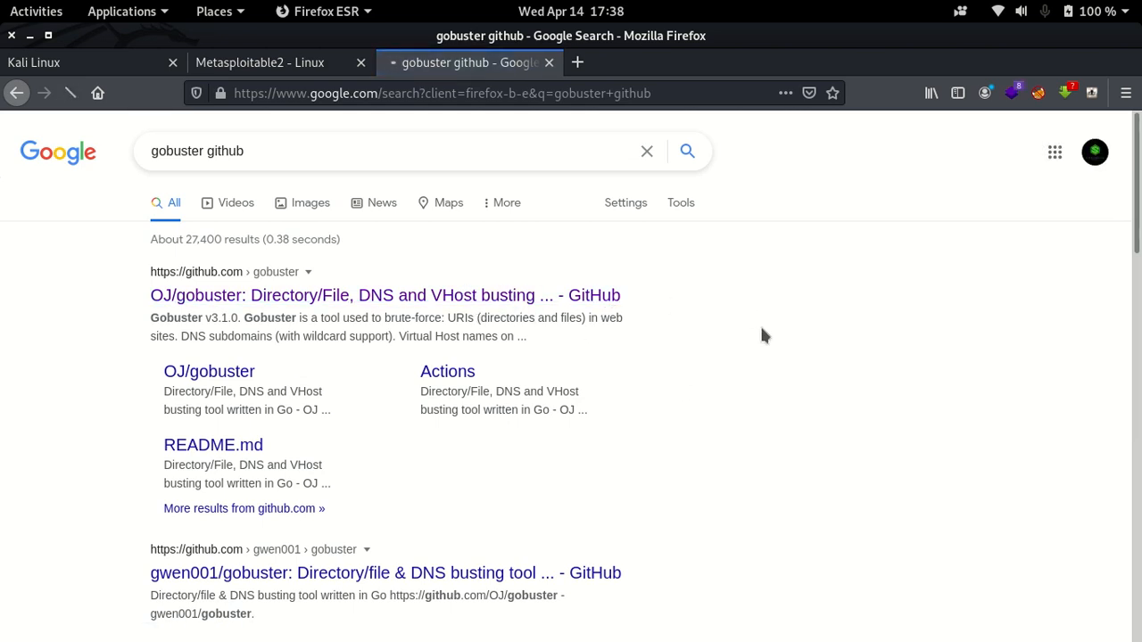
{"action": "left_click", "coordinate": [385, 296]}
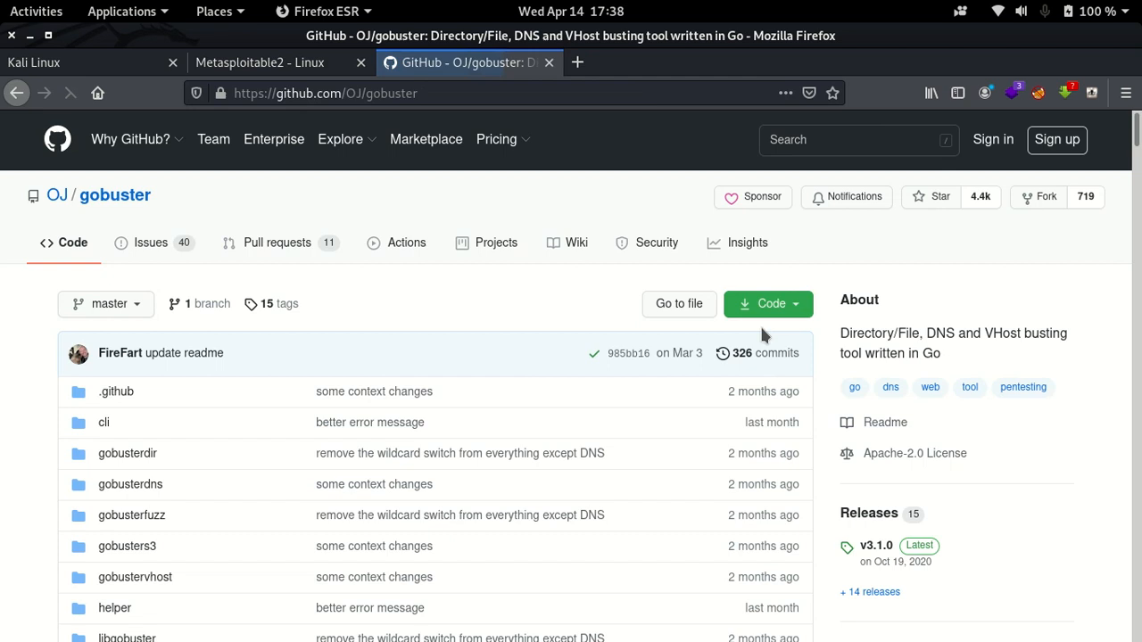
{"action": "left_click", "coordinate": [764, 303]}
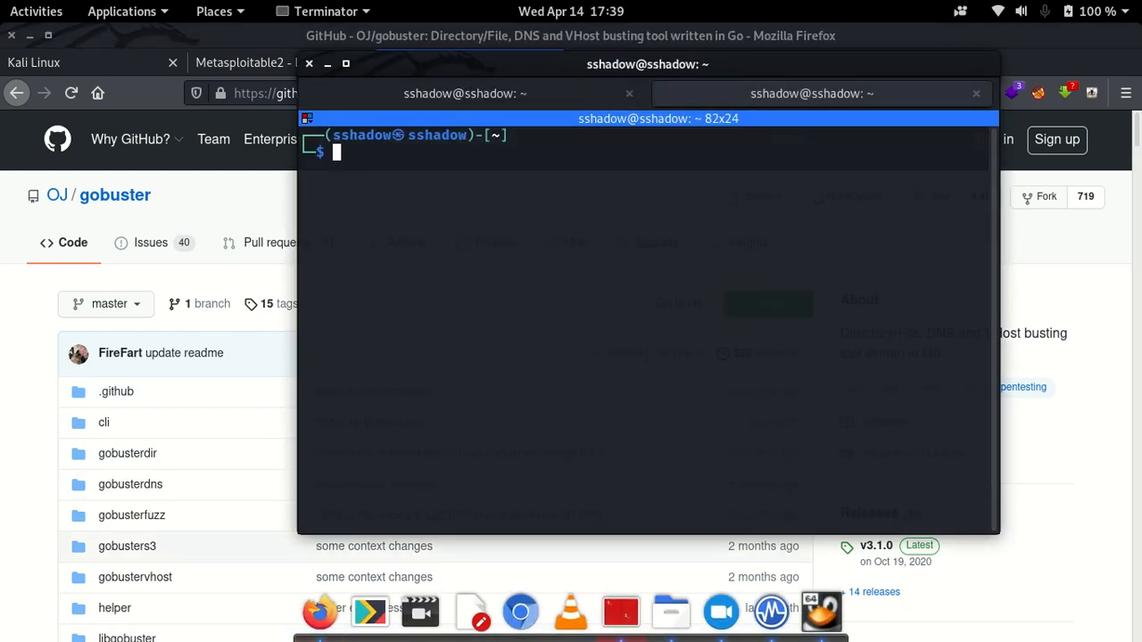
- Start a sudo git clone command with the pasted gobuster repository address
{"action": "type", "text": "sudo git"}
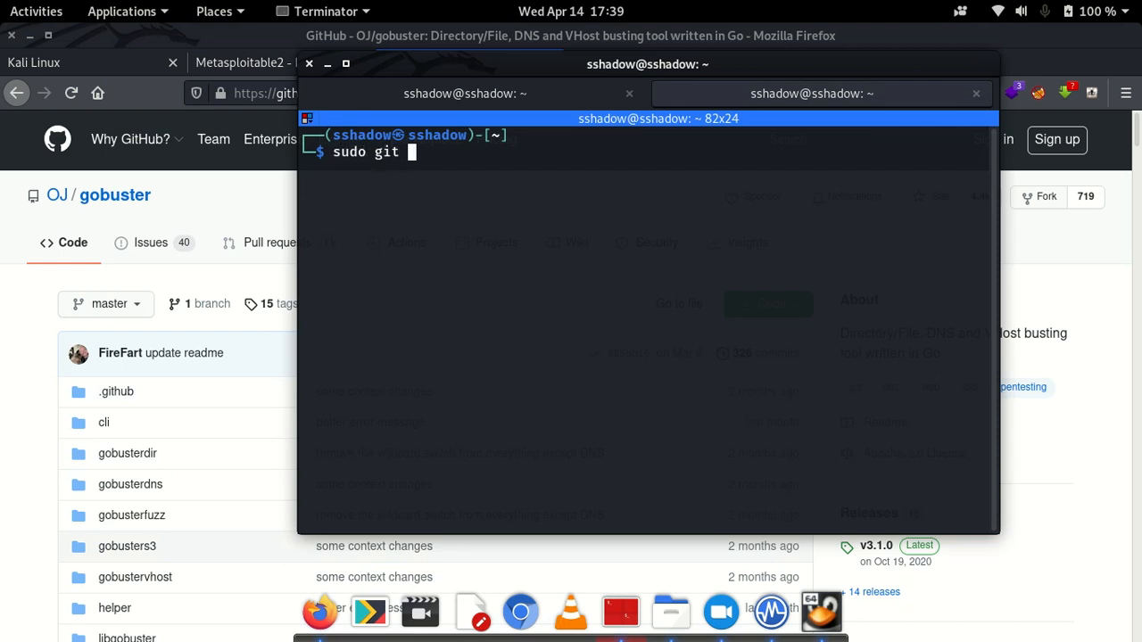
{"action": "type", "text": "clon"}
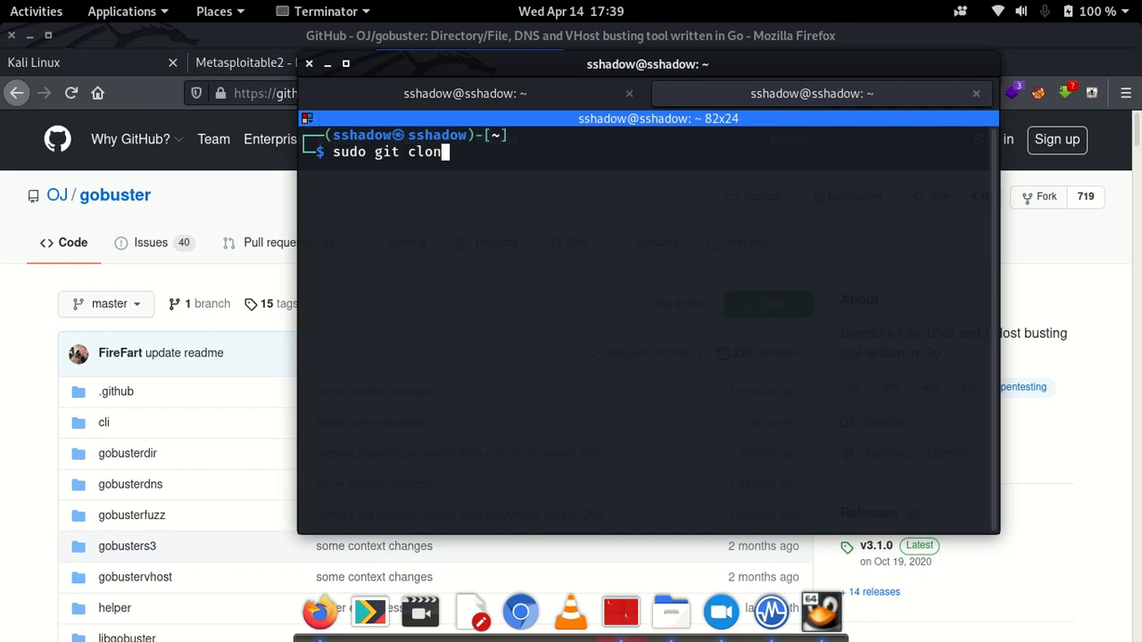
{"action": "right_click", "coordinate": [489, 223]}
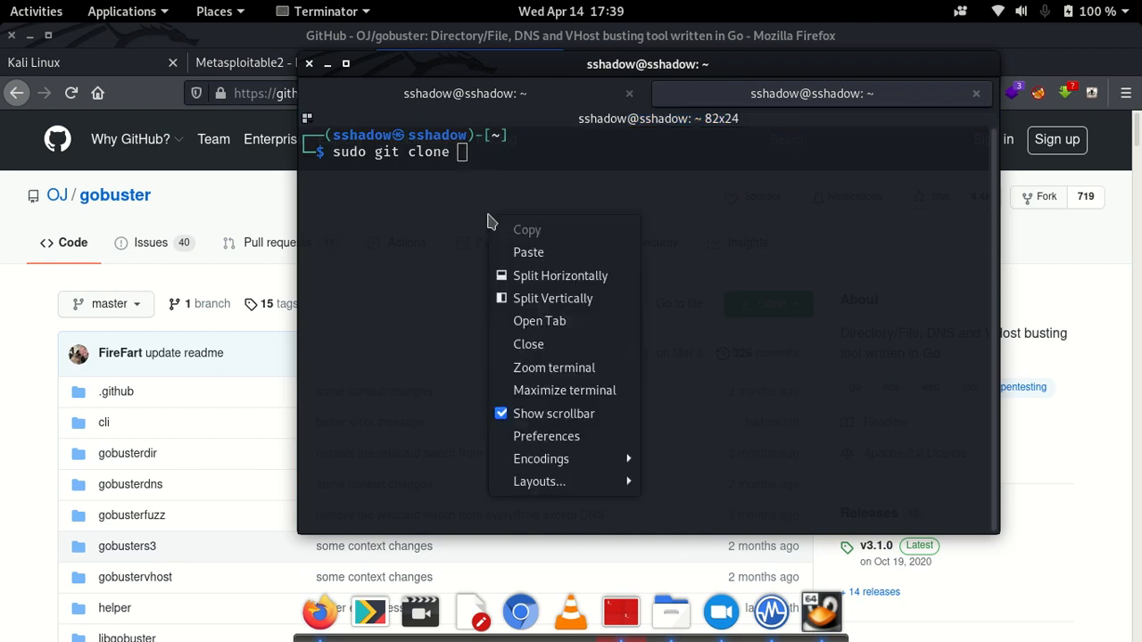
{"action": "left_click", "coordinate": [528, 252]}
{"action": "type", "text": "apt"}
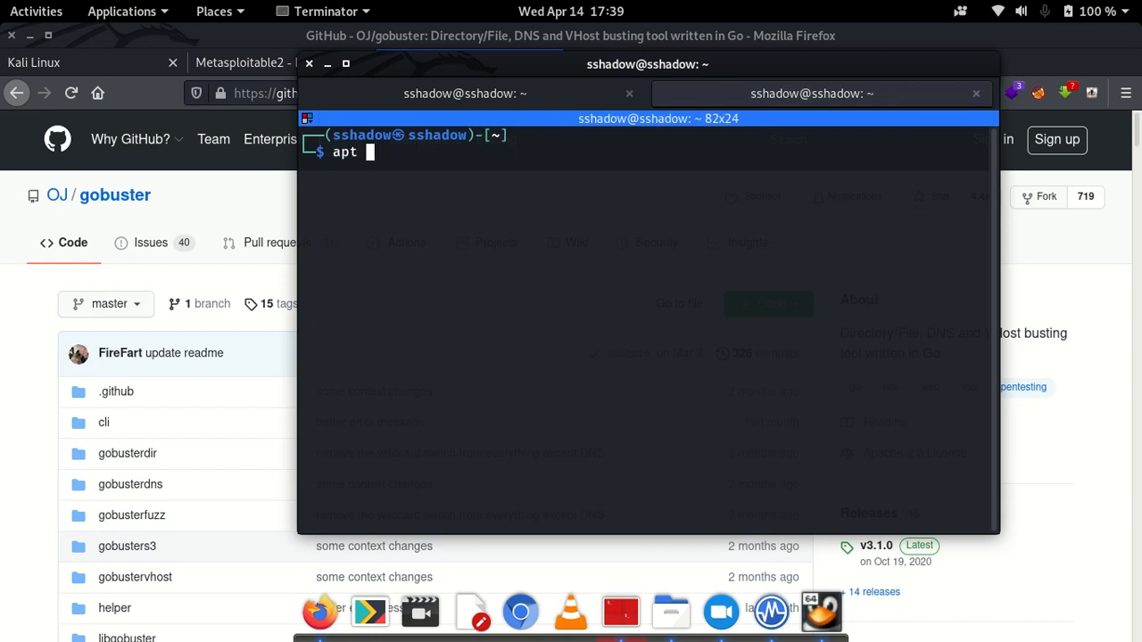
- Run sudo apt install gobuster instead (already newest, 3.1.0) and clear the screen
{"action": "type", "text": "suo"}
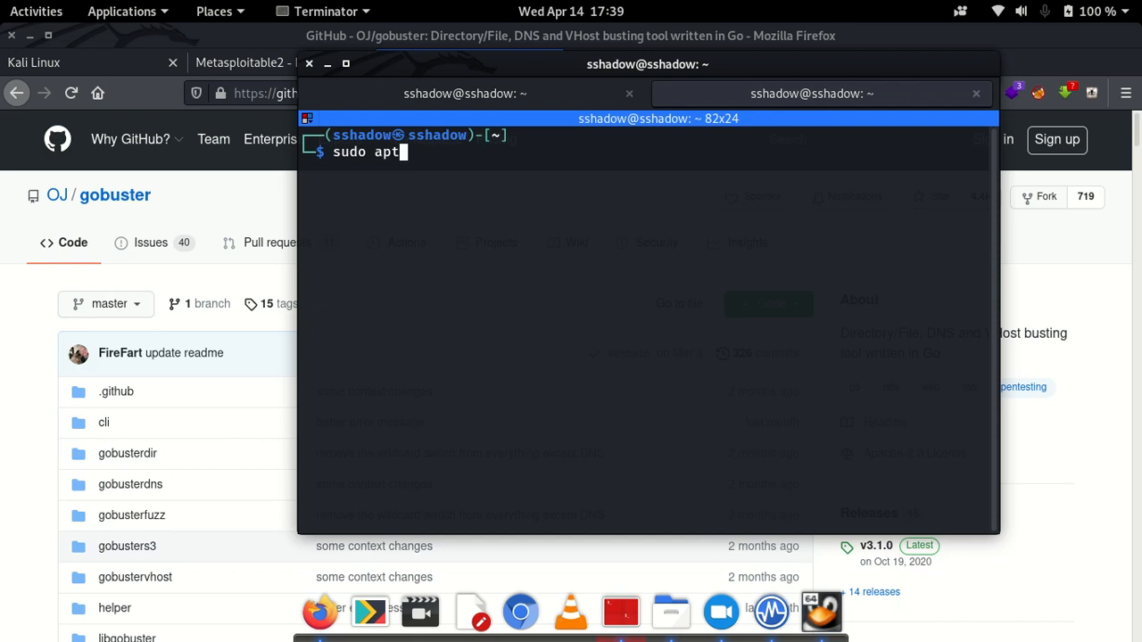
{"action": "type", "text": "install gobuster"}
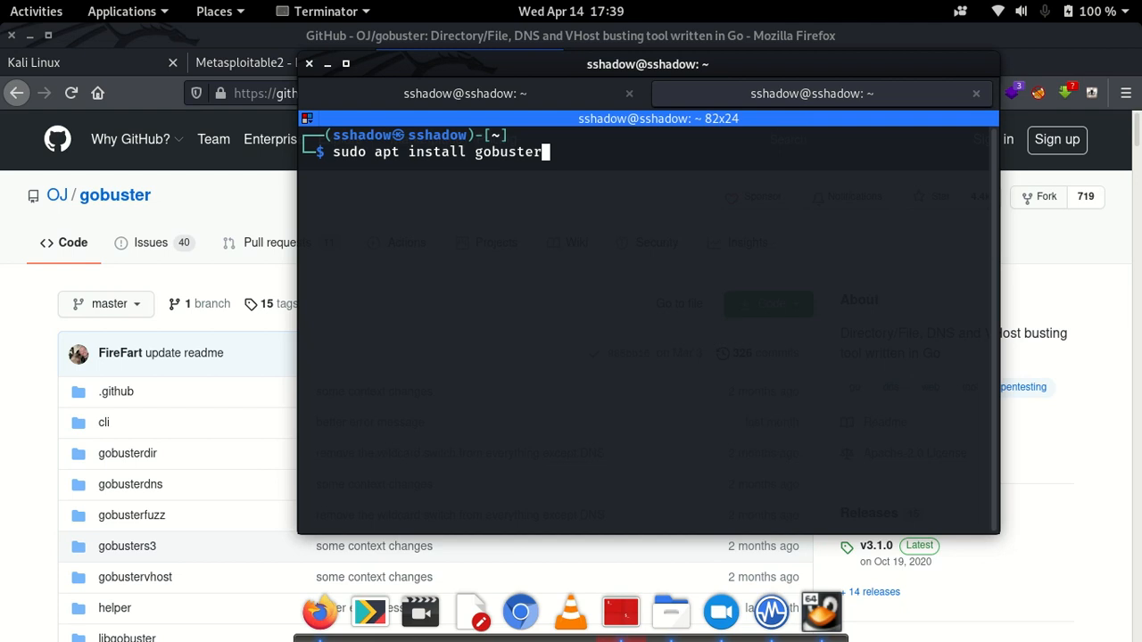
{"action": "key", "text": "Return"}
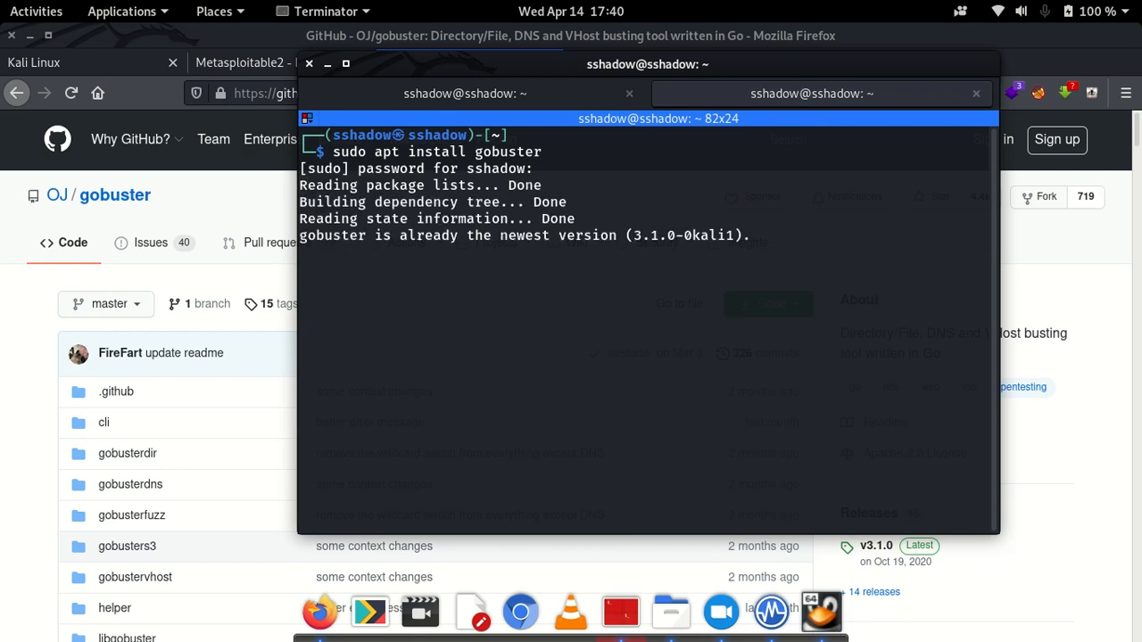
{"action": "key", "text": "Return"}
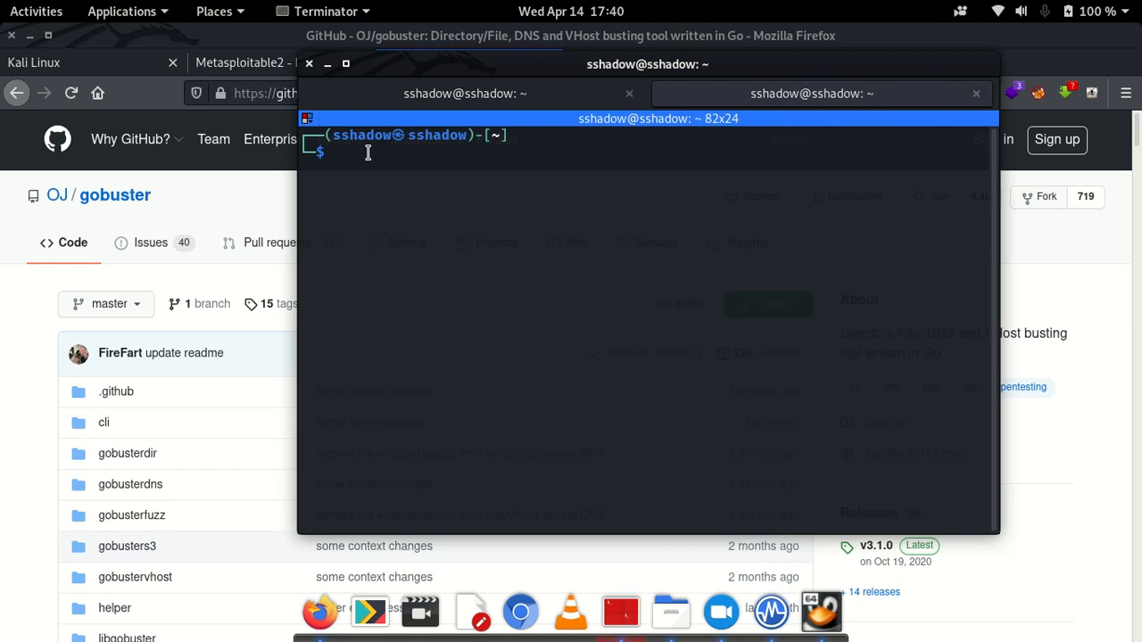
- Run gobuster -h to list its usage options
{"action": "type", "text": "gobuster -h"}
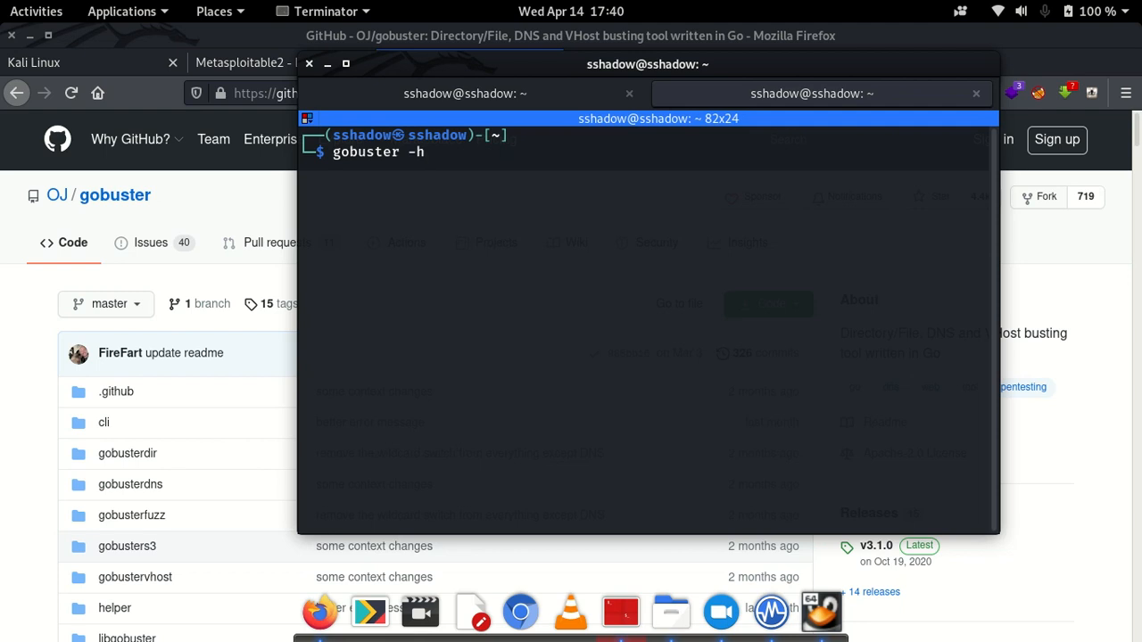
{"action": "key", "text": "Return"}
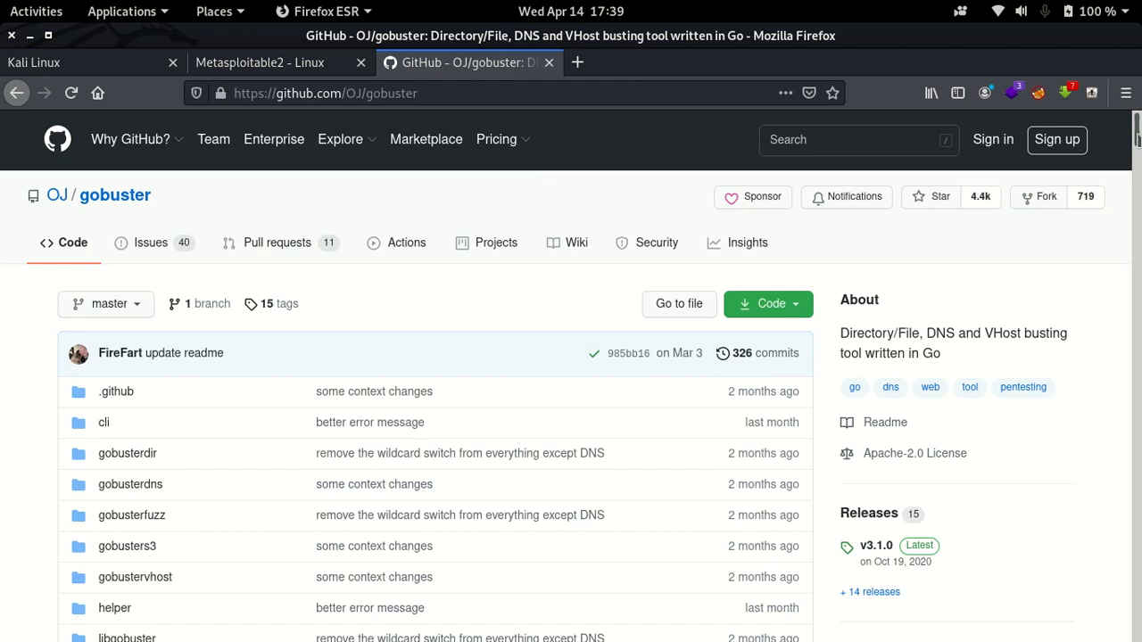
{"action": "scroll", "scroll_direction": "down", "scroll_amount": 3}
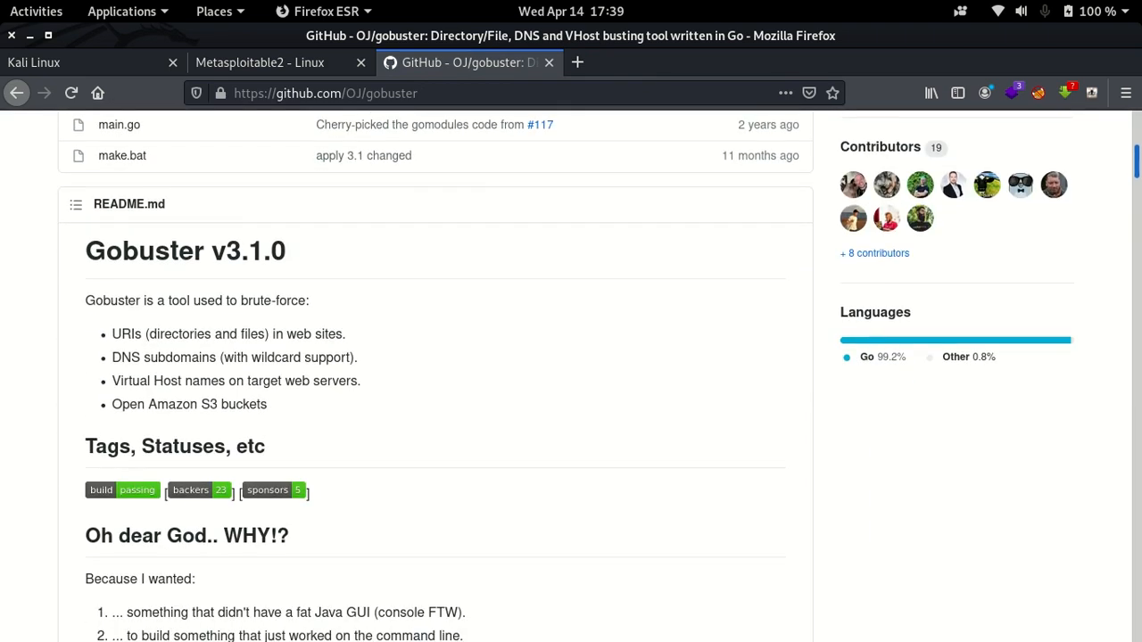
{"action": "scroll", "scroll_direction": "down", "scroll_amount": 3}
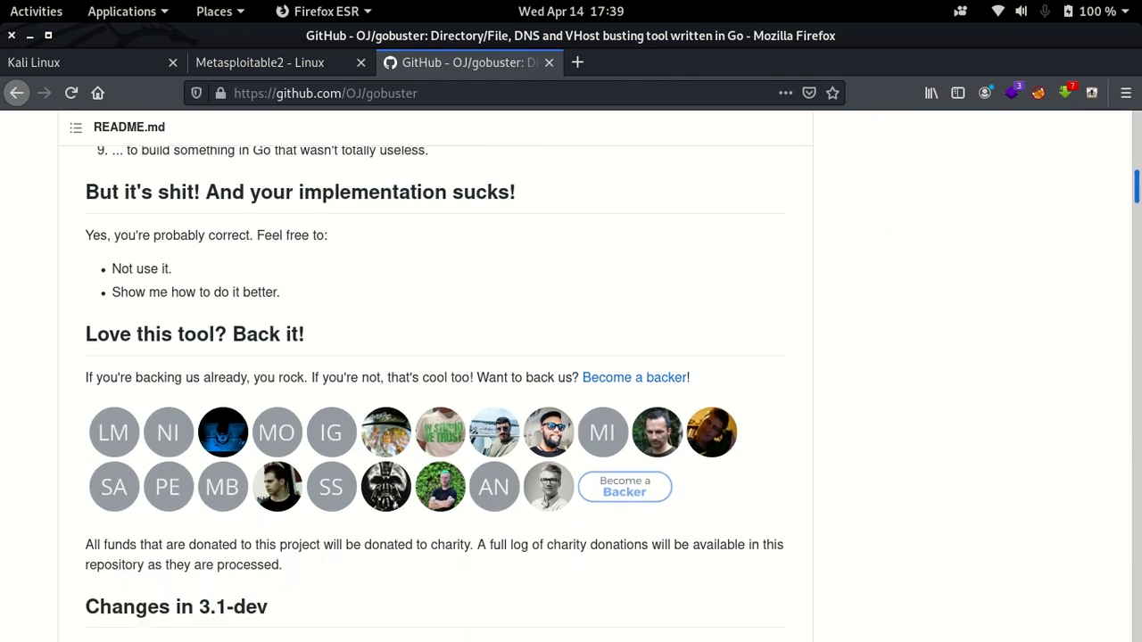
{"action": "scroll", "scroll_direction": "down", "scroll_amount": 3}
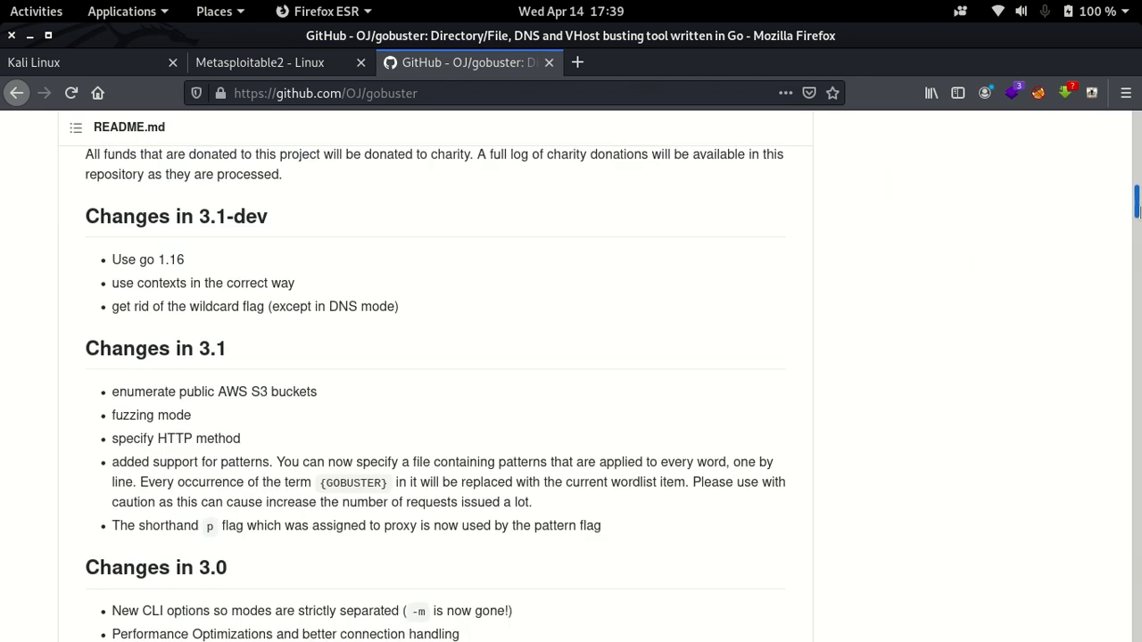
{"action": "scroll", "scroll_direction": "down", "scroll_amount": 3}
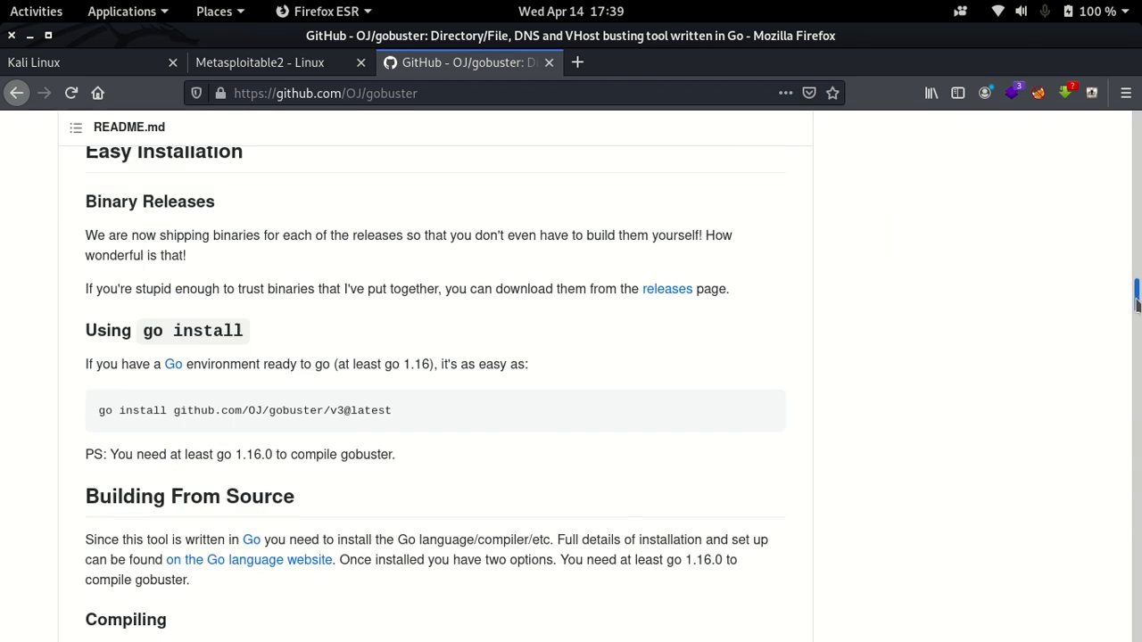
{"action": "scroll", "scroll_direction": "down", "scroll_amount": 3}
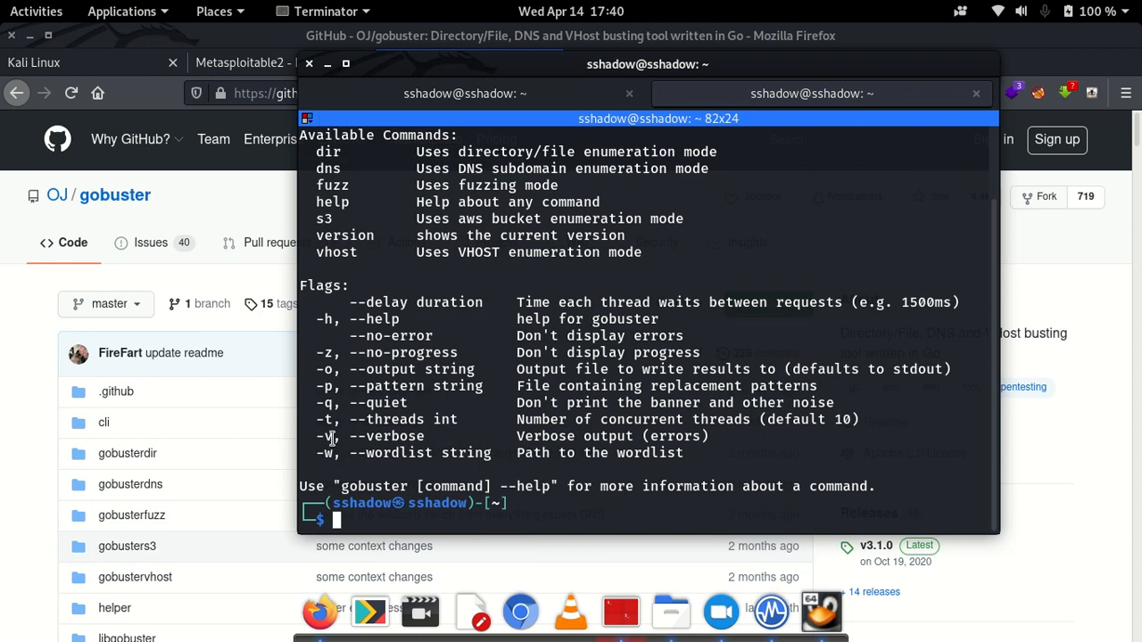
{"action": "mouse_move", "coordinate": [324, 435]}
{"action": "type", "text": "clear"}
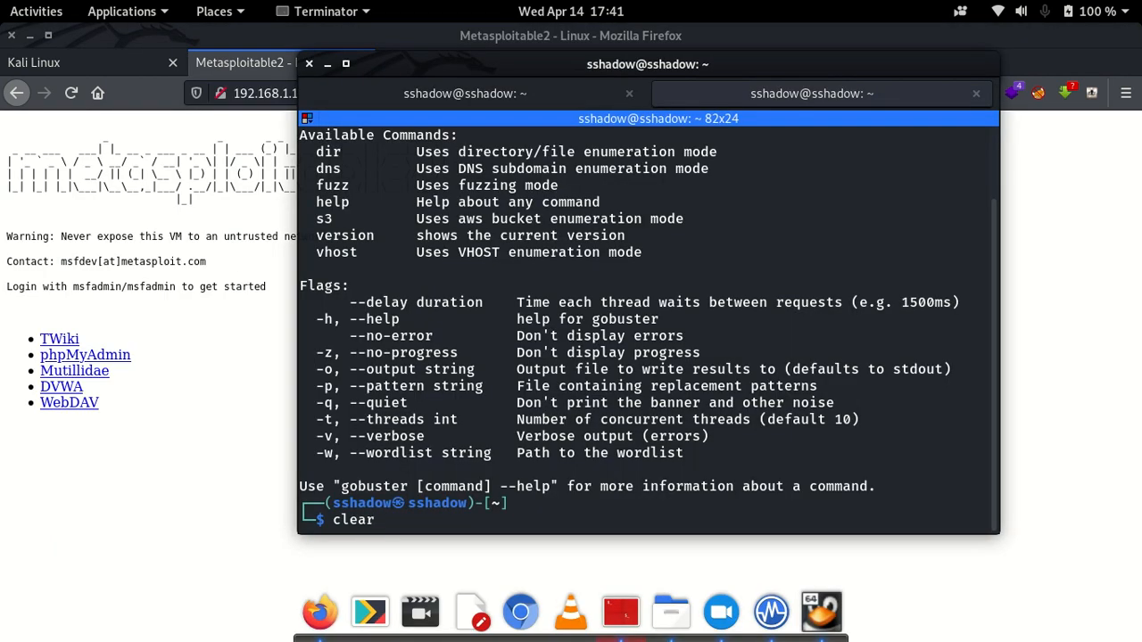
- Compose gobuster dir -u 192.168.1.102 at the cleared prompt
{"action": "type", "text": "go"}
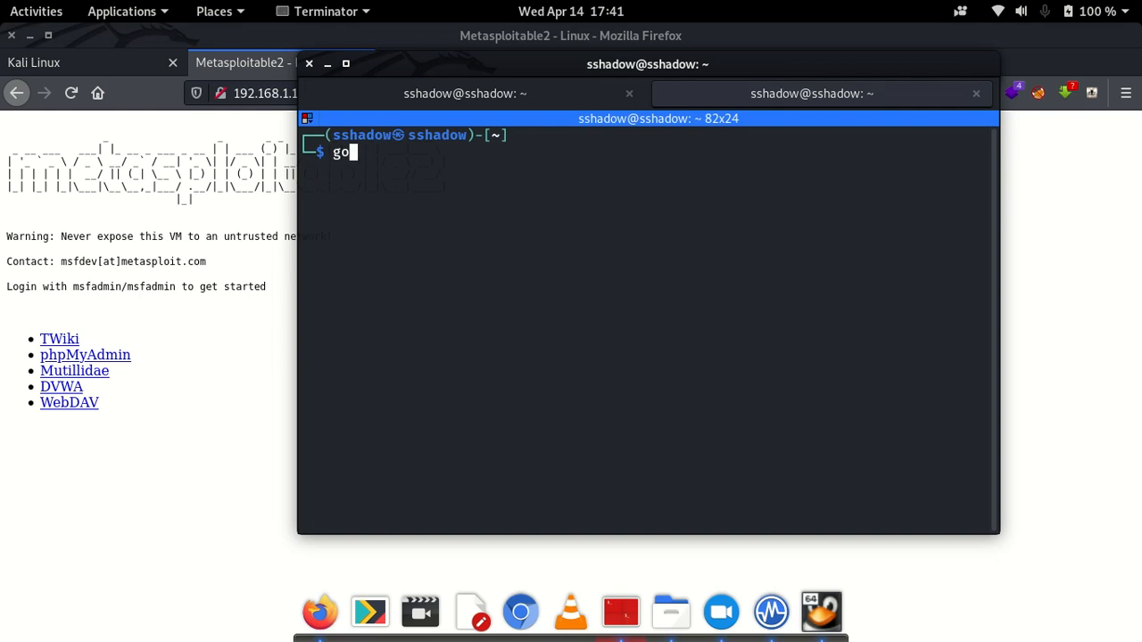
{"action": "type", "text": "buster"}
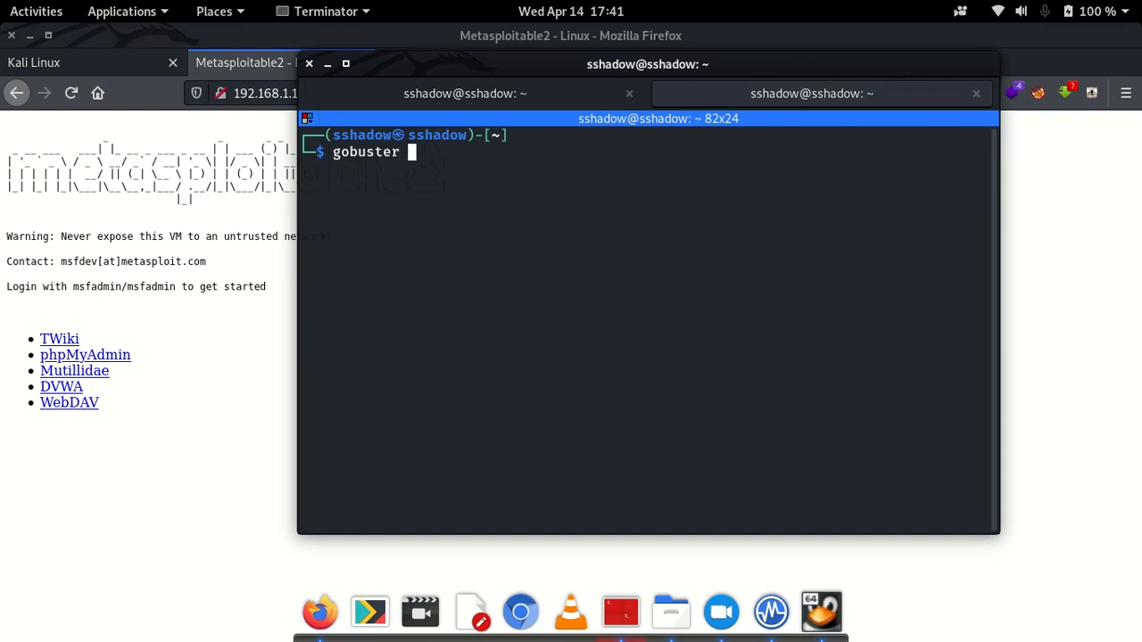
{"action": "type", "text": "dir -u"}
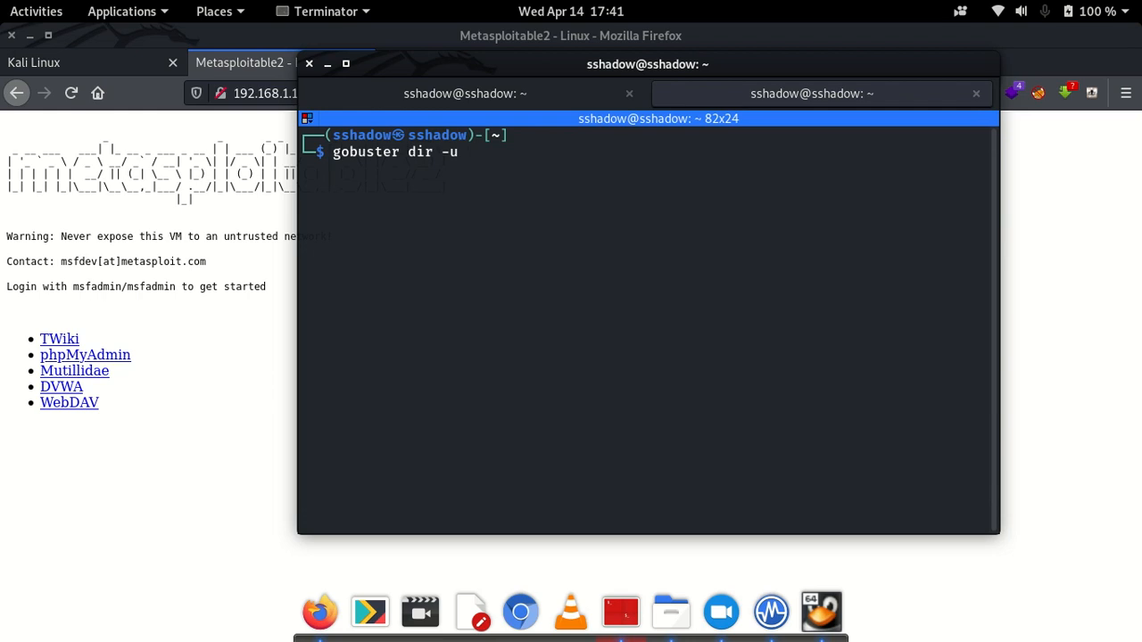
{"action": "type", "text": "192.168.1."}
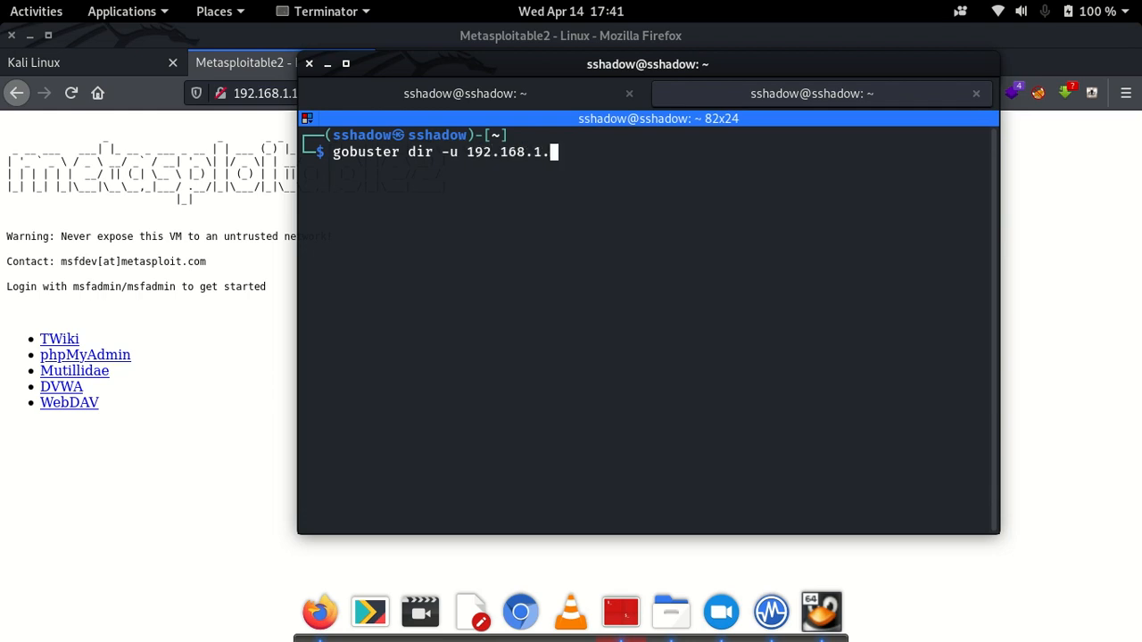
{"action": "type", "text": "102"}
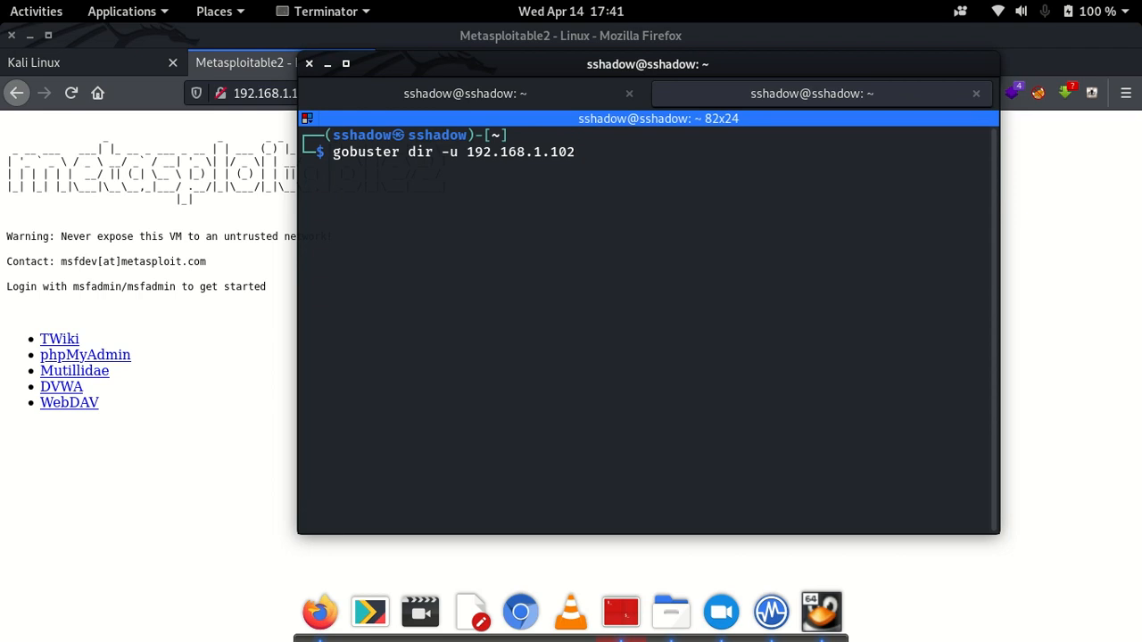
- Add the wordlist option -w /usr/share/wordlists/dirb/common.txt to the command
{"action": "type", "text": "-w /"}
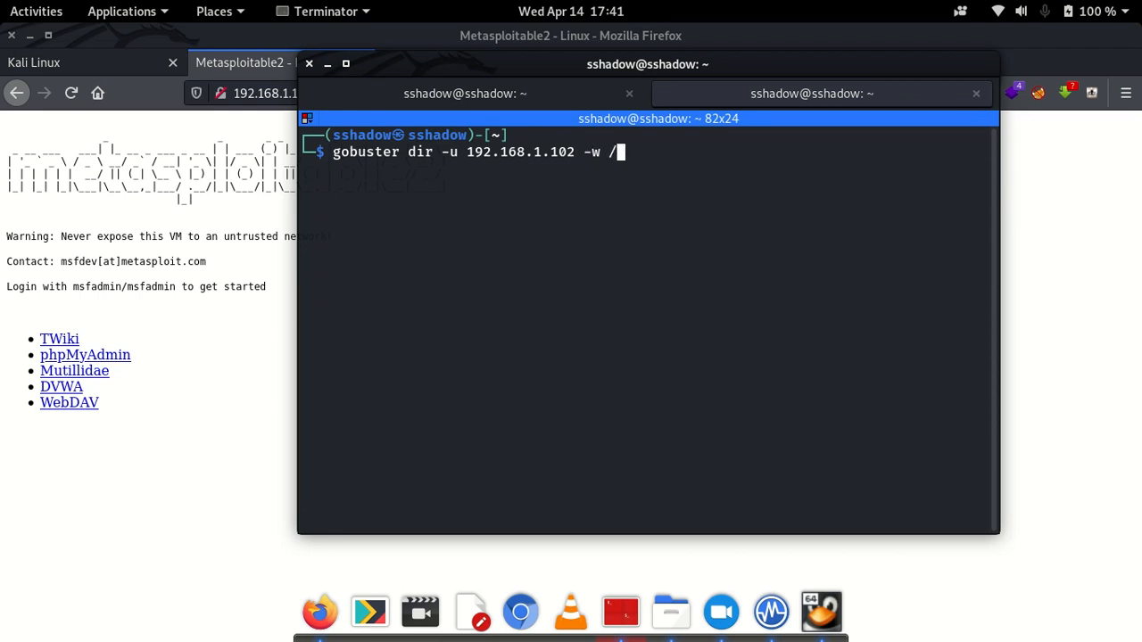
{"action": "type", "text": "us"}
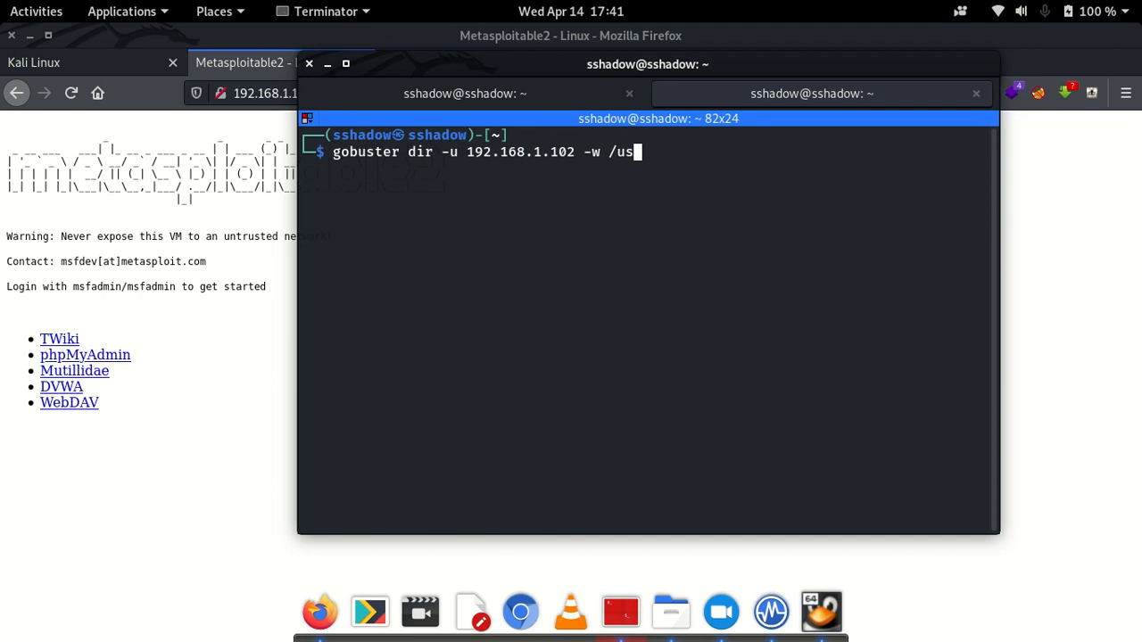
{"action": "type", "text": "r/share"}
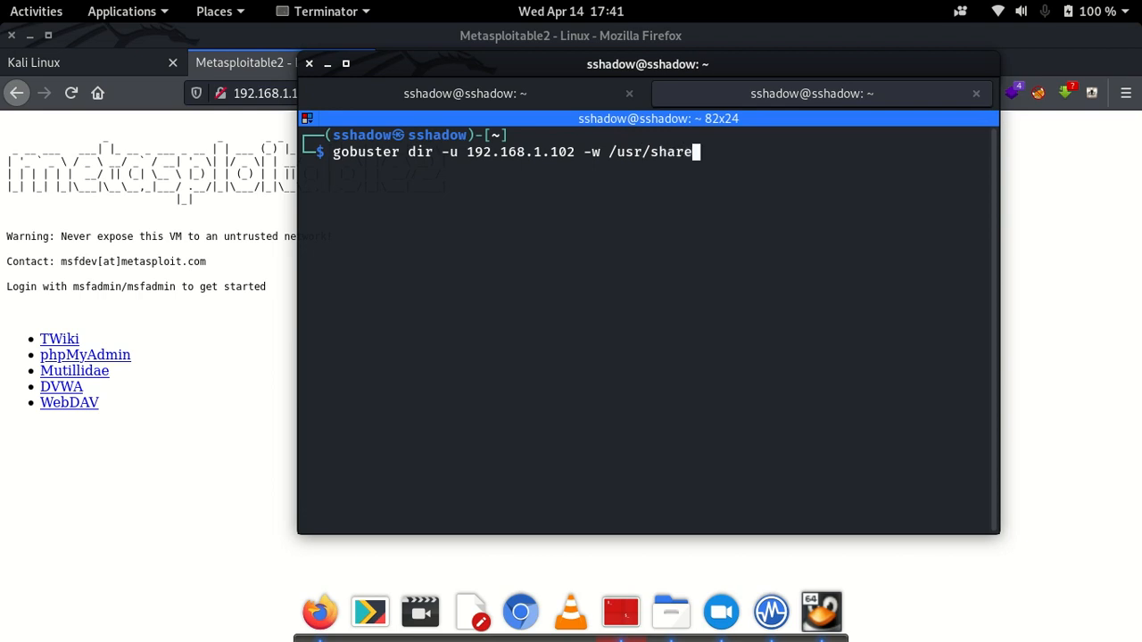
{"action": "type", "text": "/"}
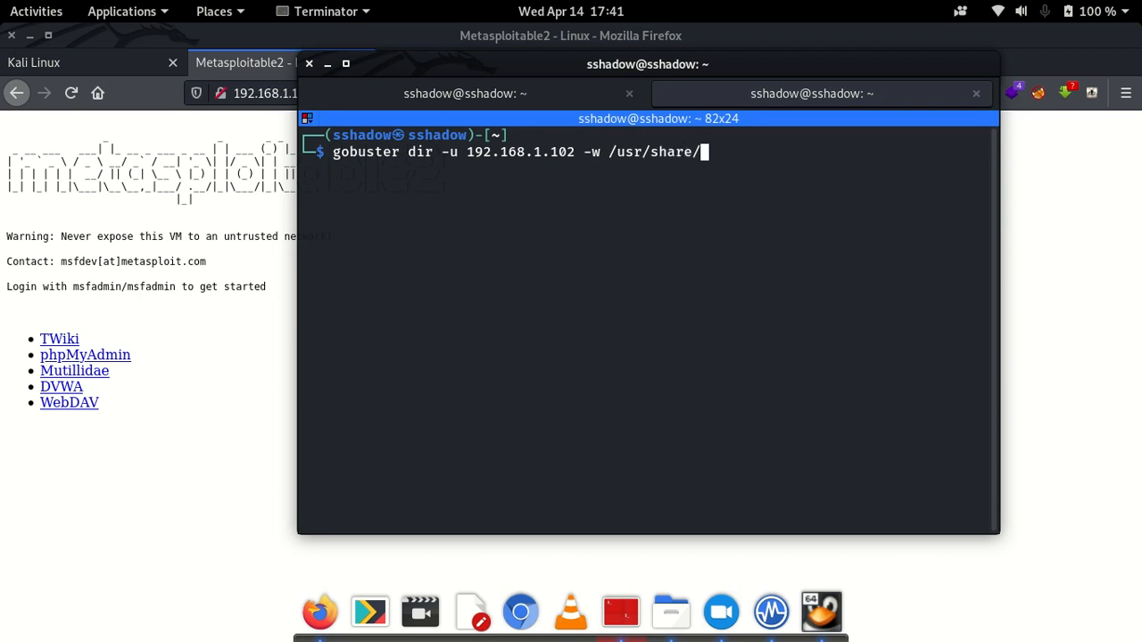
{"action": "type", "text": "wo"}
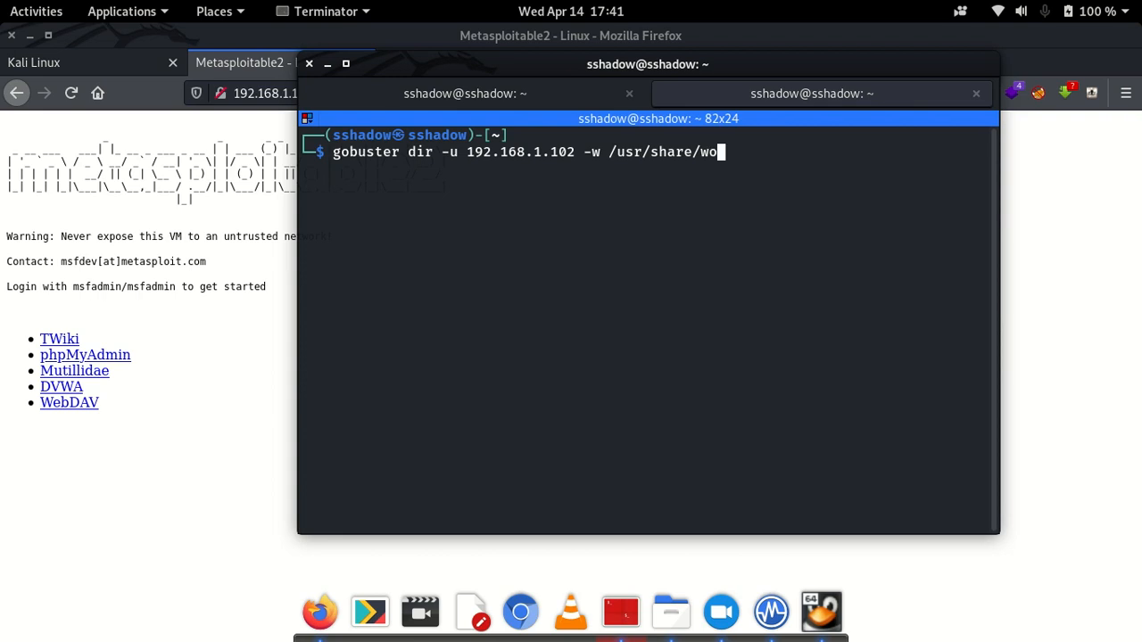
{"action": "type", "text": "rdlists/dirb"}
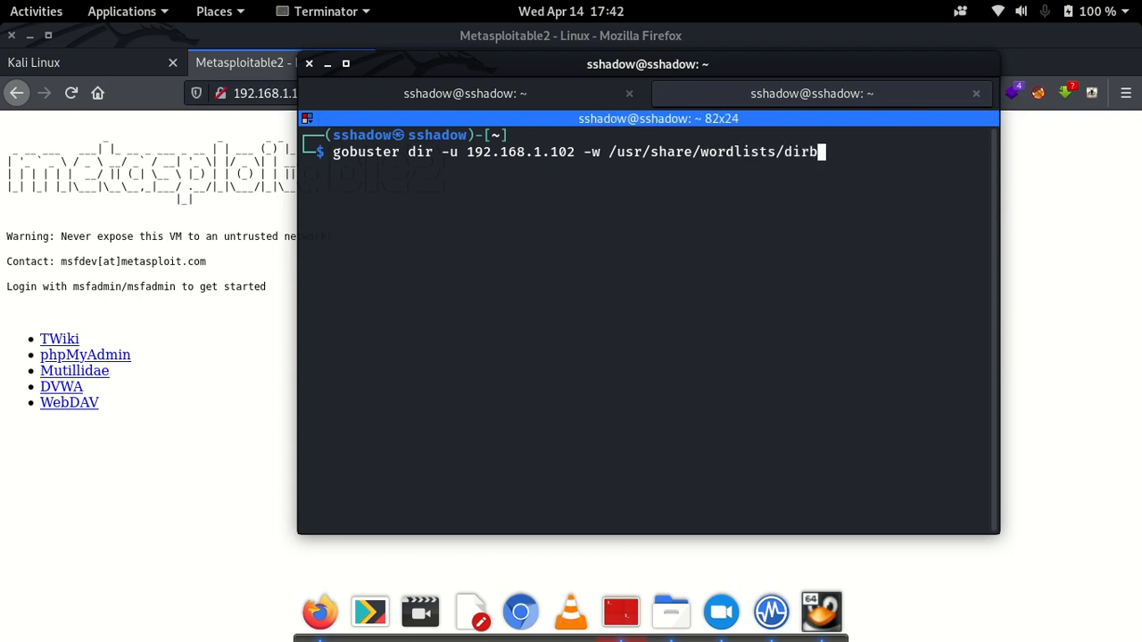
{"action": "type", "text": "/common.txt"}
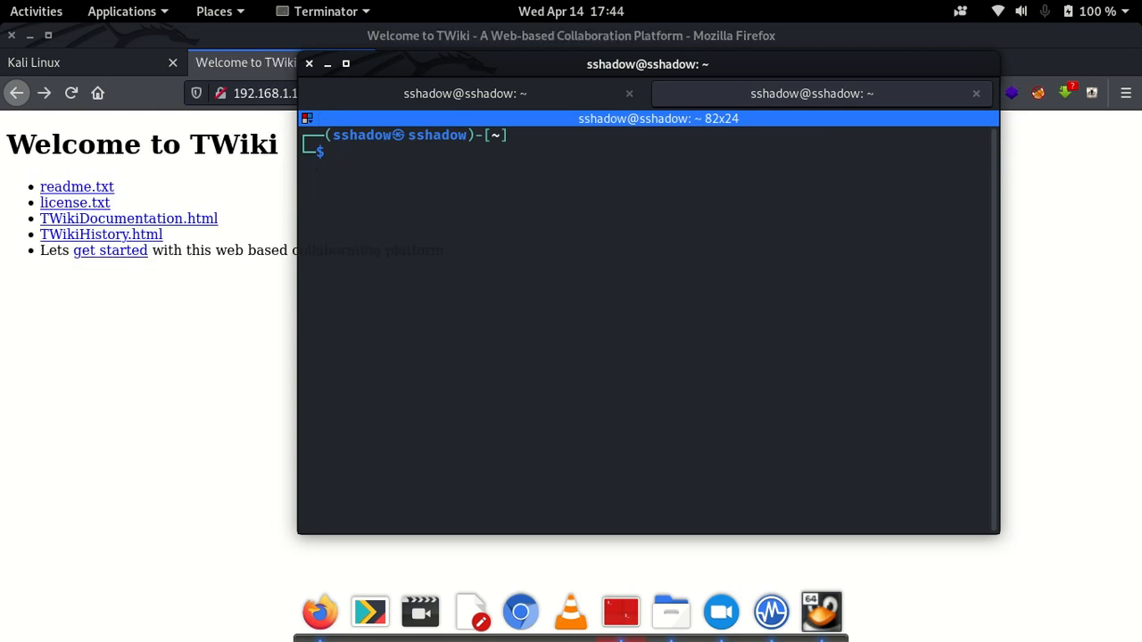
- Change into /usr/share/wordlists and list its contents
{"action": "type", "text": "cd /us"}
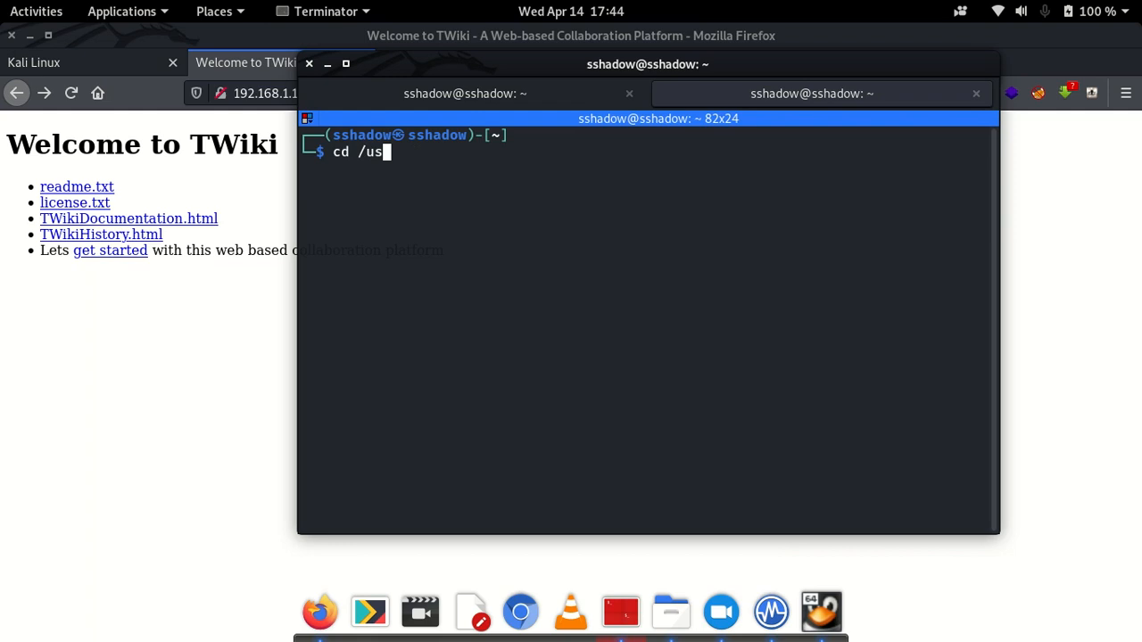
{"action": "type", "text": "r/sha"}
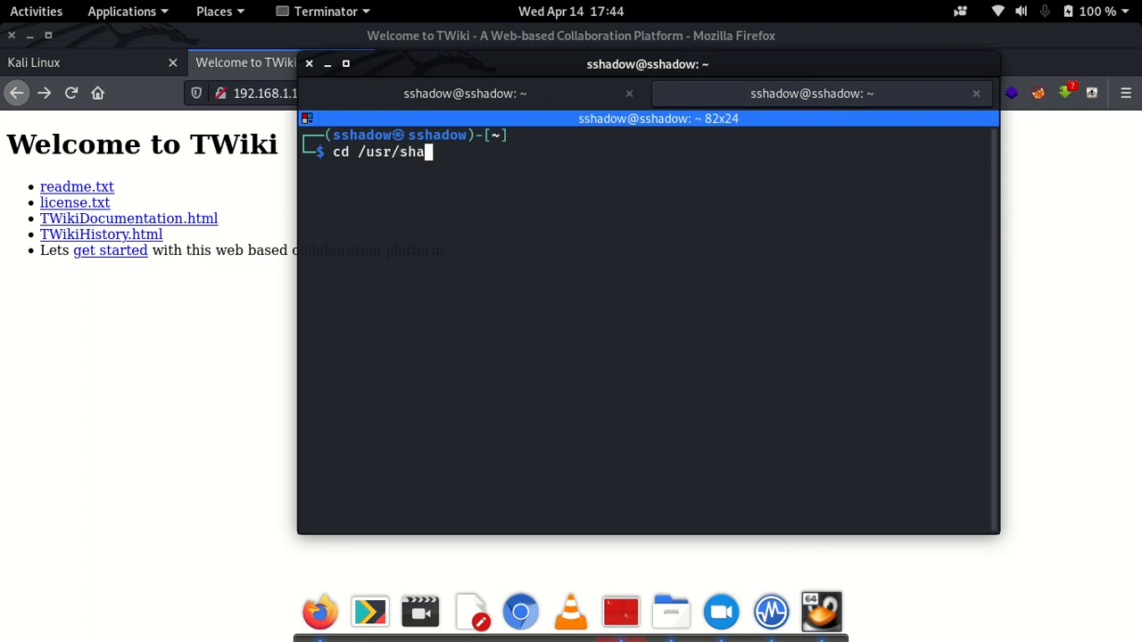
{"action": "type", "text": "re/wordlists/"}
{"action": "type", "text": "ls"}
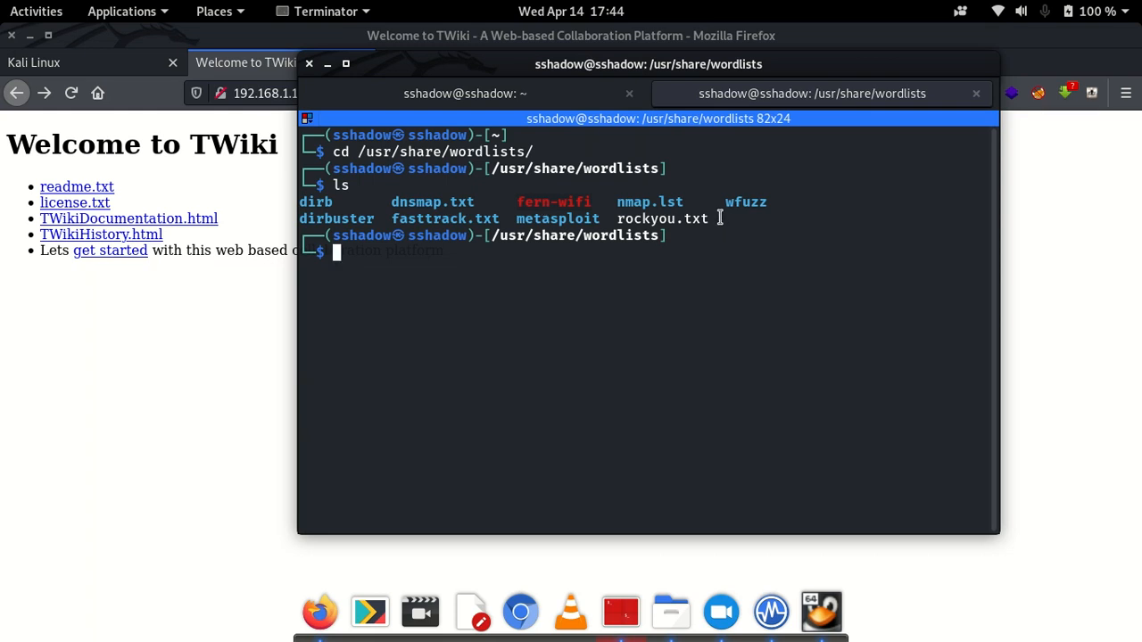
- Enter the dirb folder, list wordlists like common.txt, then return to wordlists
{"action": "type", "text": "cd"}
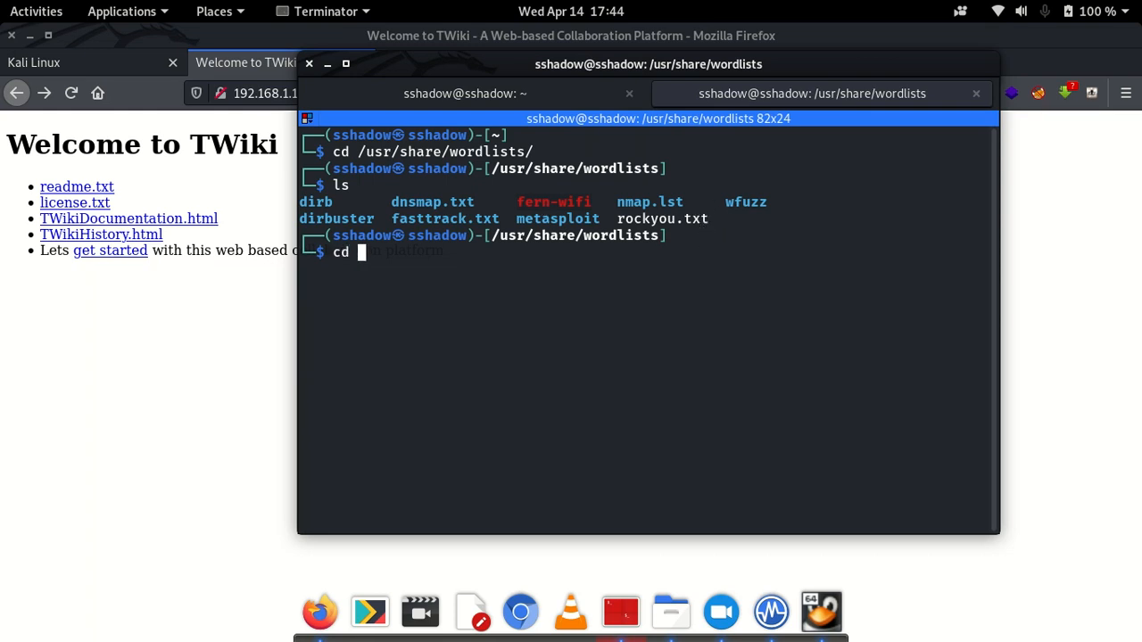
{"action": "type", "text": "dirb"}
{"action": "type", "text": "ls"}
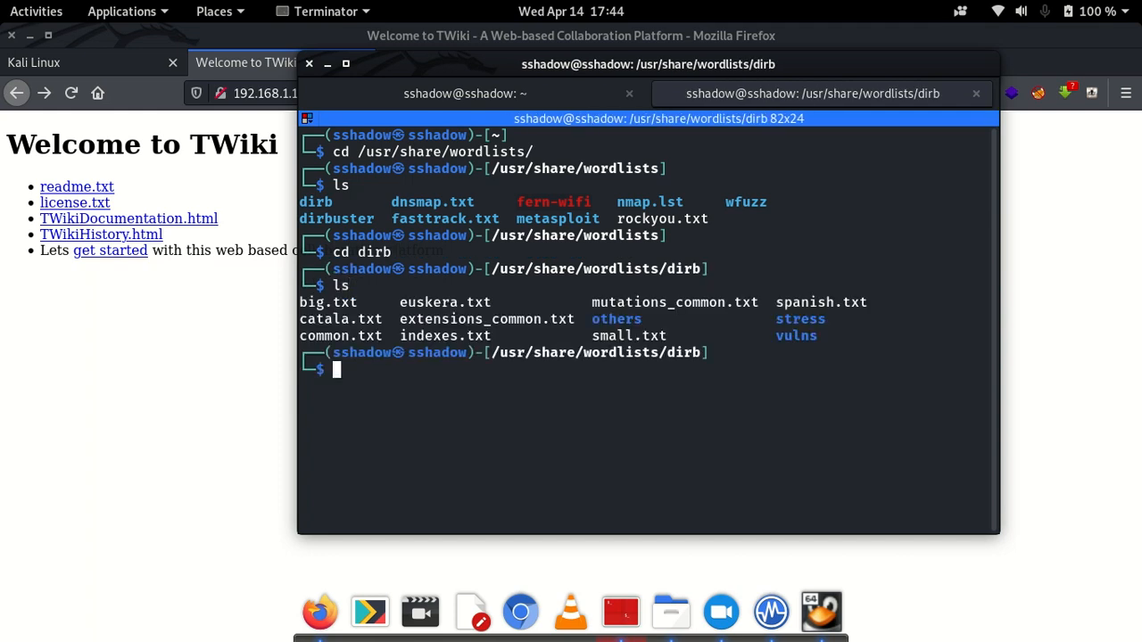
{"action": "mouse_move", "coordinate": [696, 251]}
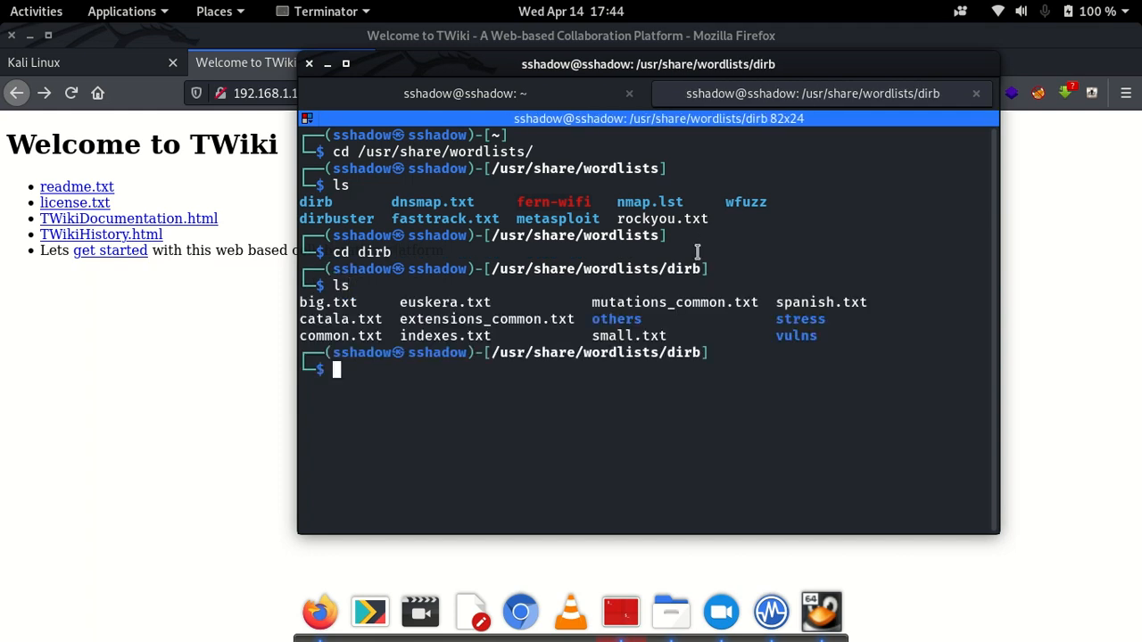
{"action": "mouse_move", "coordinate": [803, 335]}
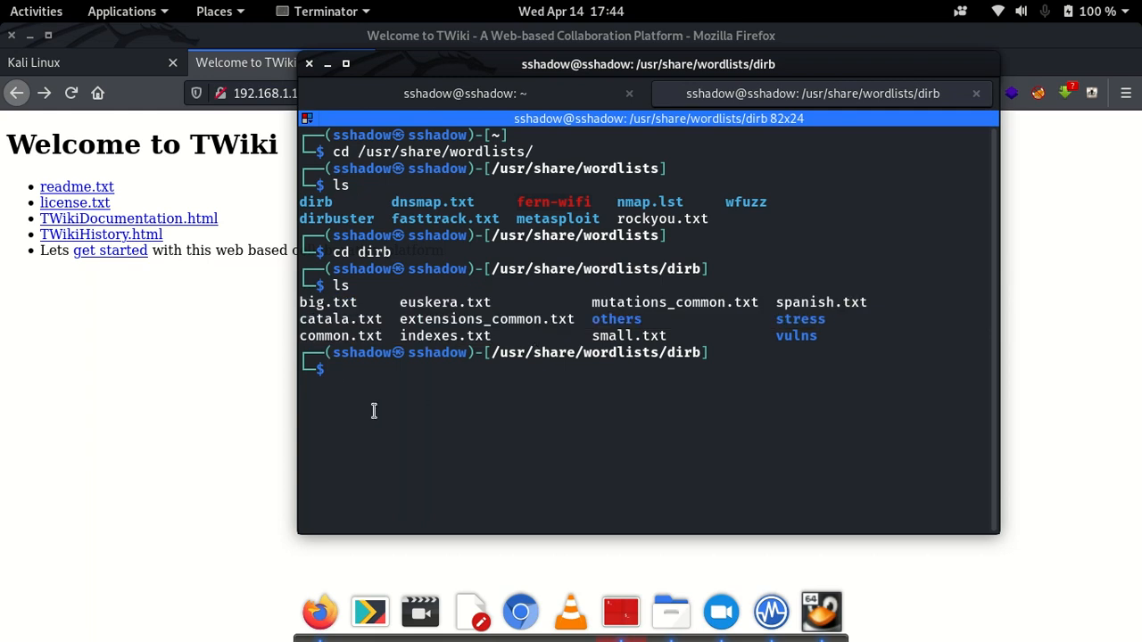
{"action": "type", "text": "cd .."}
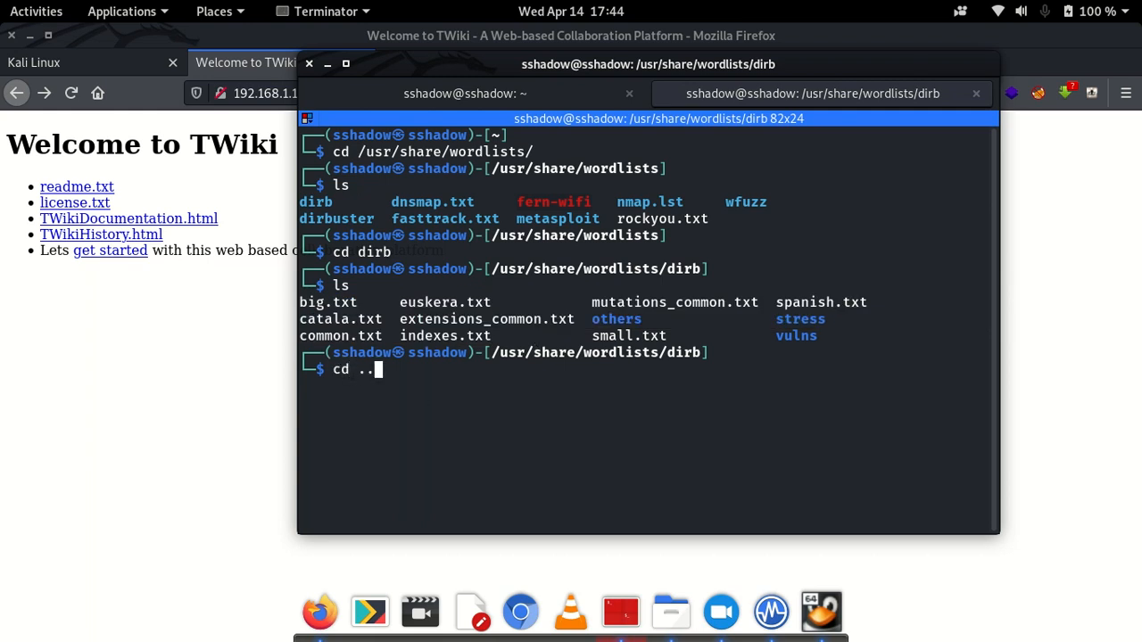
{"action": "key", "text": "Return"}
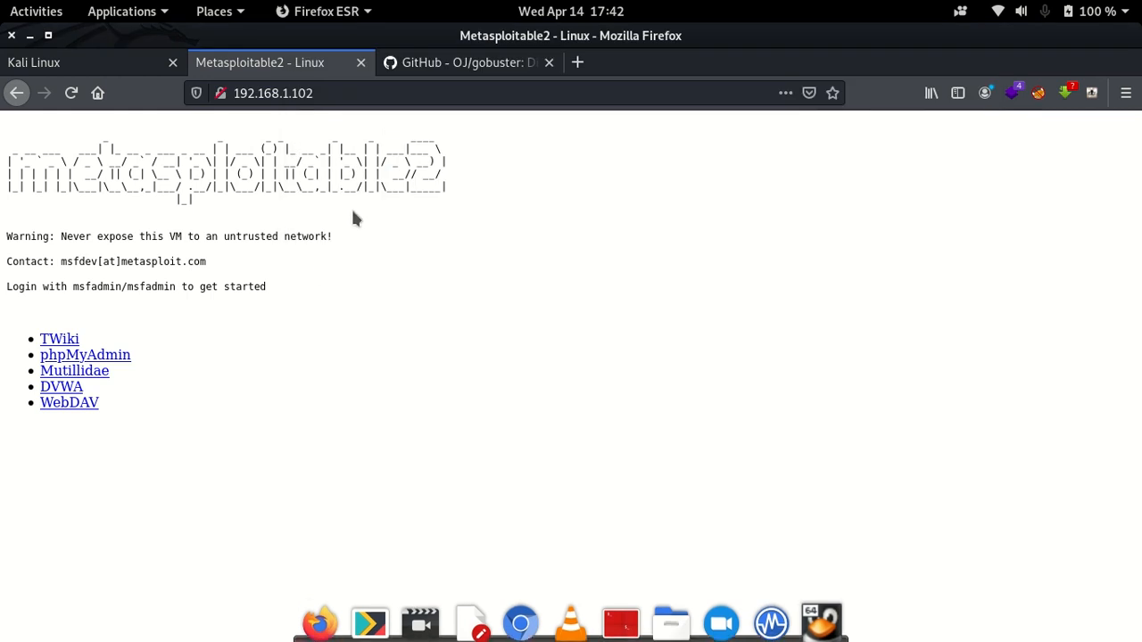
- Open the TWiki welcome page at 192.168.1.102/twiki from the server home page
{"action": "left_click", "coordinate": [271, 93]}
{"action": "type", "text": "/twiki/"}
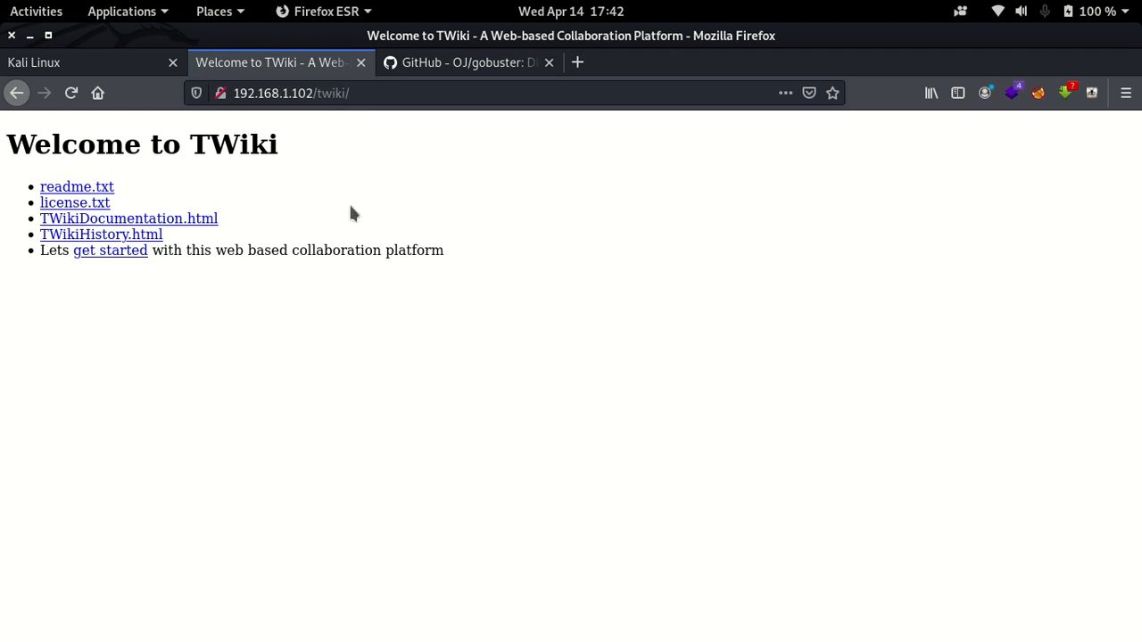
{"action": "mouse_move", "coordinate": [399, 205]}
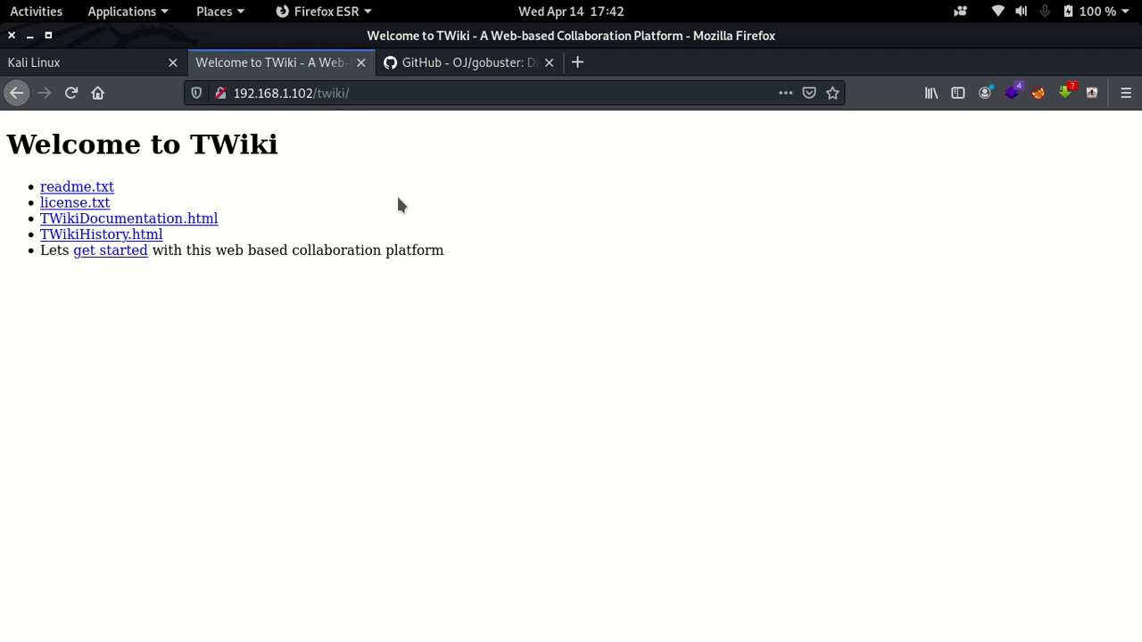
{"action": "left_click", "coordinate": [389, 92]}
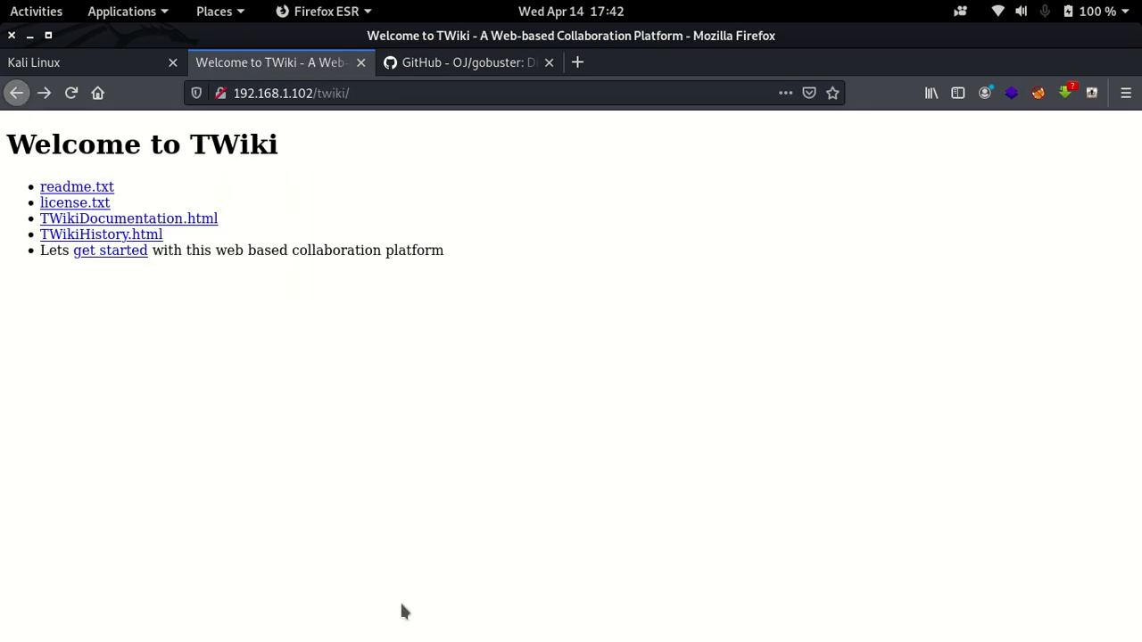
- Run gobuster dir on 192.168.1.102/test with dirb common.txt, finding three 403 files
{"action": "left_click", "coordinate": [621, 610]}
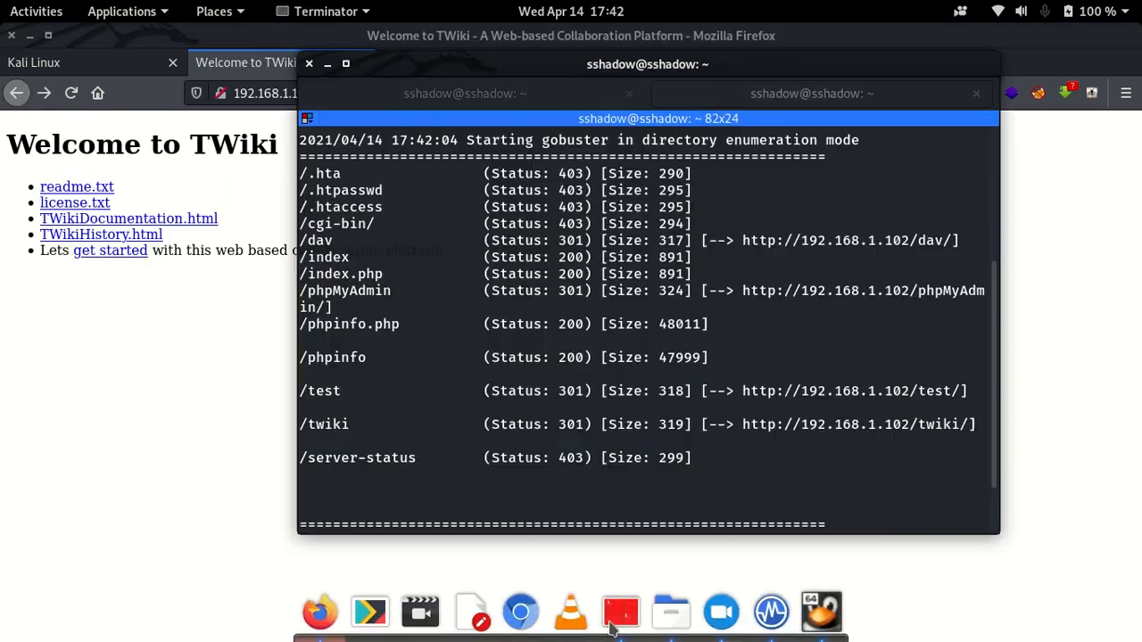
{"action": "left_click", "coordinate": [811, 93]}
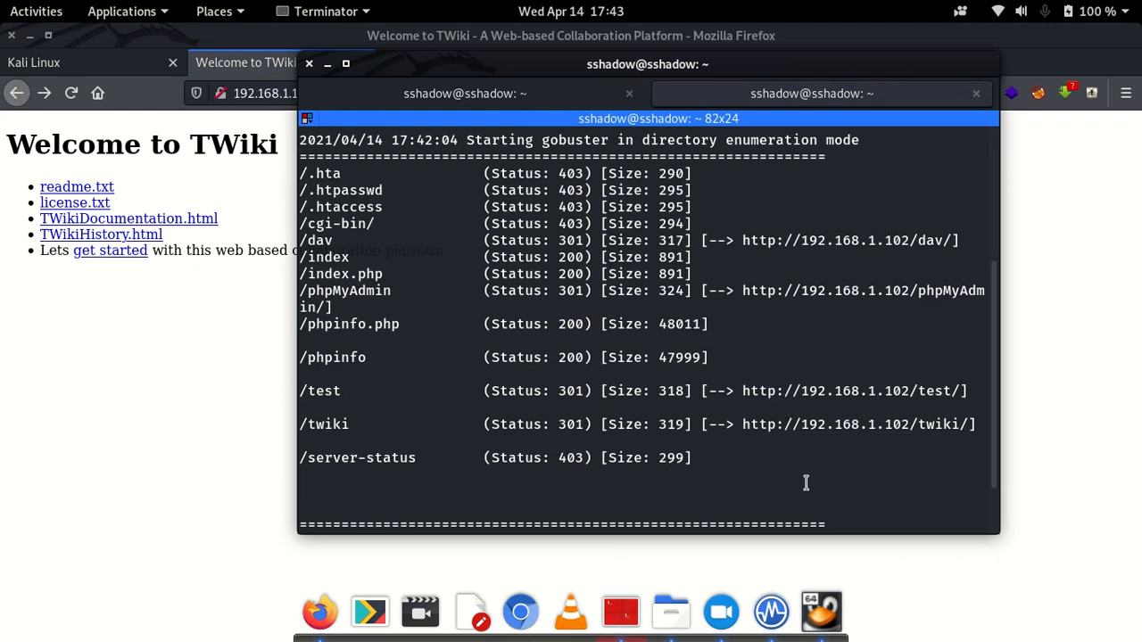
{"action": "type", "text": "gobuster dir -u 192.168.1.102 -w /usr/share/wordlists/dirb/common.txt"}
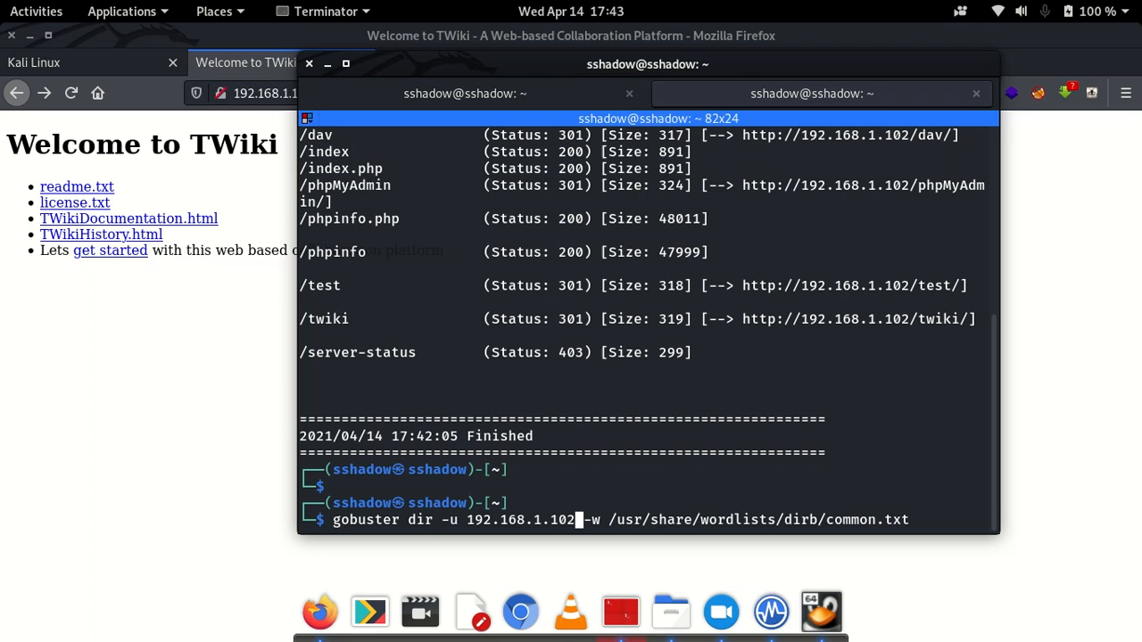
{"action": "type", "text": "/test"}
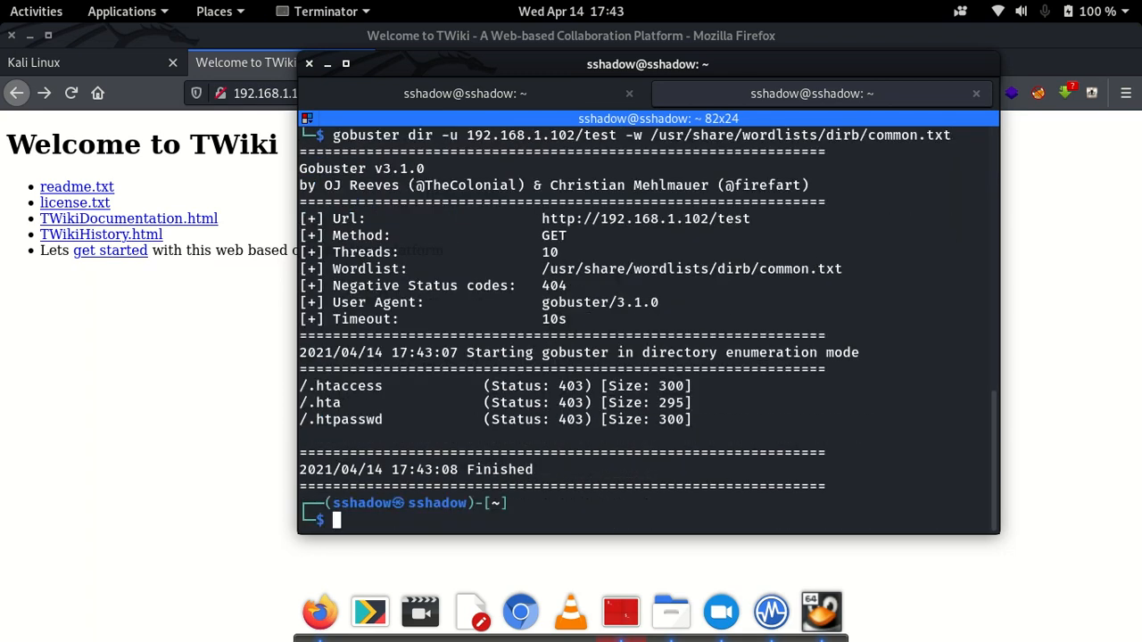
{"action": "mouse_move", "coordinate": [528, 434]}
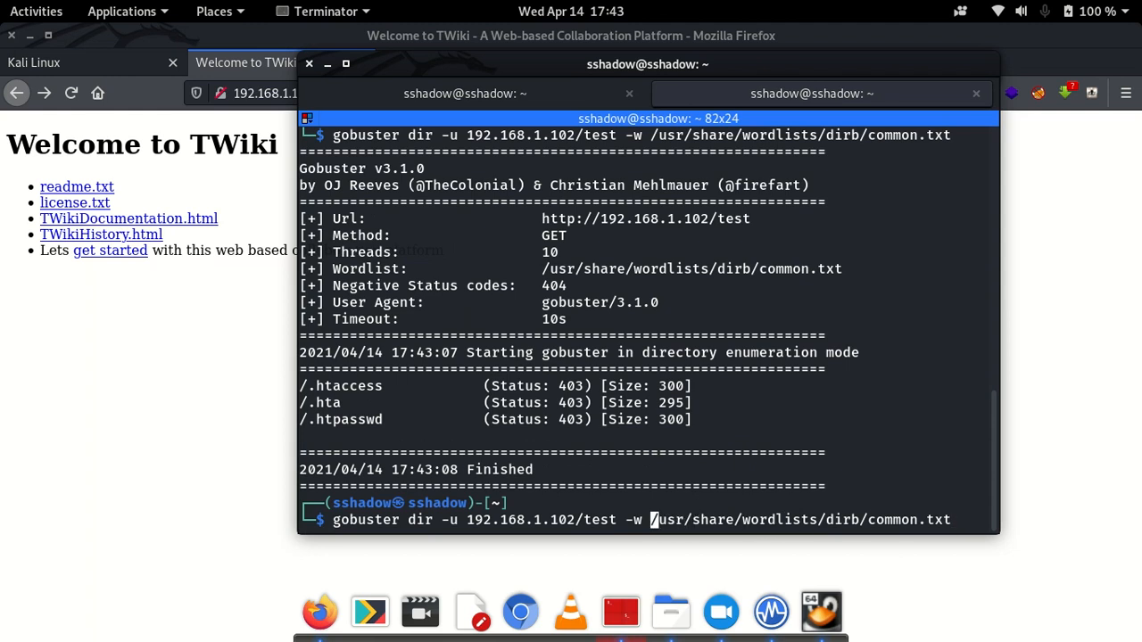
{"action": "mouse_move", "coordinate": [610, 521]}
{"action": "type", "text": "x "}
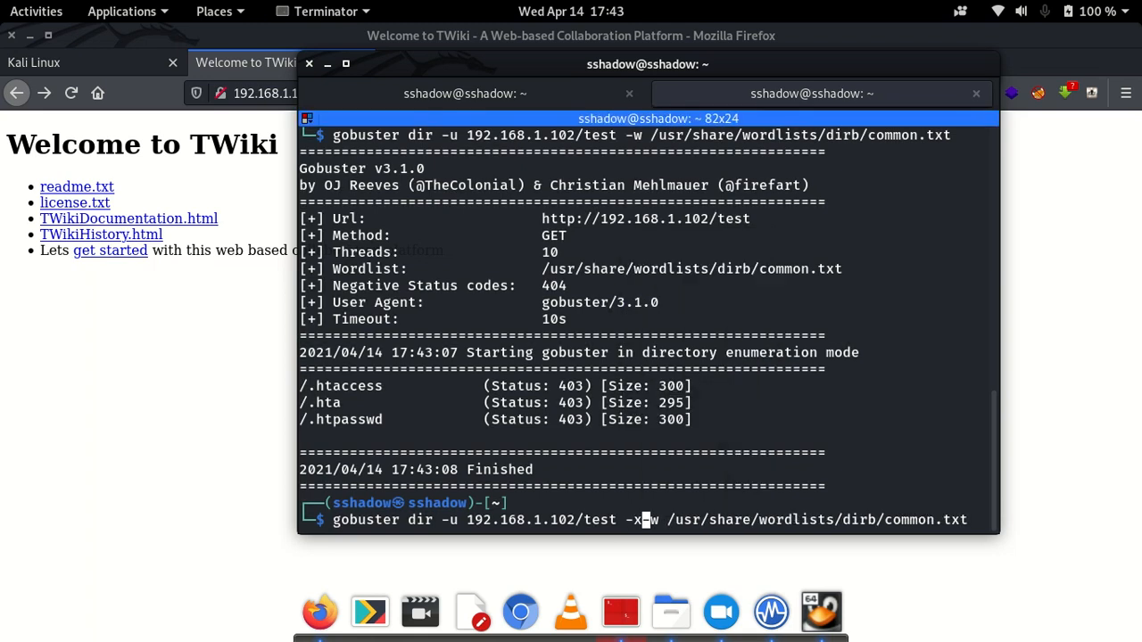
- Insert -x .php.txt into the recalled /test gobuster command to check php and txt extensions
{"action": "type", "text": "."}
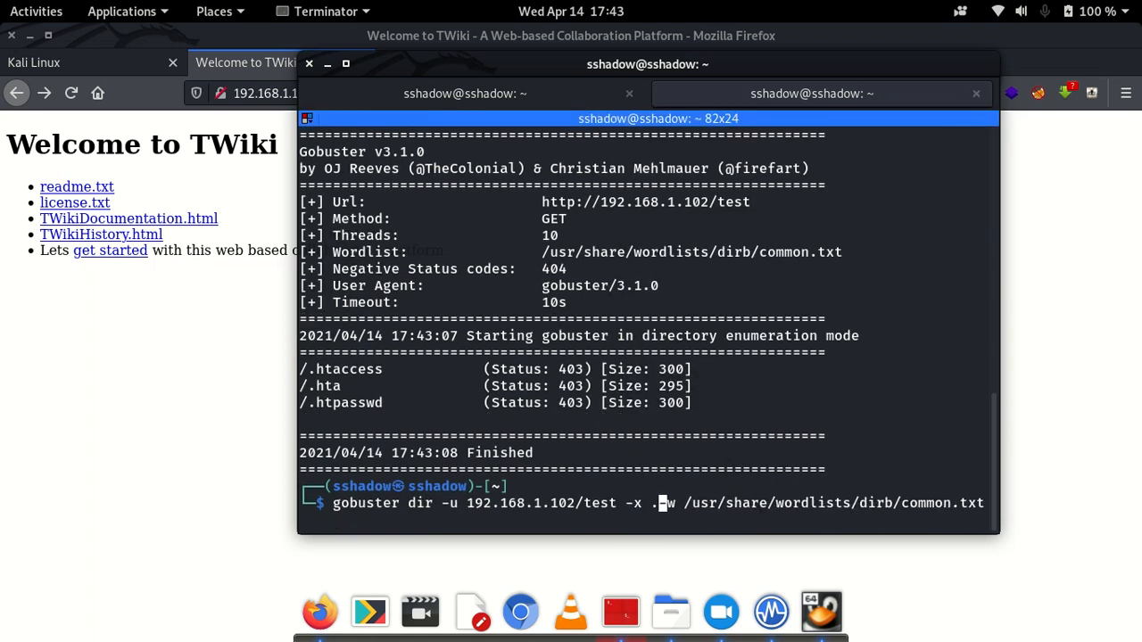
{"action": "type", "text": "php"}
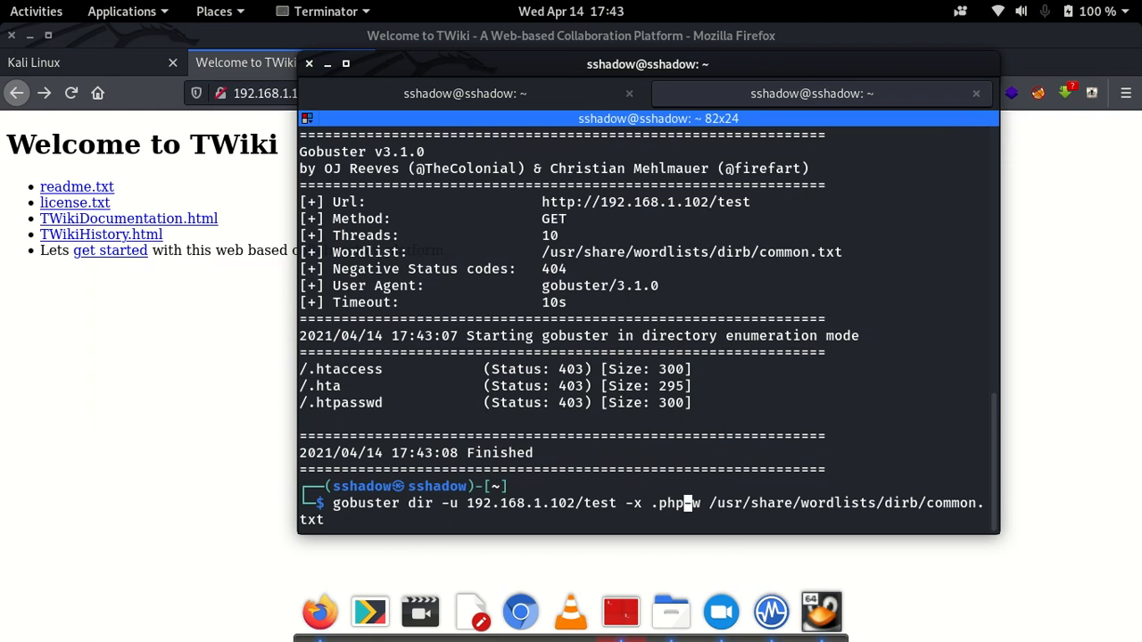
{"action": "type", "text": ".txt"}
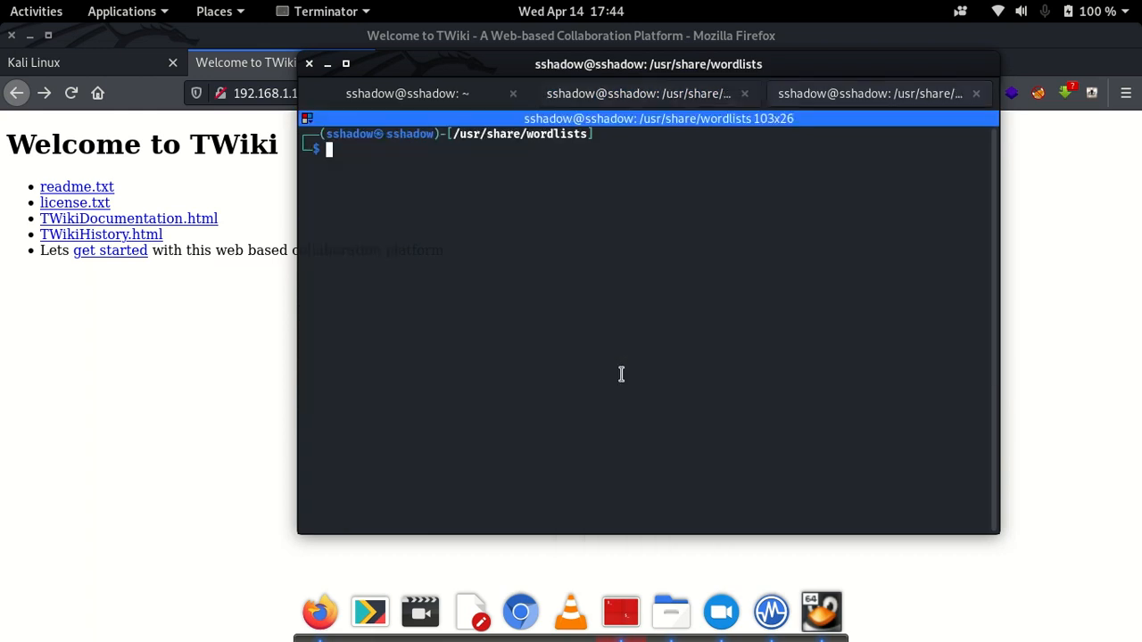
- Enter dirb at the prompt in the /usr/share/wordlists terminal
{"action": "type", "text": "di"}
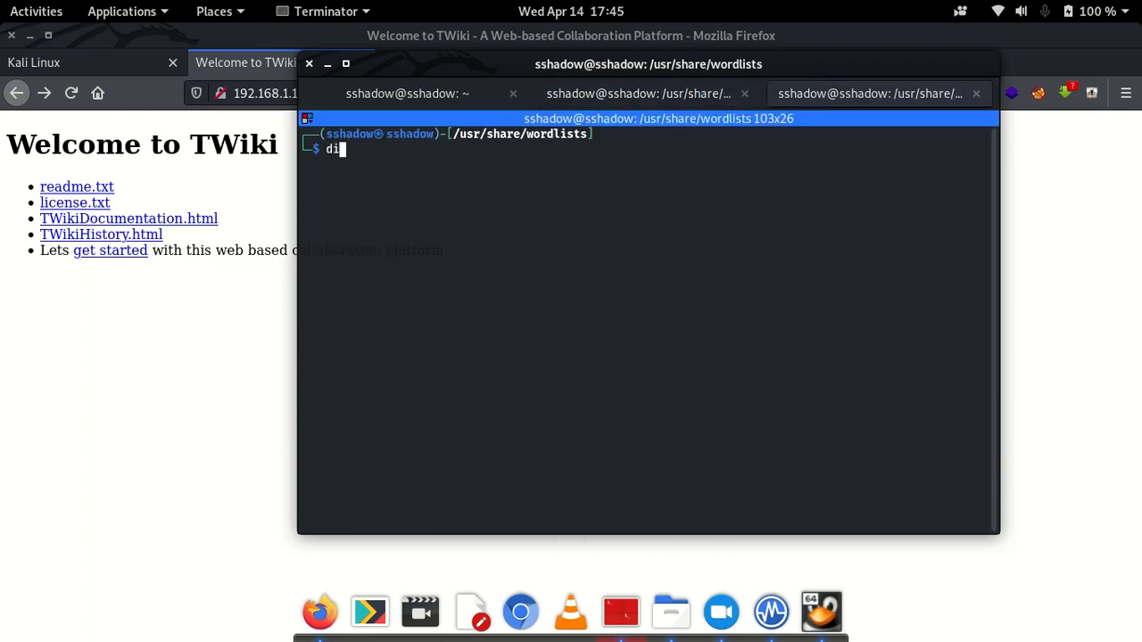
{"action": "type", "text": "rbuster github"}
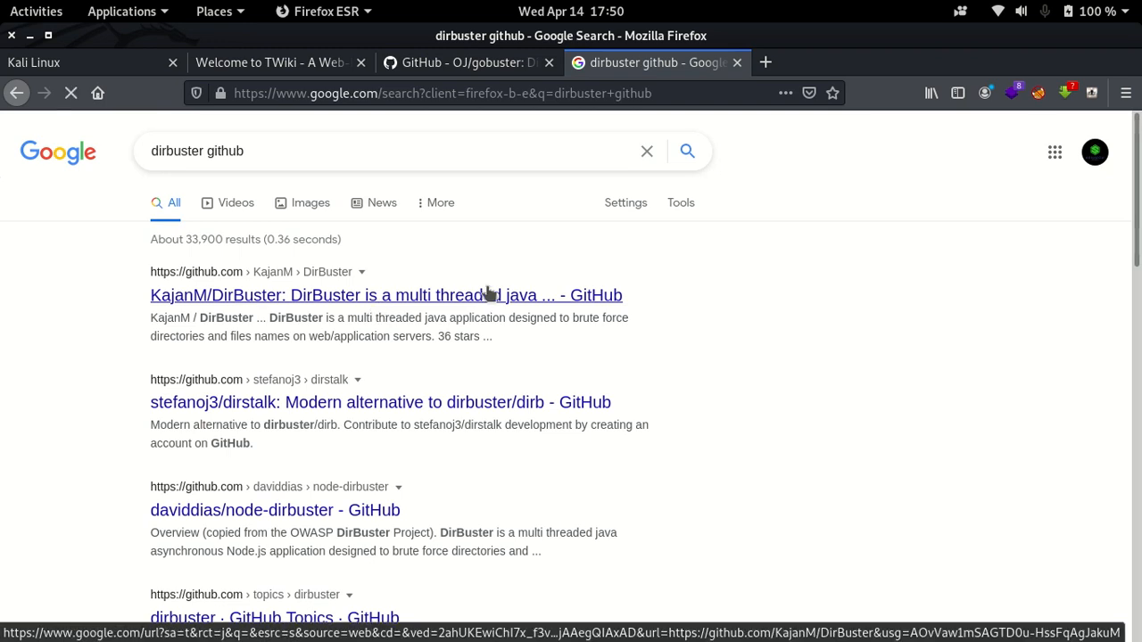
- Go to the KajanM/DirBuster repository and view its Code clone and download options
{"action": "left_click", "coordinate": [385, 294]}
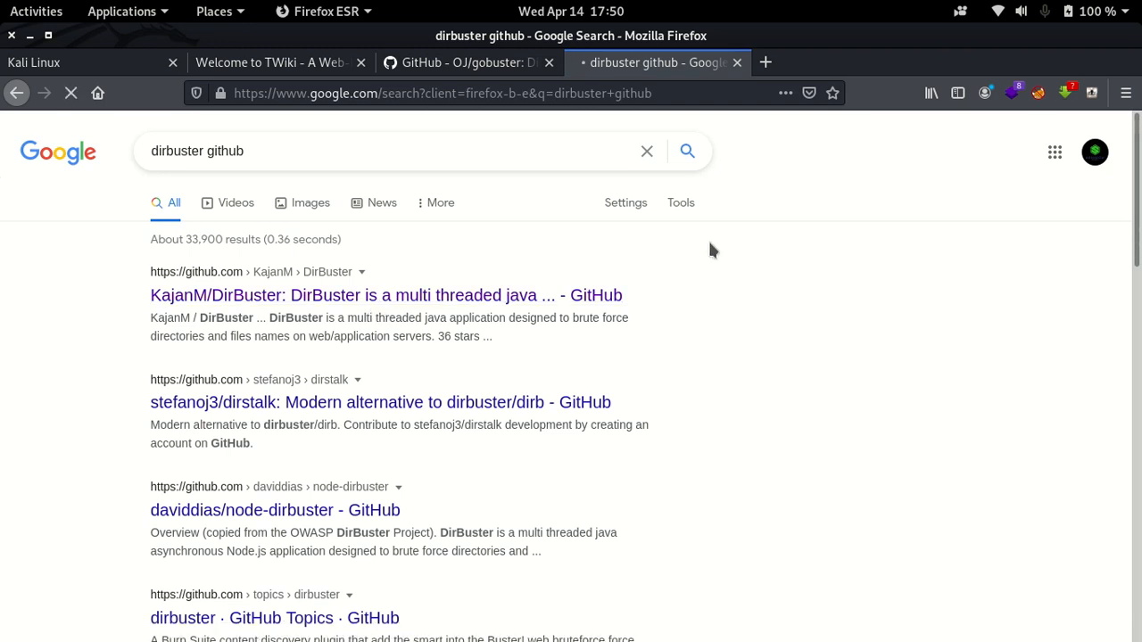
{"action": "left_click", "coordinate": [385, 294]}
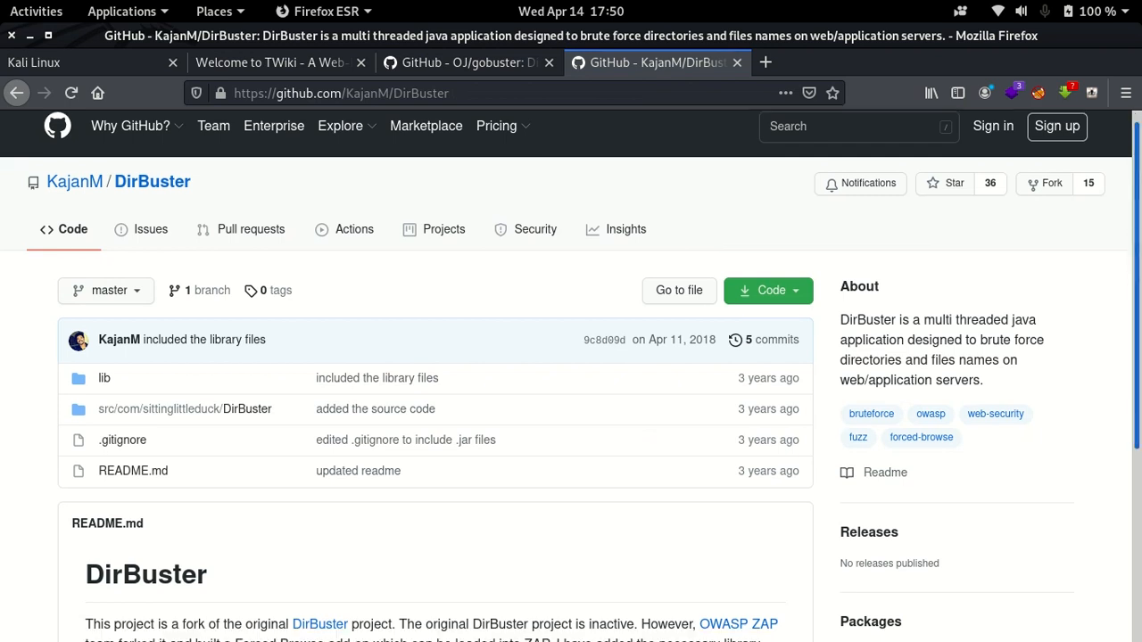
{"action": "scroll", "scroll_direction": "down", "scroll_amount": 3}
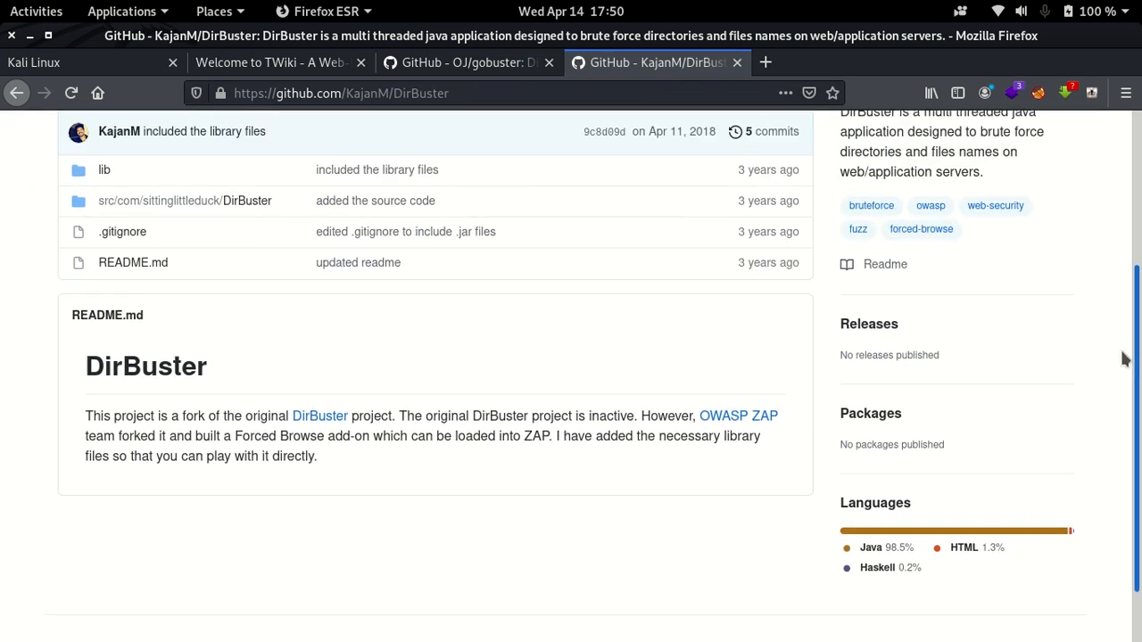
{"action": "left_click", "coordinate": [765, 271]}
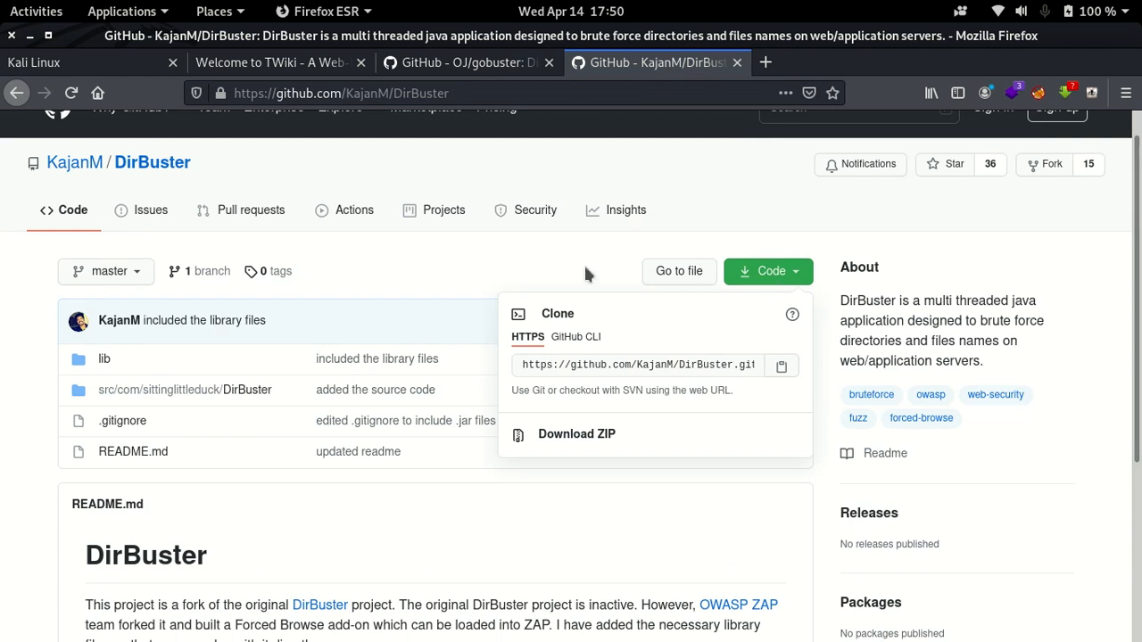
{"action": "left_click", "coordinate": [596, 460]}
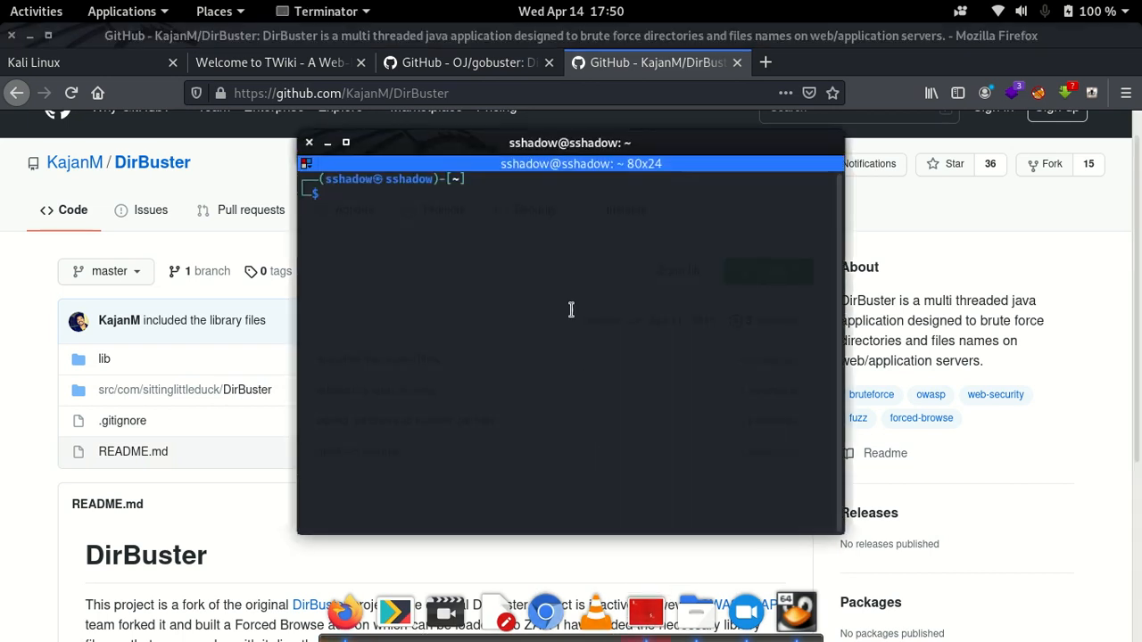
- Run sudo apt install dirbuster, which reports the newest version is already installed
{"action": "type", "text": "sudo"}
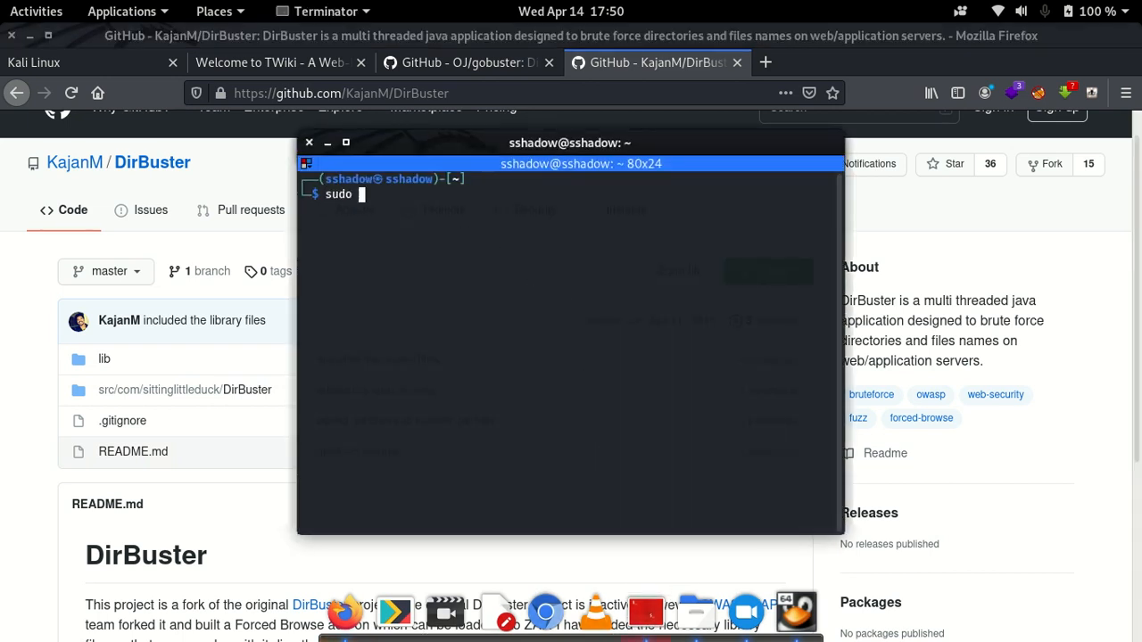
{"action": "type", "text": "apt install d"}
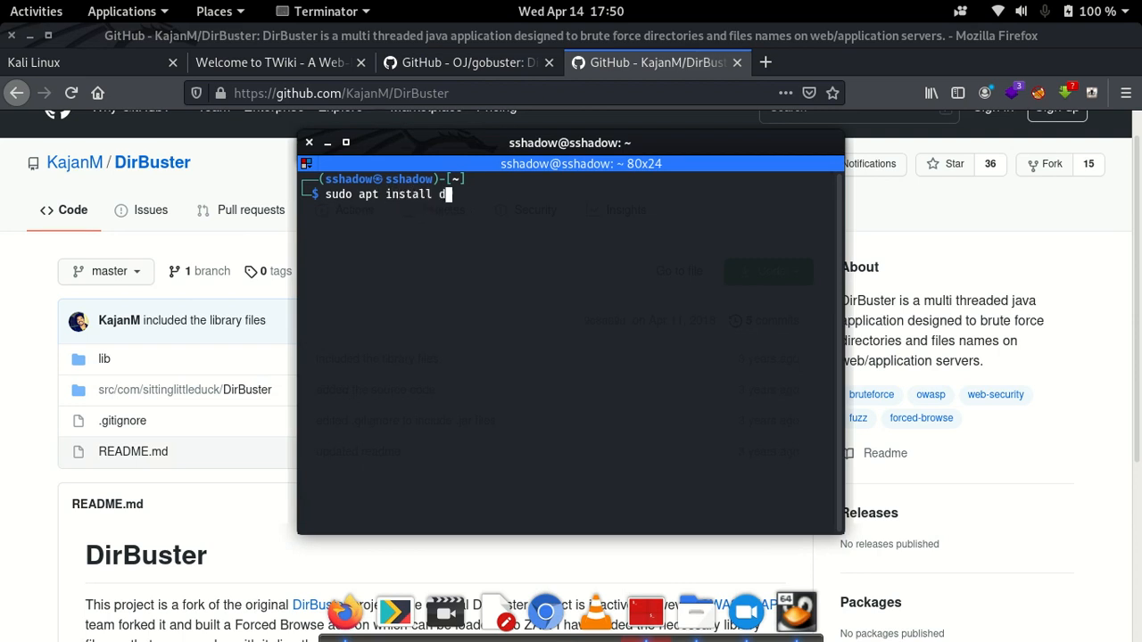
{"action": "type", "text": "irbuster"}
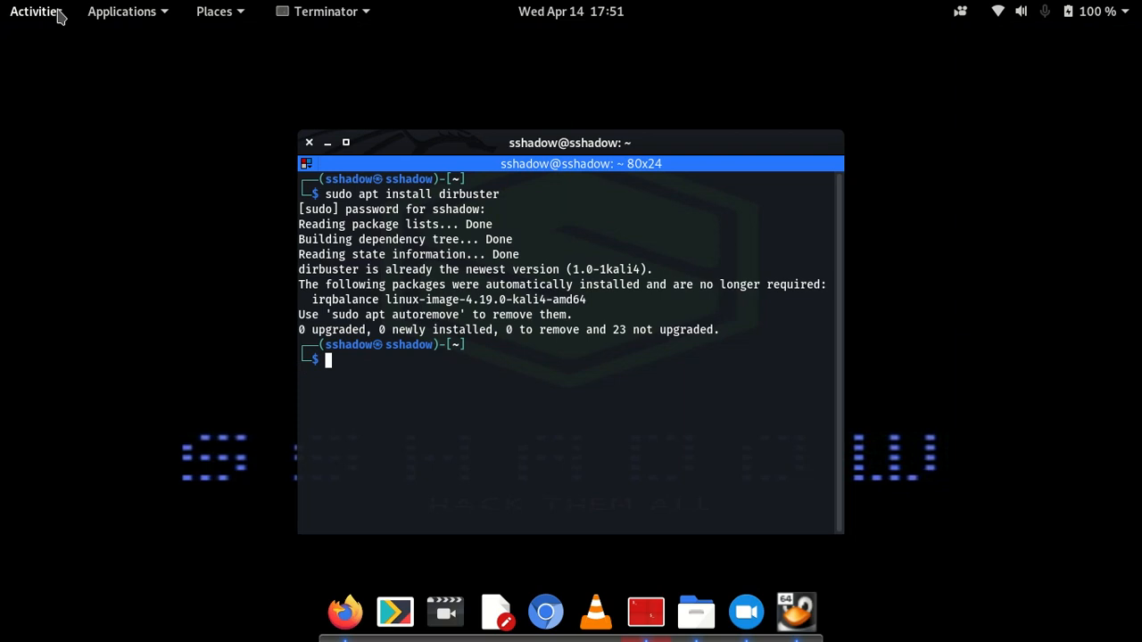
- Search the Activities overview for dirb
{"action": "left_click", "coordinate": [36, 10]}
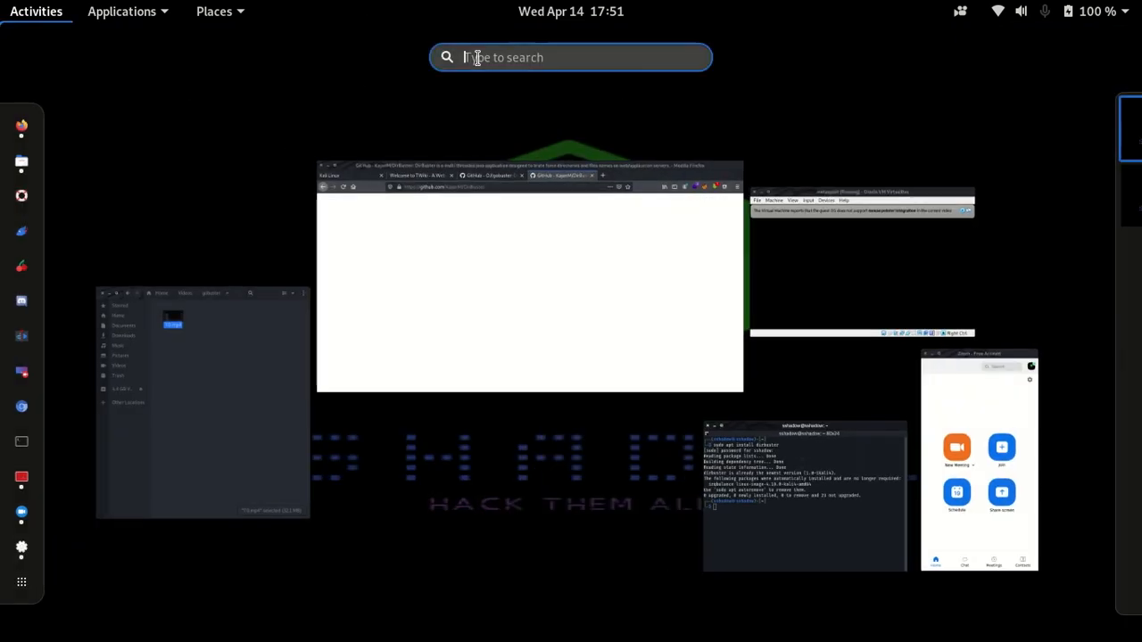
{"action": "type", "text": "dirb"}
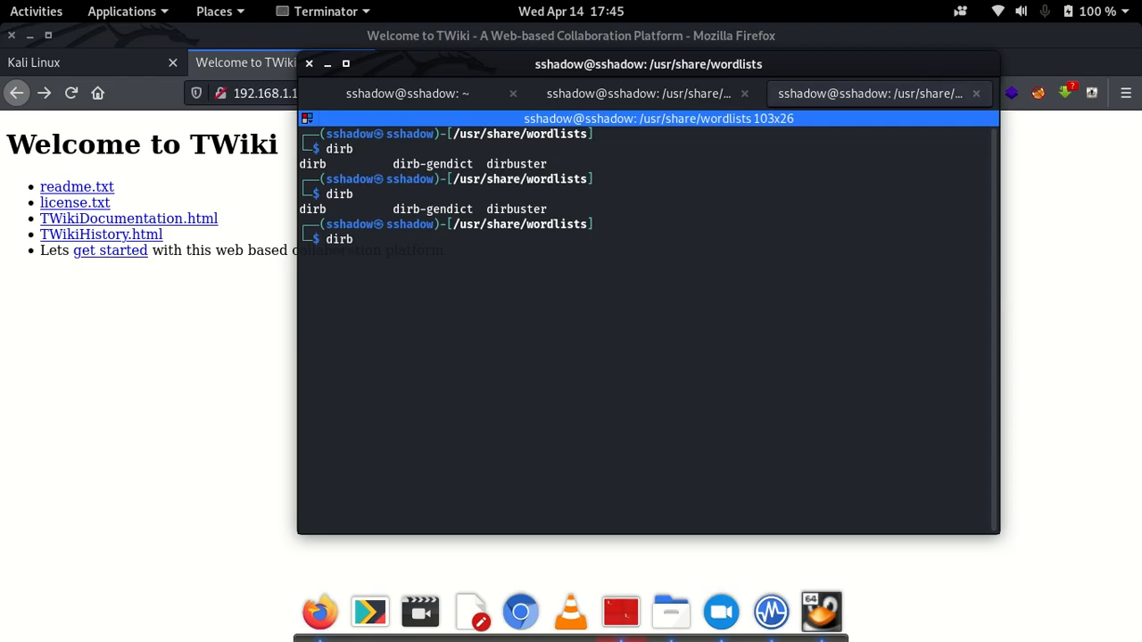
- Run the dirbuster command to launch the OWASP DirBuster 1.0-RC1 window
{"action": "type", "text": "uster"}
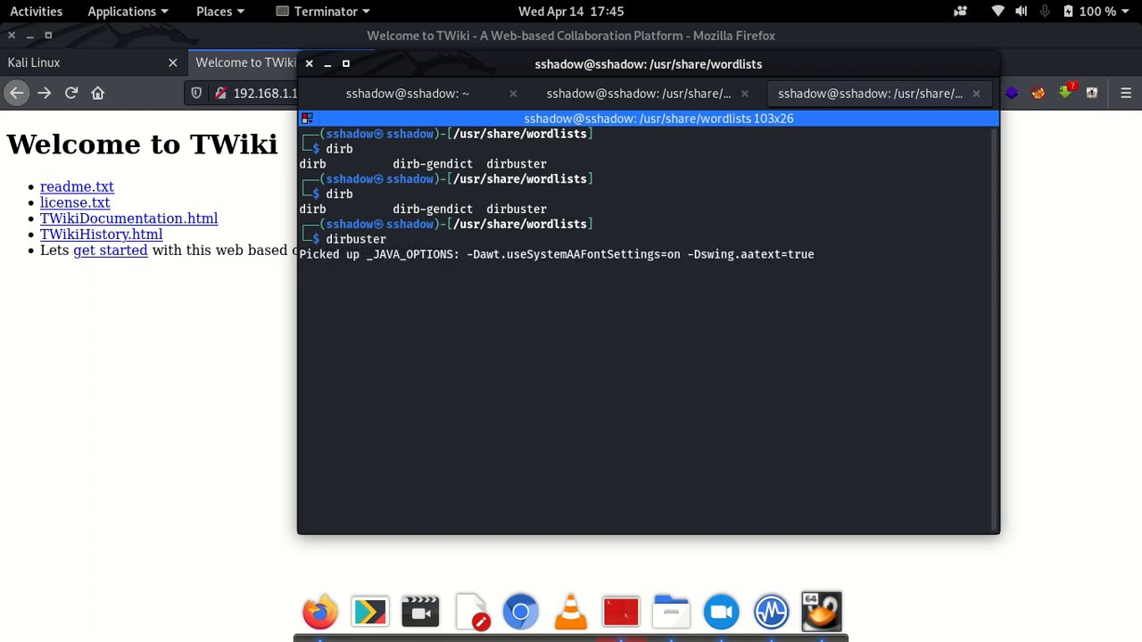
{"action": "key", "text": "Return"}
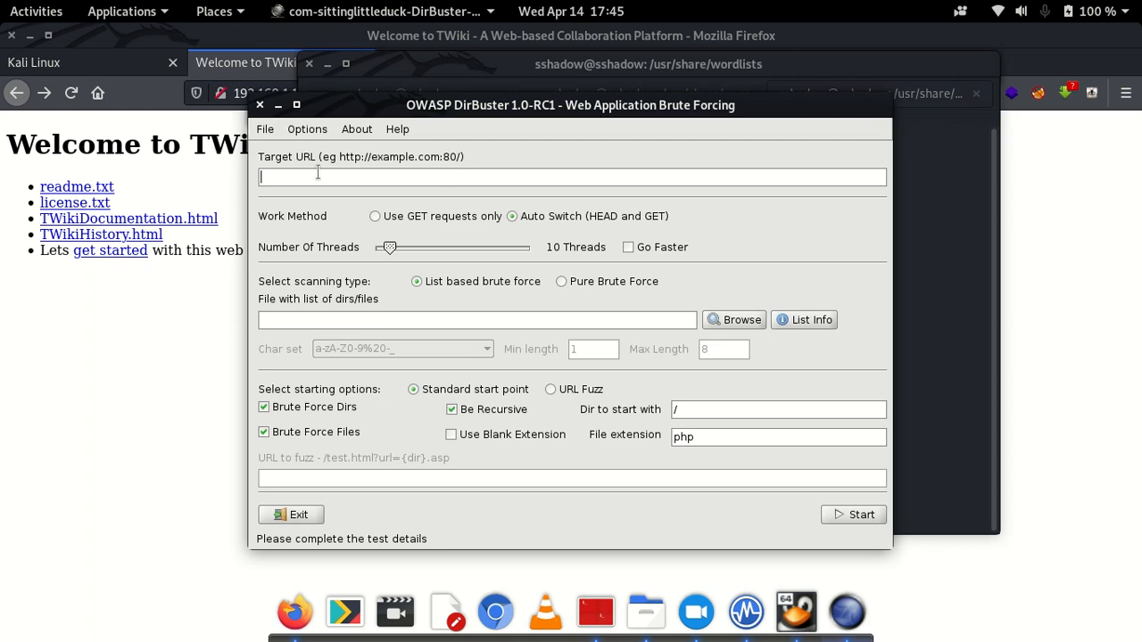
{"action": "type", "text": "http://"}
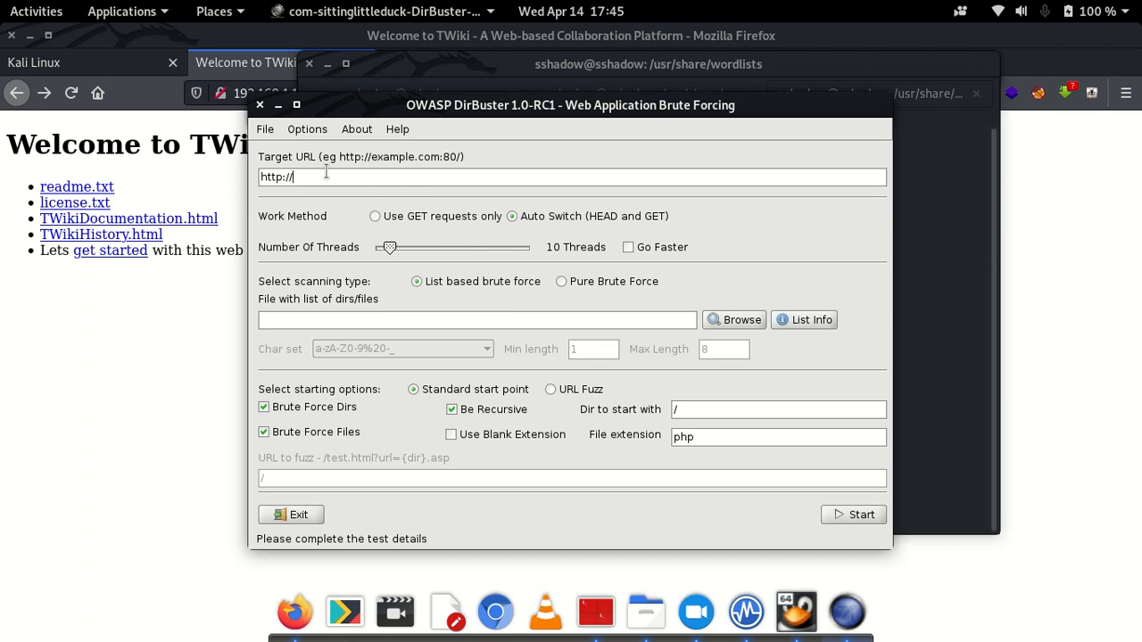
{"action": "type", "text": "192.168"}
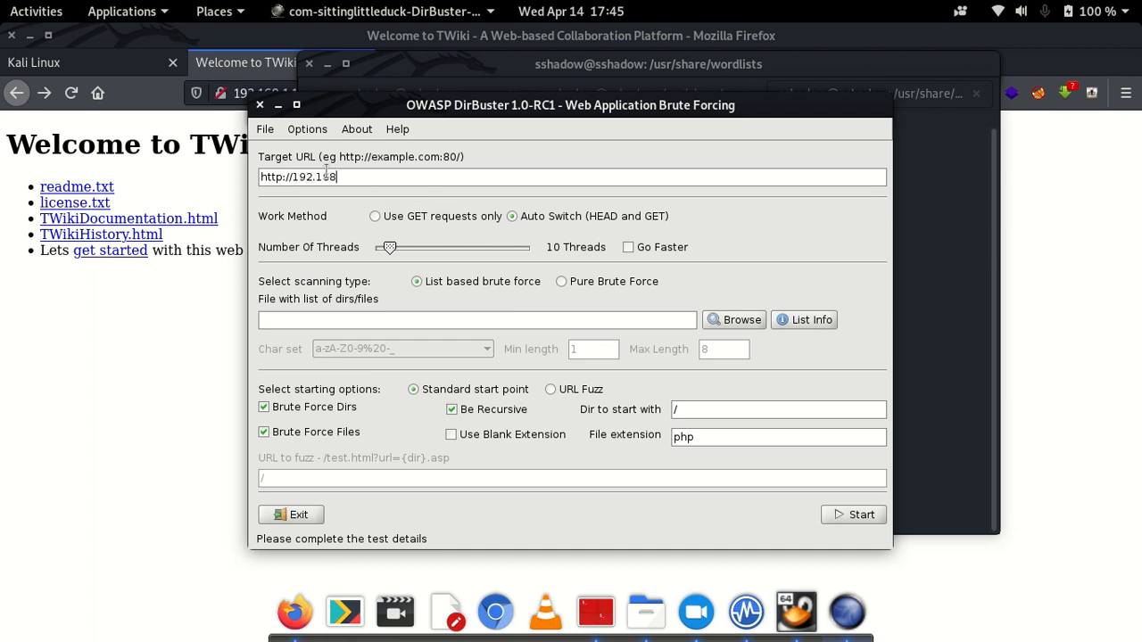
{"action": "type", "text": ".1.102:"}
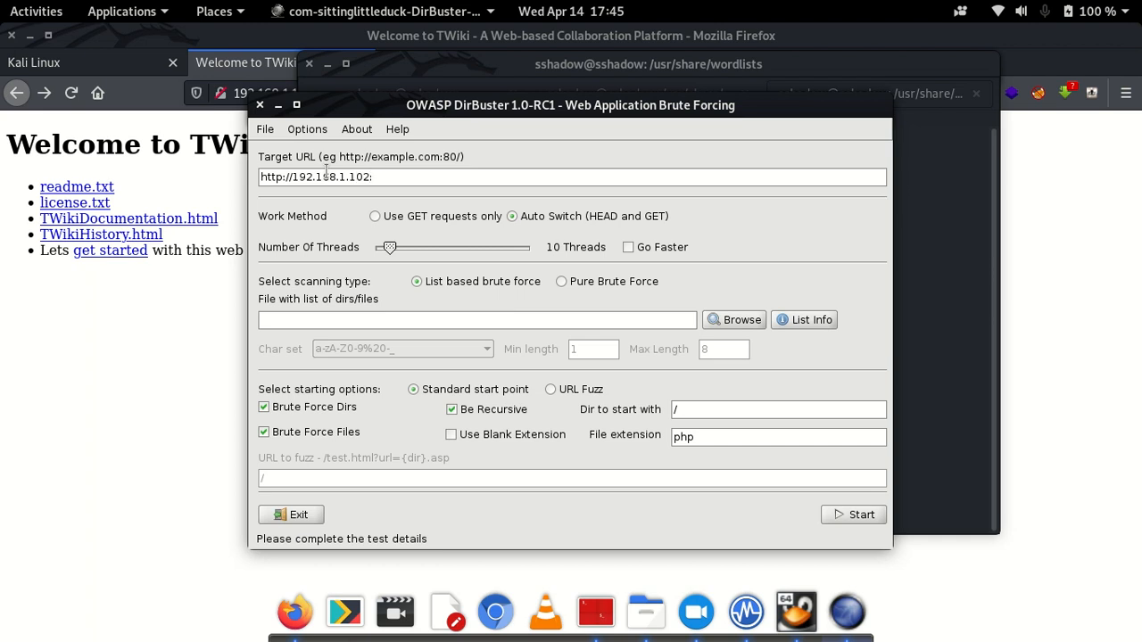
{"action": "type", "text": "80"}
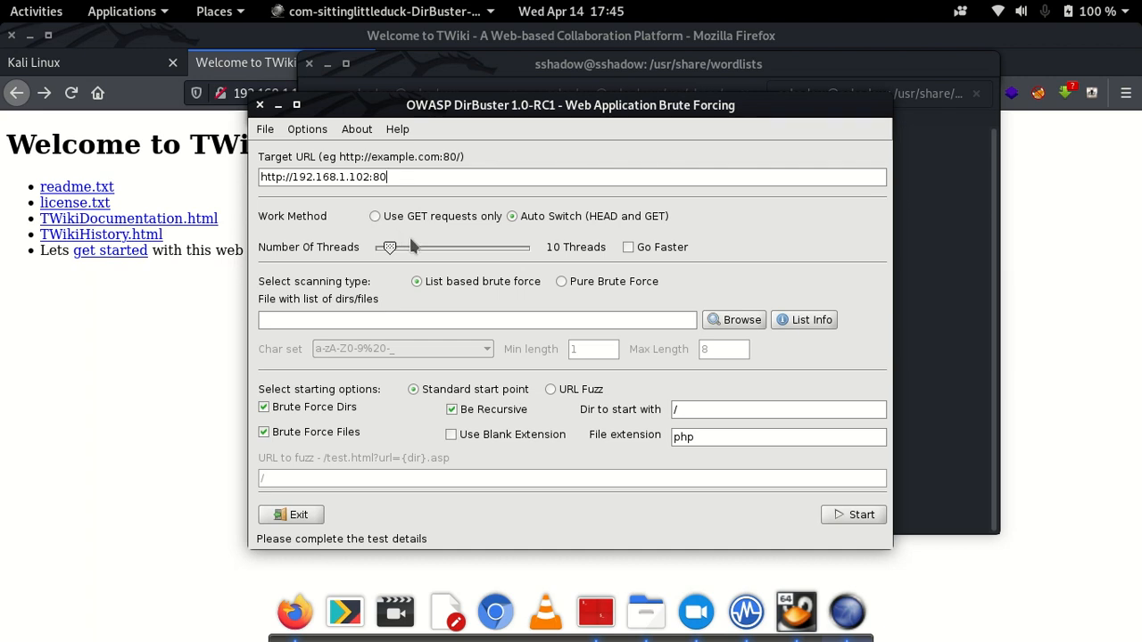
{"action": "left_click_drag", "start_coordinate": [389, 246], "coordinate": [478, 246]}
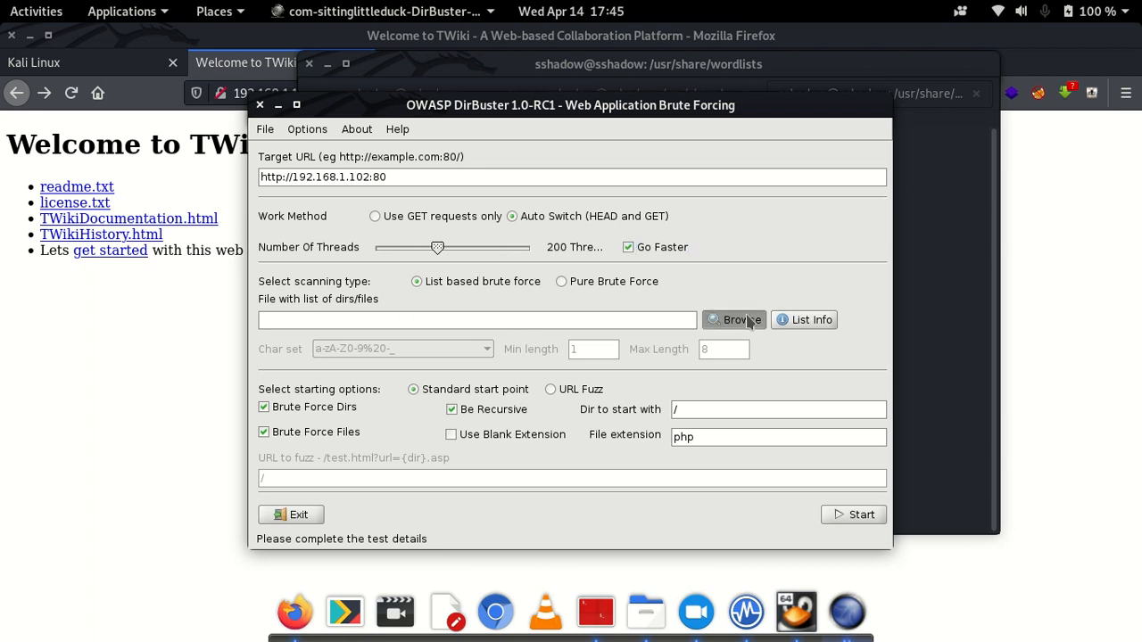
- Browse for a wordlist, starting from the filesystem root into the usr folder
{"action": "left_click", "coordinate": [733, 319]}
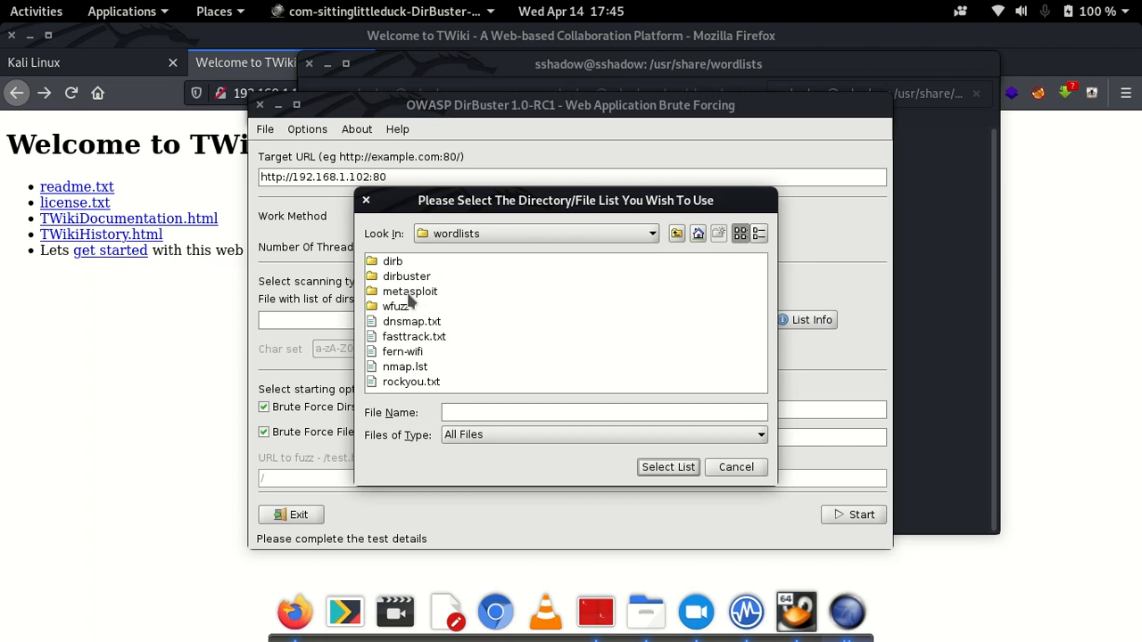
{"action": "left_click", "coordinate": [651, 232]}
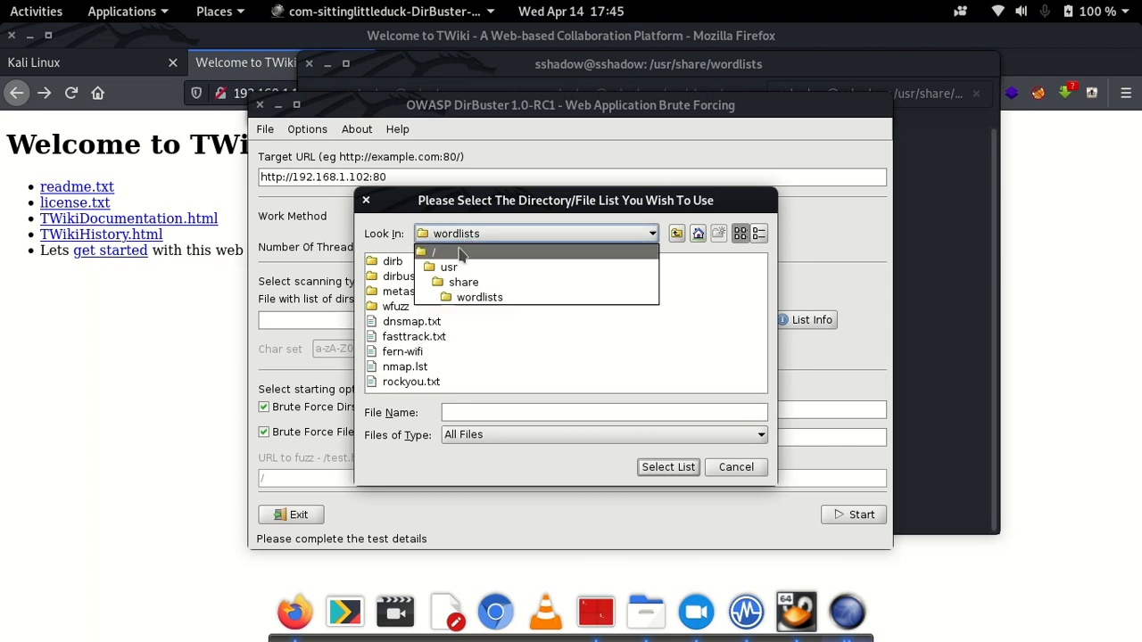
{"action": "left_click", "coordinate": [431, 250]}
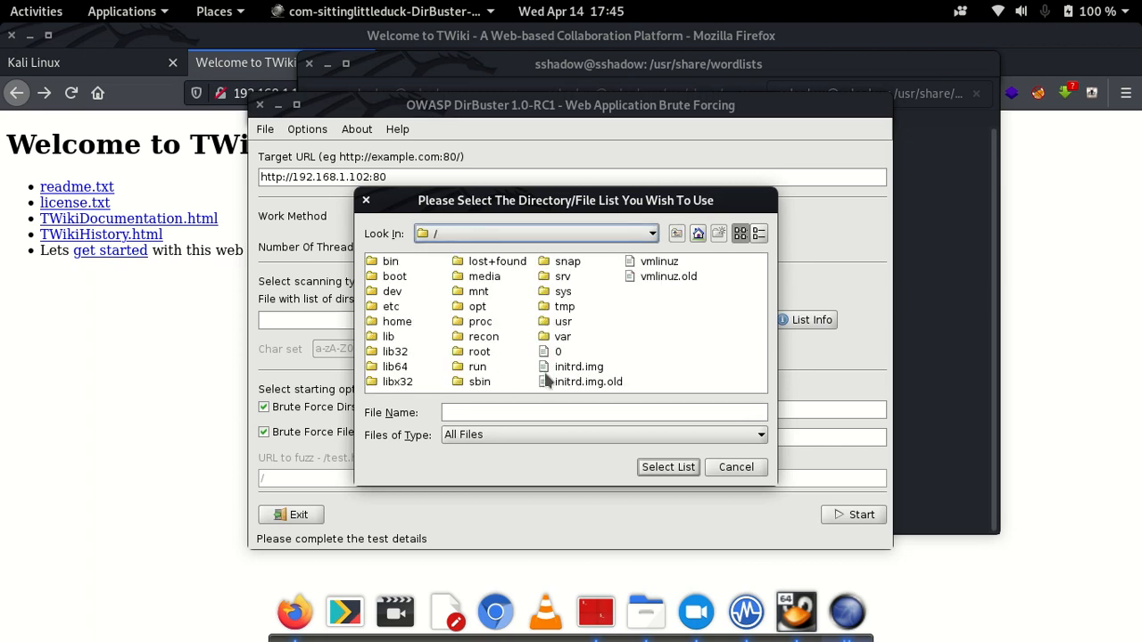
{"action": "double_click", "coordinate": [564, 321]}
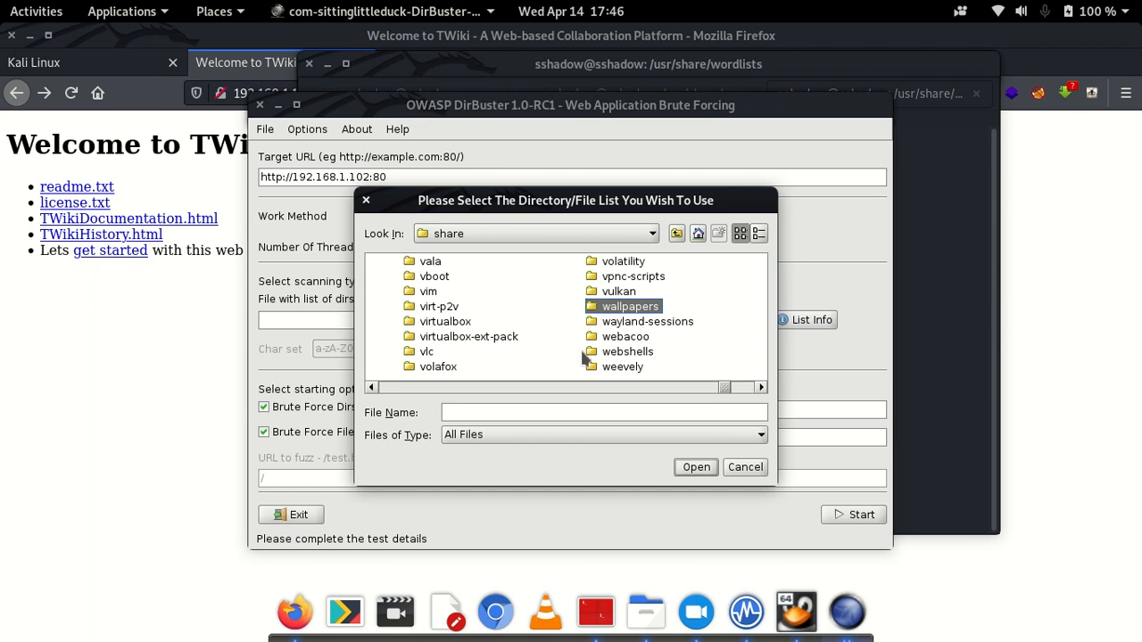
{"action": "left_click", "coordinate": [646, 322]}
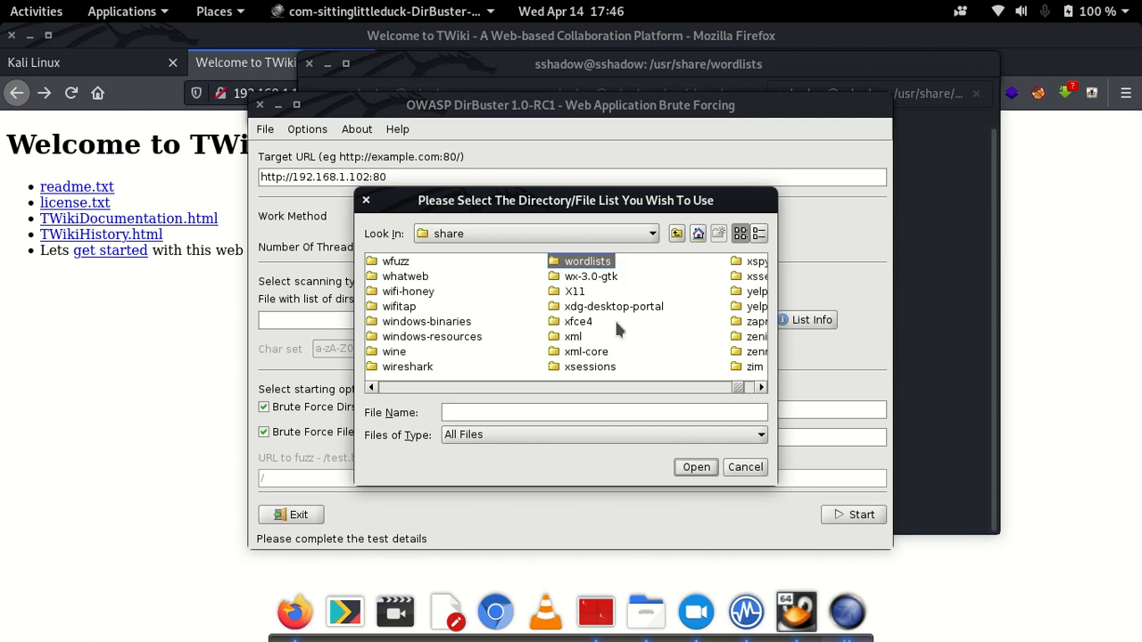
{"action": "mouse_move", "coordinate": [585, 284]}
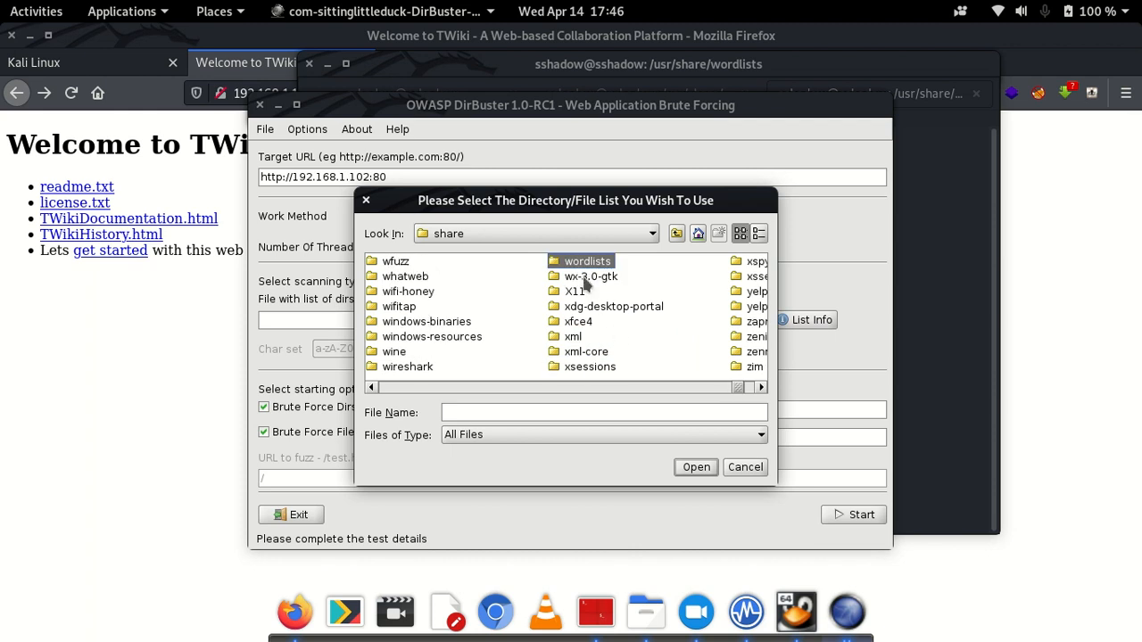
- Select directory-list-2.3-medium.txt from /usr/share/wordlists/dirbuster as the wordlist
{"action": "double_click", "coordinate": [587, 260]}
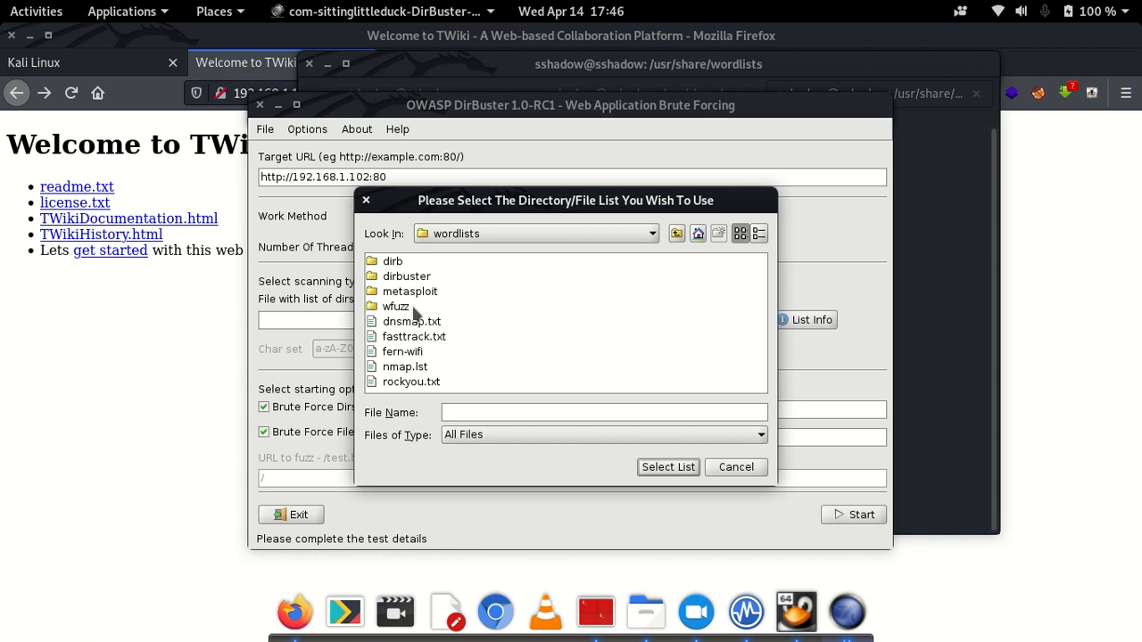
{"action": "double_click", "coordinate": [407, 275]}
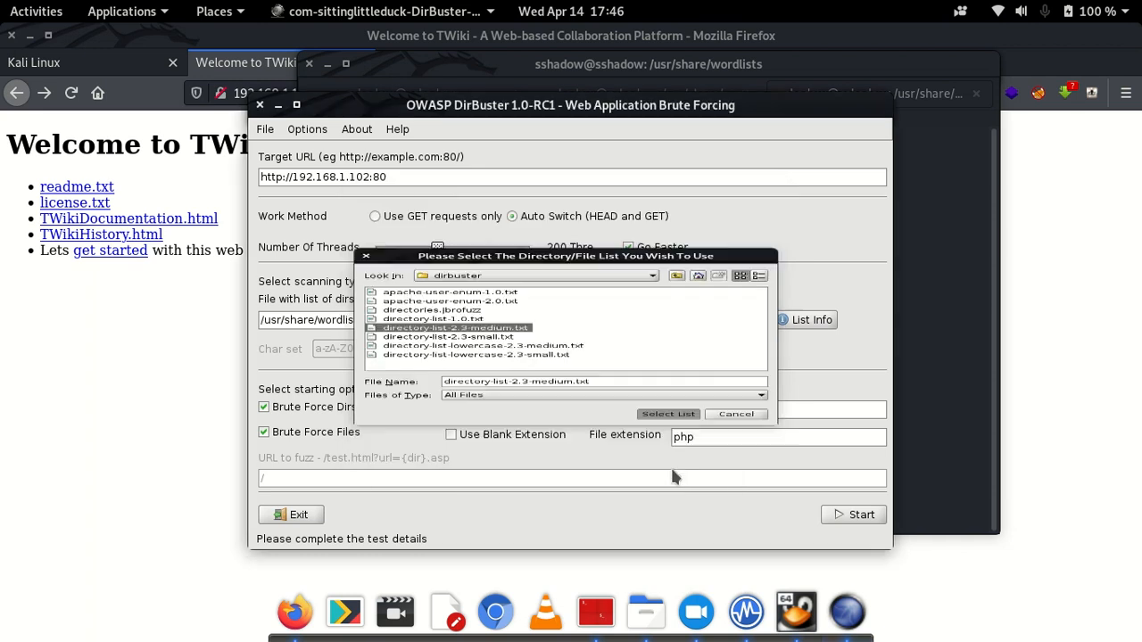
{"action": "left_click", "coordinate": [667, 414]}
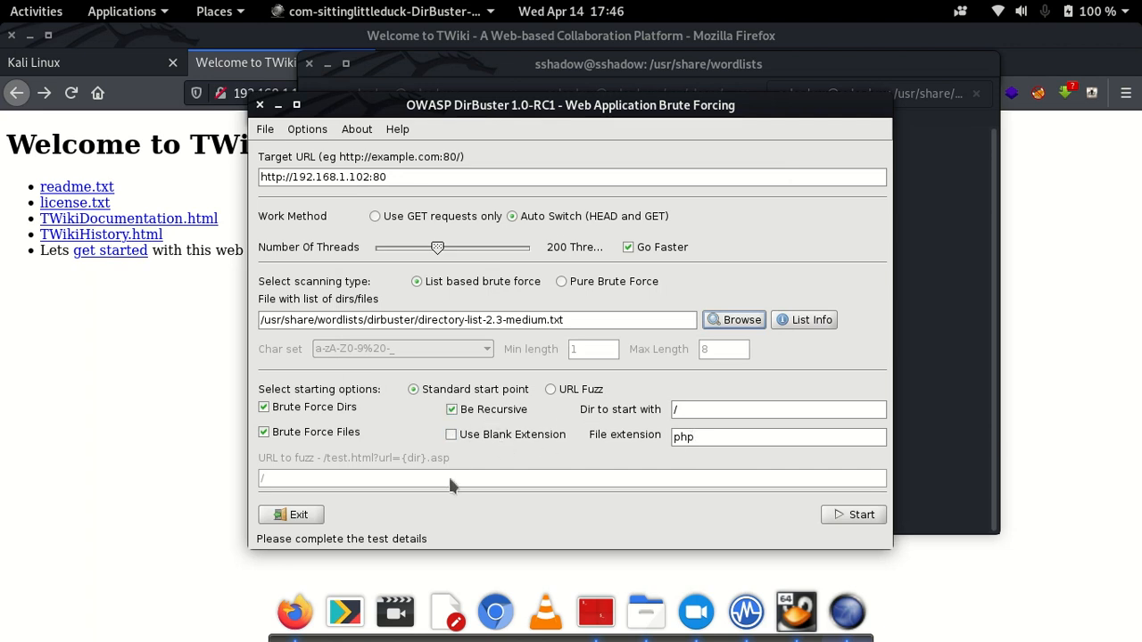
- Extend the file extensions to php, txt and exe and start the brute-force scan
{"action": "left_click", "coordinate": [776, 435]}
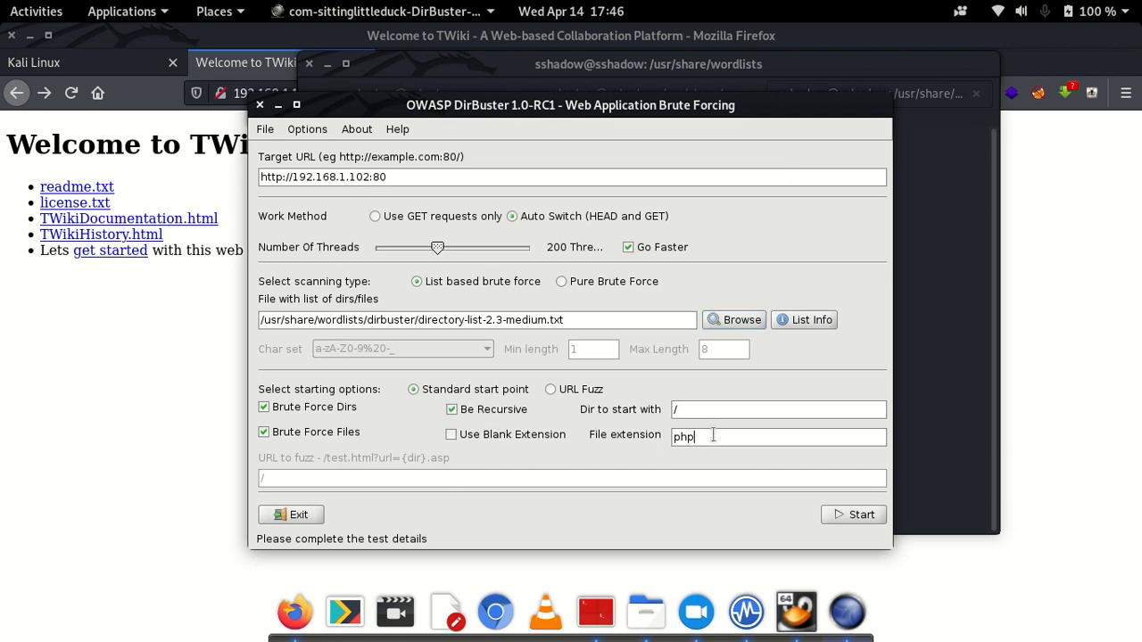
{"action": "type", "text": ",txt"}
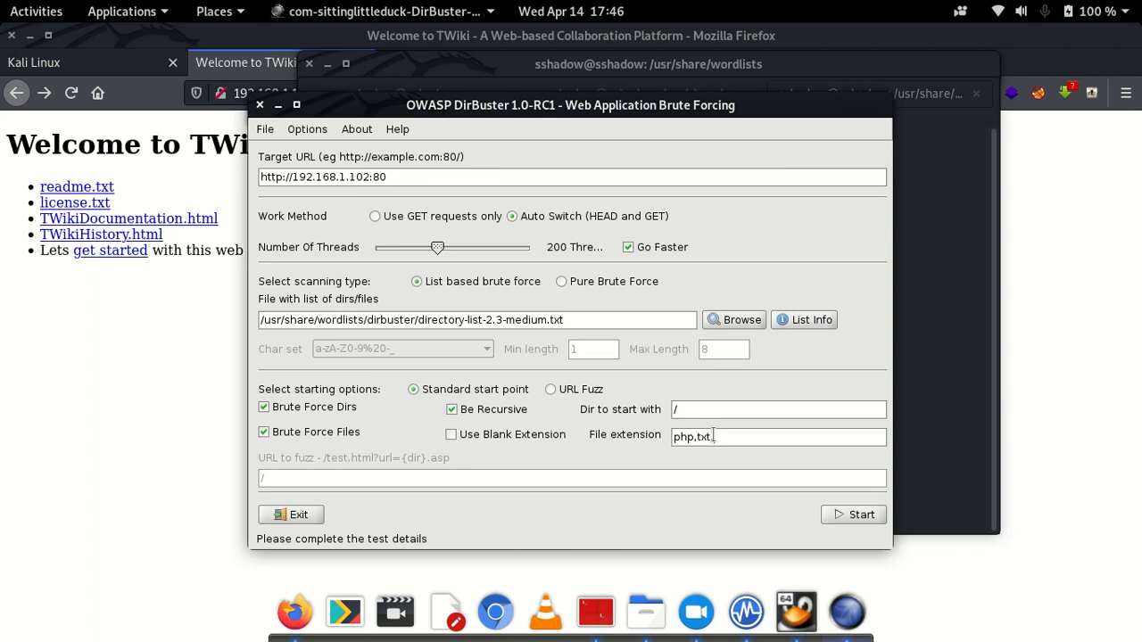
{"action": "type", "text": "exe"}
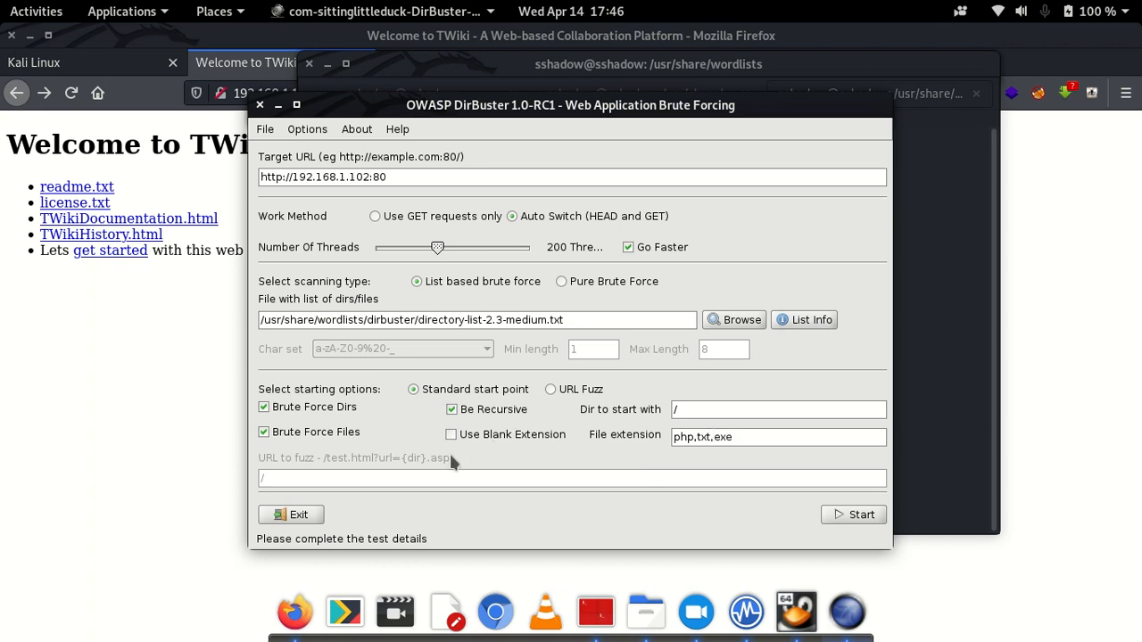
{"action": "mouse_move", "coordinate": [496, 455]}
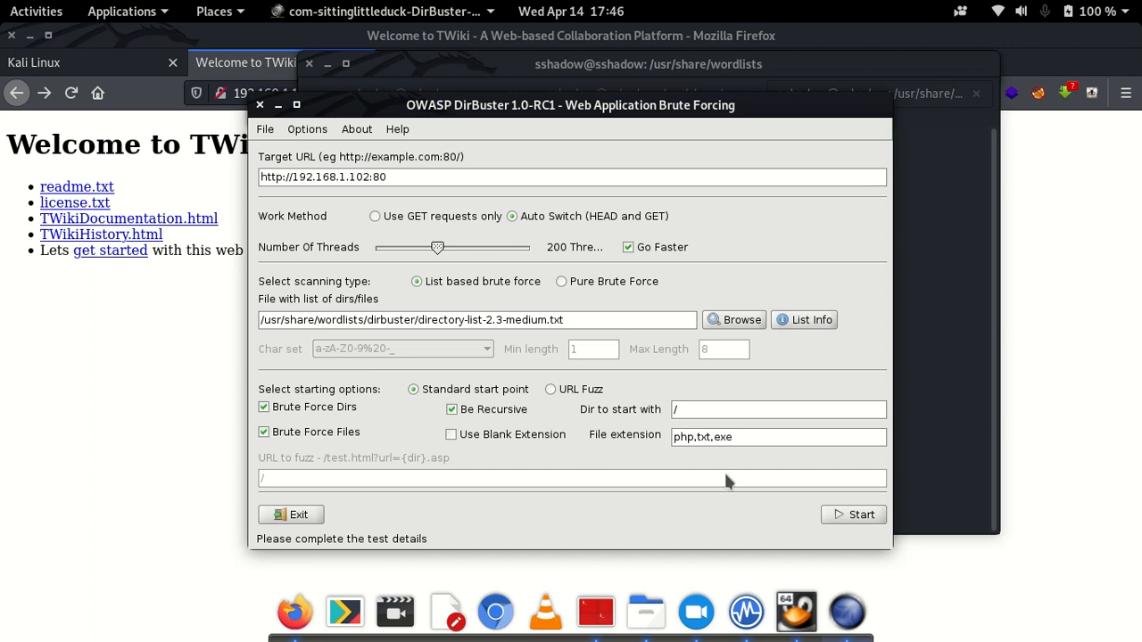
{"action": "left_click", "coordinate": [853, 514]}
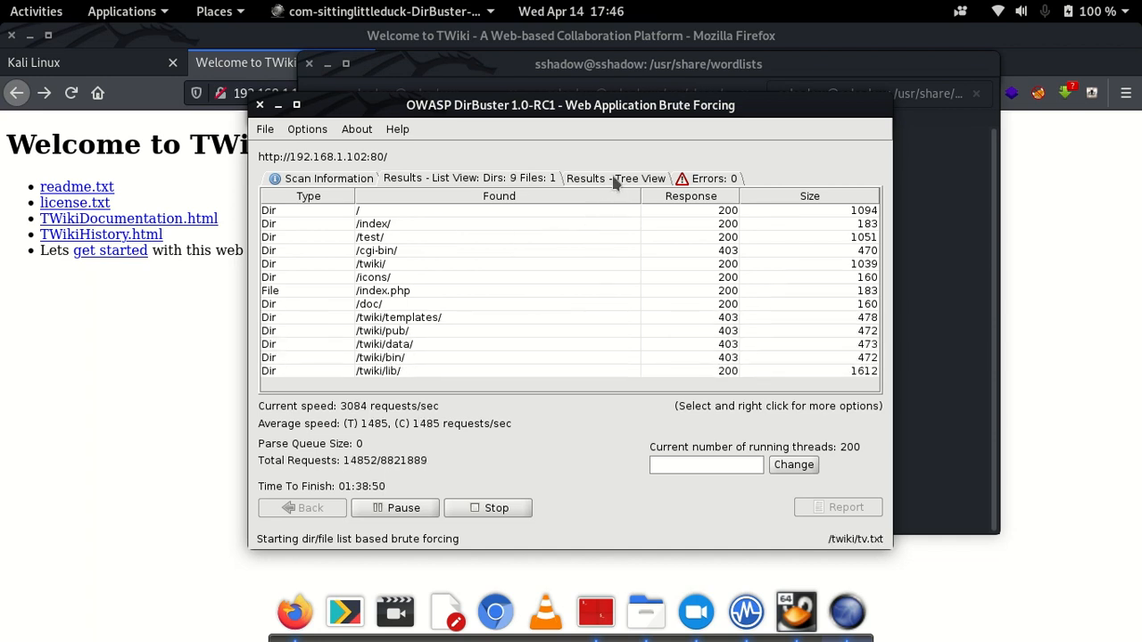
- Show results as a directory tree and expand twiki into its subfolders, selecting pub
{"action": "left_click", "coordinate": [644, 178]}
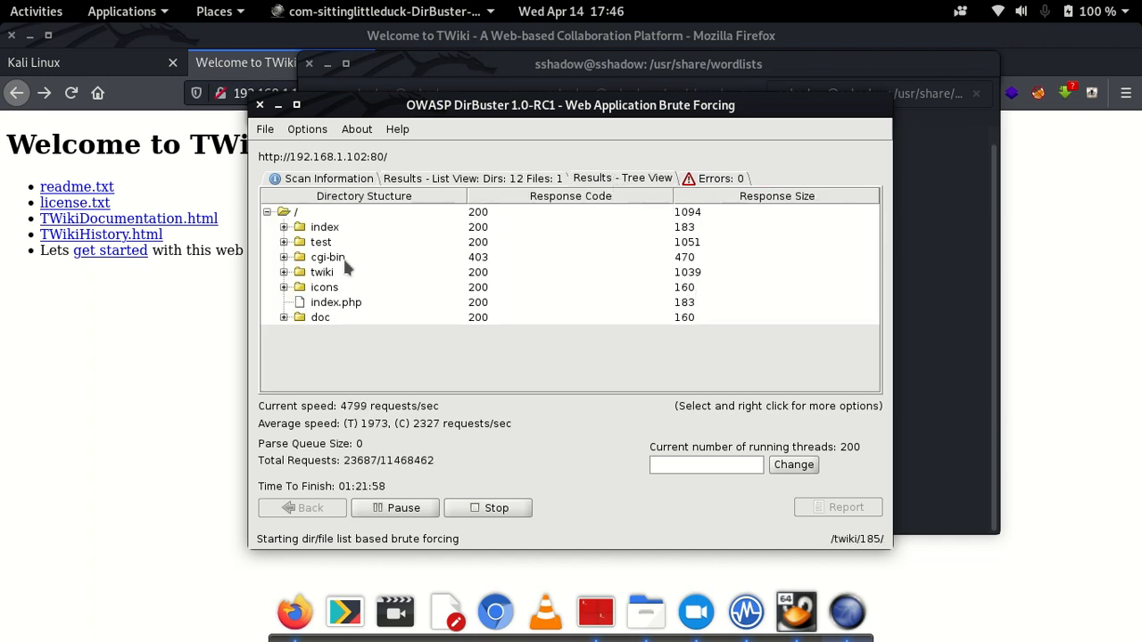
{"action": "left_click", "coordinate": [328, 257]}
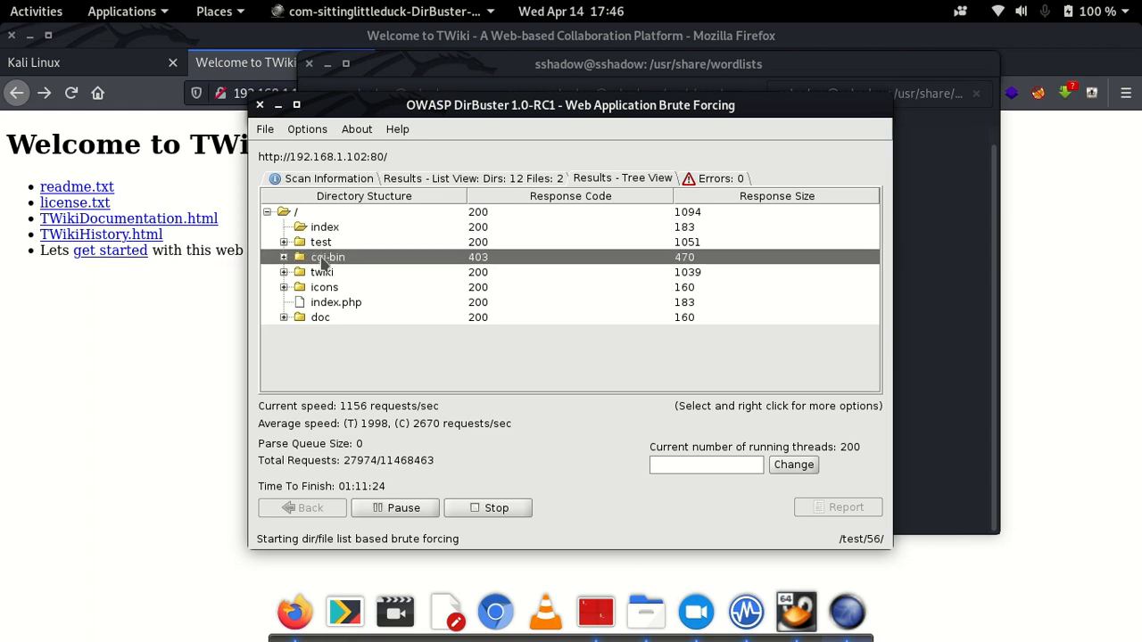
{"action": "left_click", "coordinate": [321, 271]}
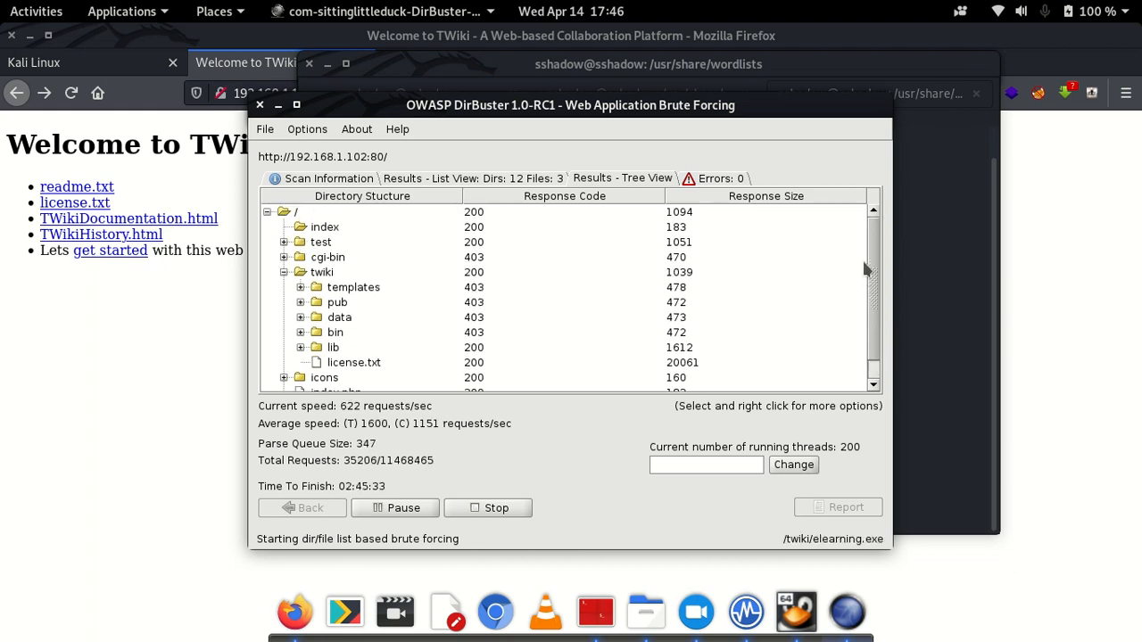
{"action": "left_click", "coordinate": [337, 301]}
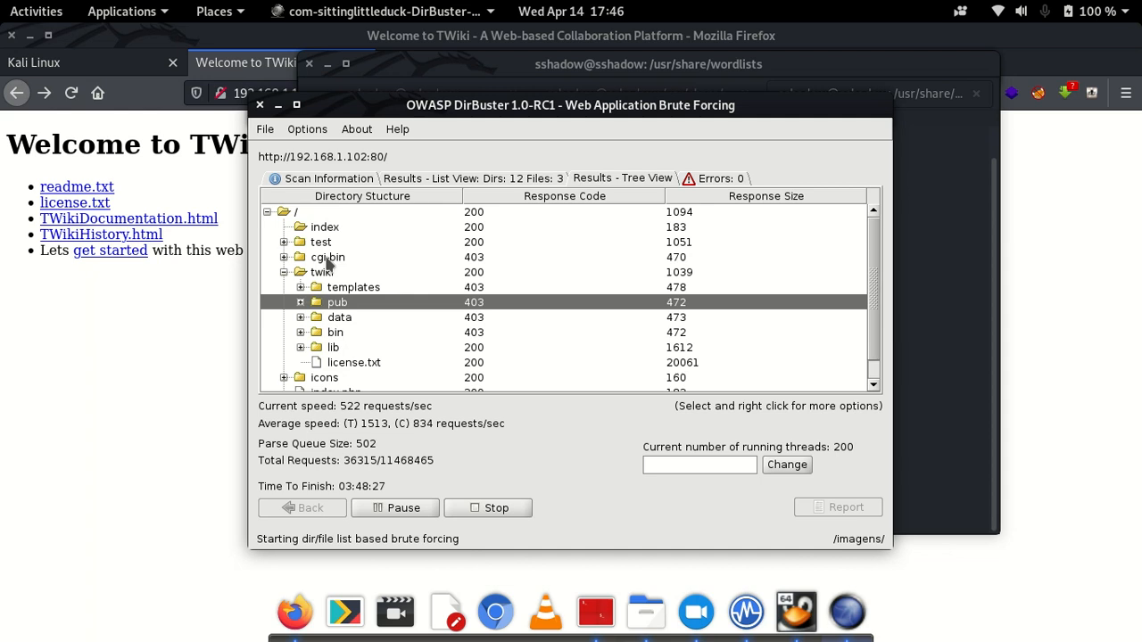